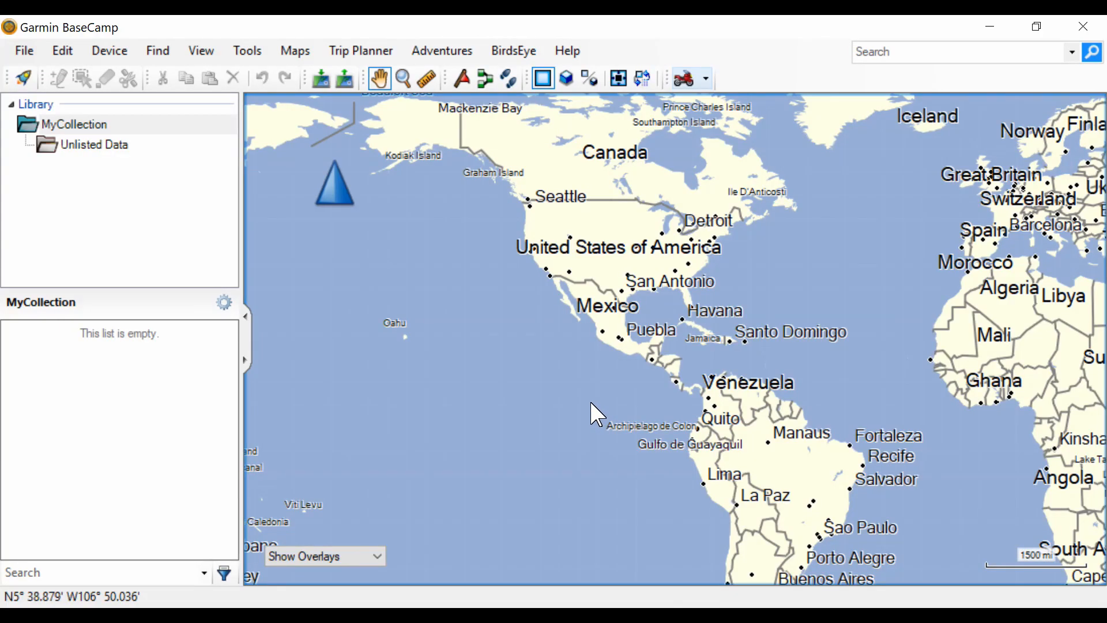
mouse_move(601, 407)
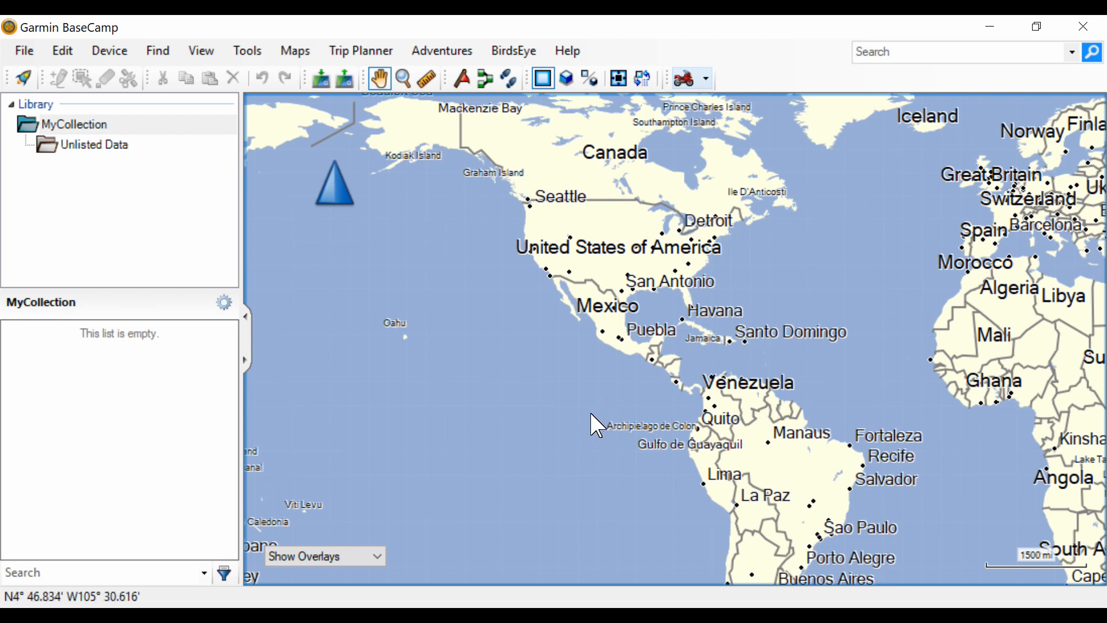
mouse_move(589, 431)
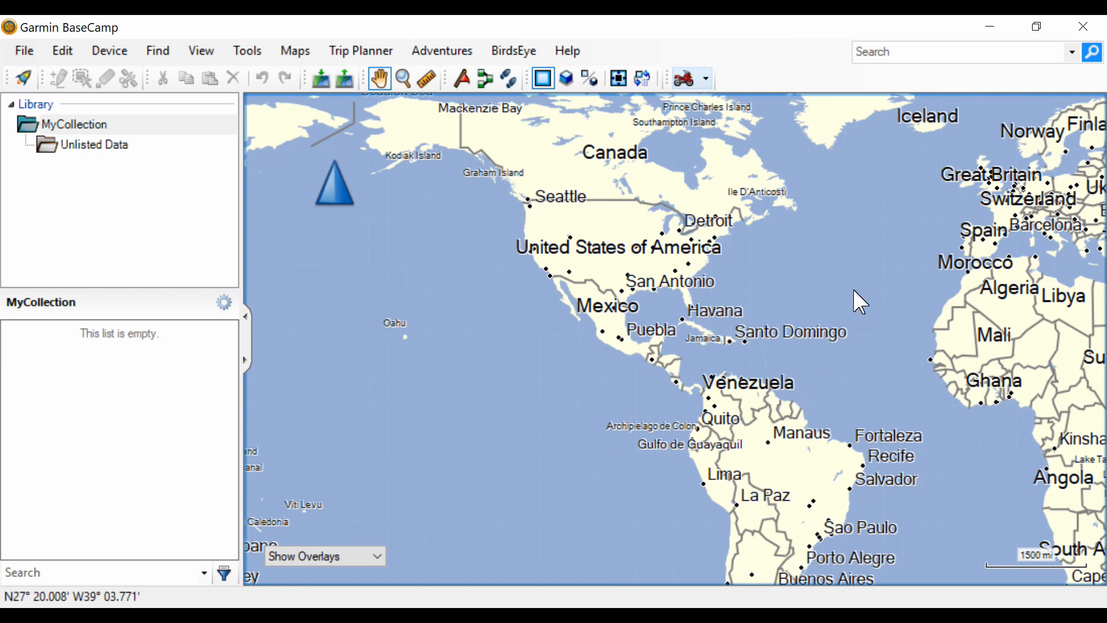
mouse_move(505, 419)
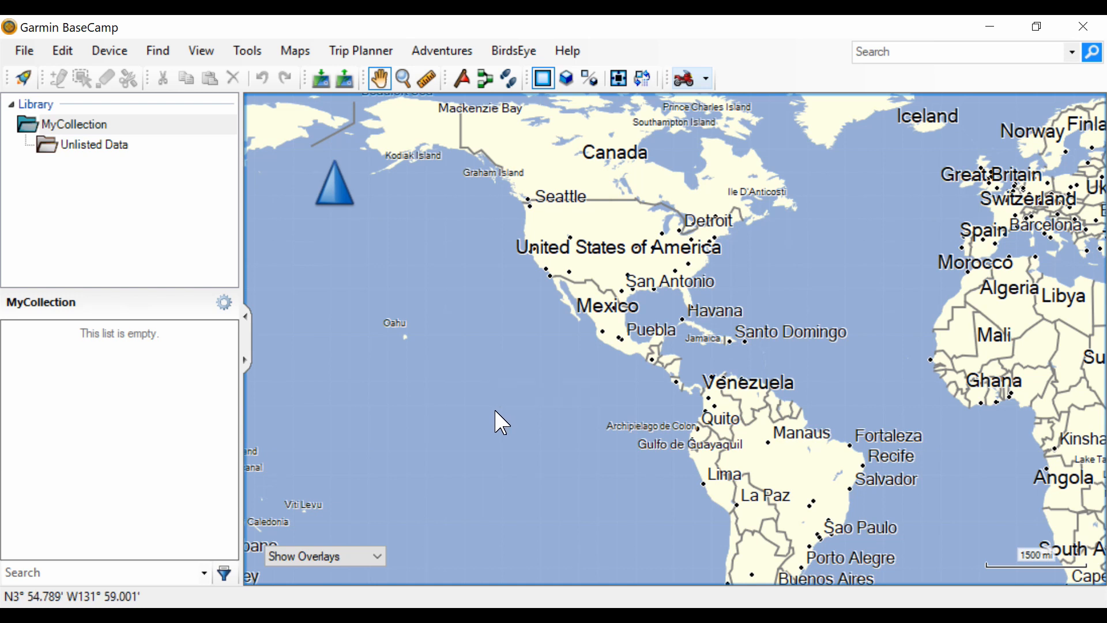
mouse_move(805, 98)
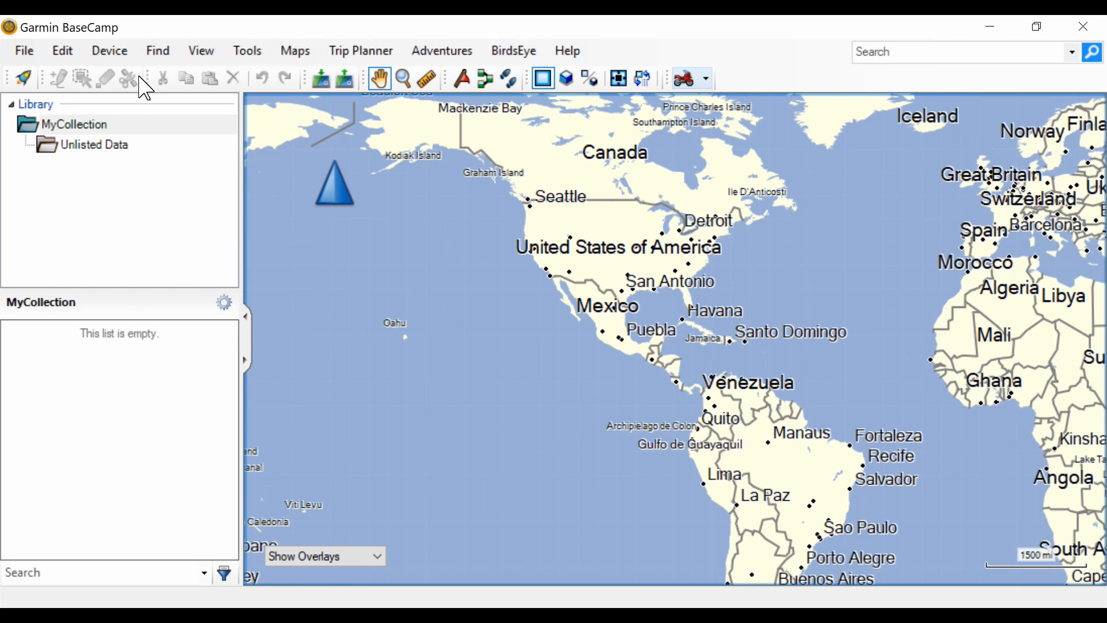
mouse_move(116, 110)
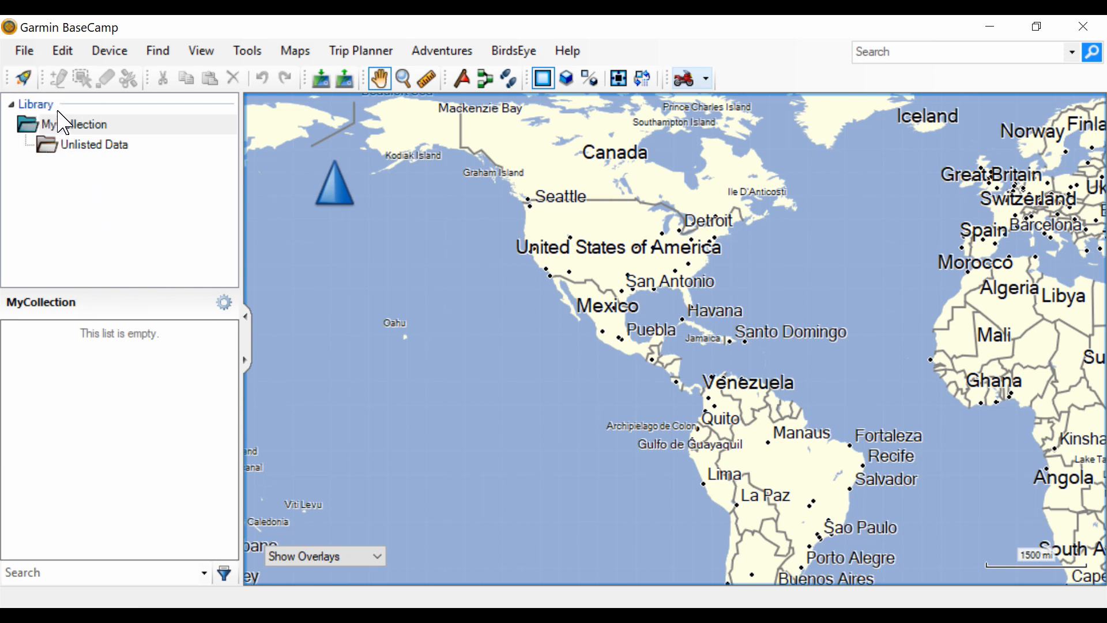
mouse_move(85, 178)
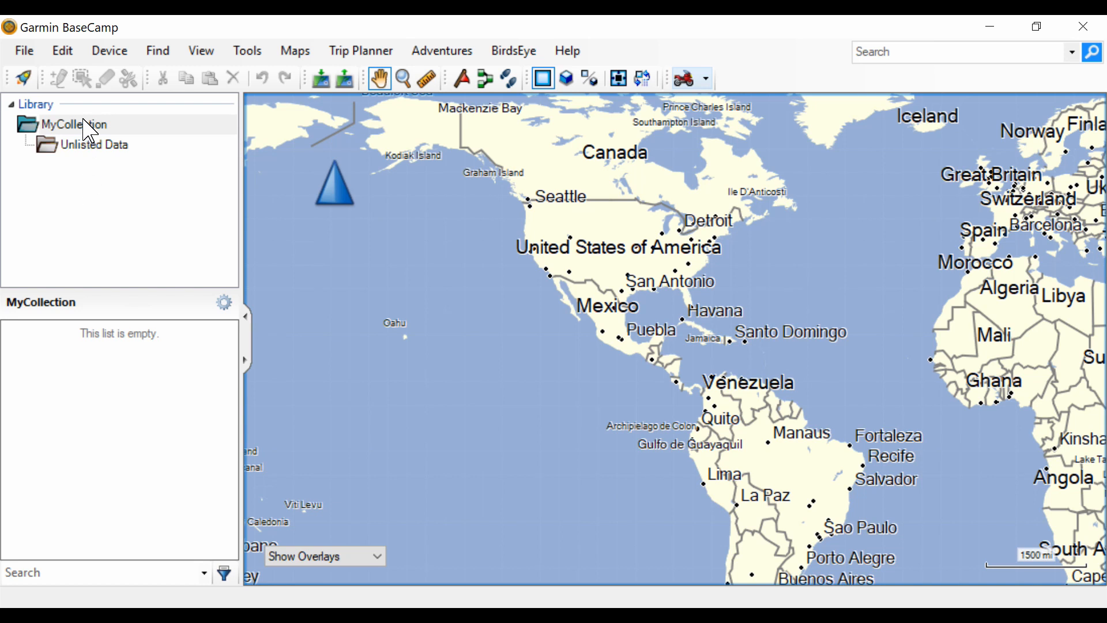
mouse_move(95, 205)
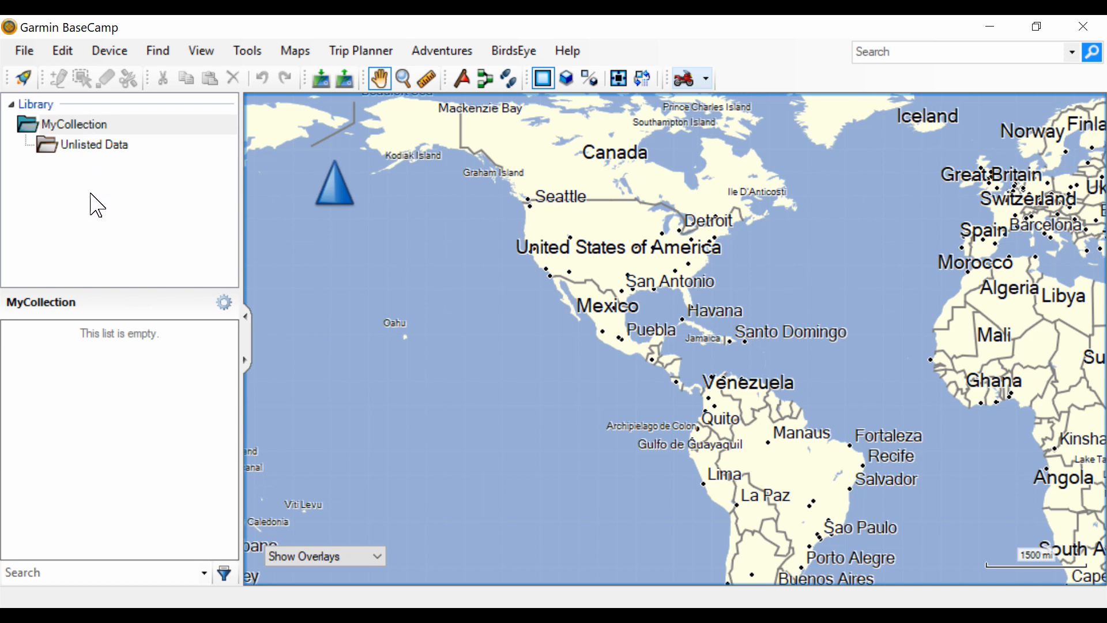
mouse_move(95, 240)
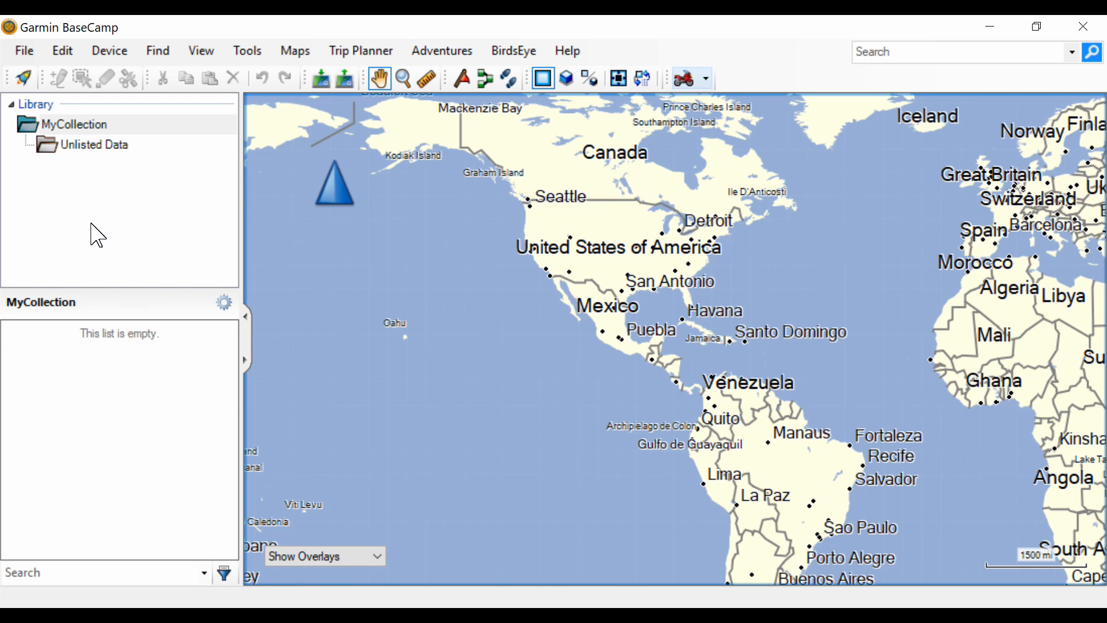
mouse_move(101, 198)
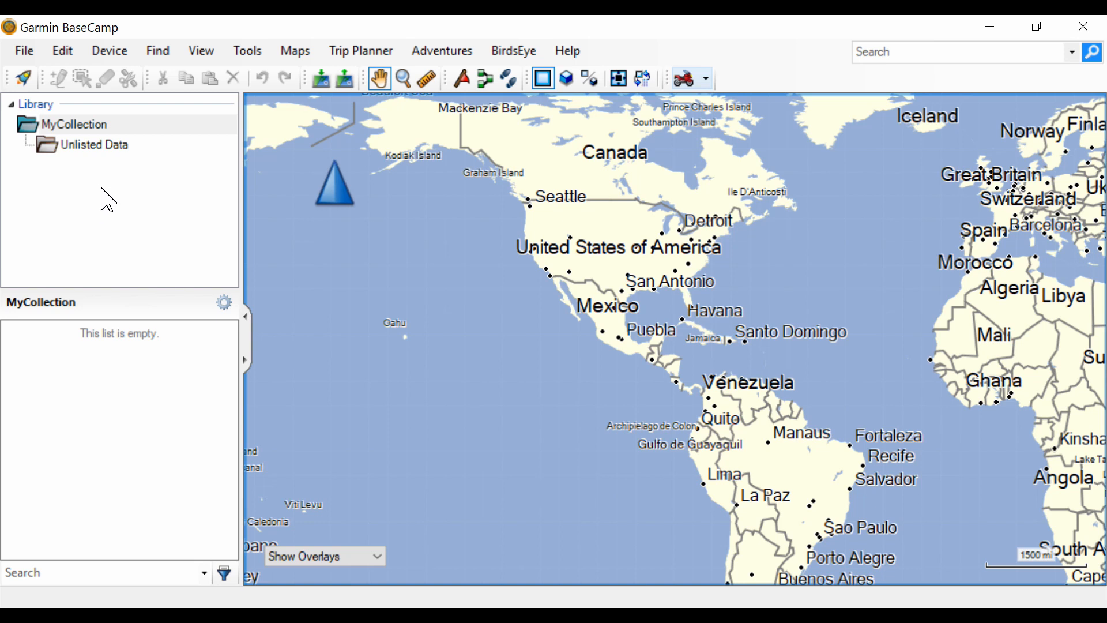
mouse_move(136, 203)
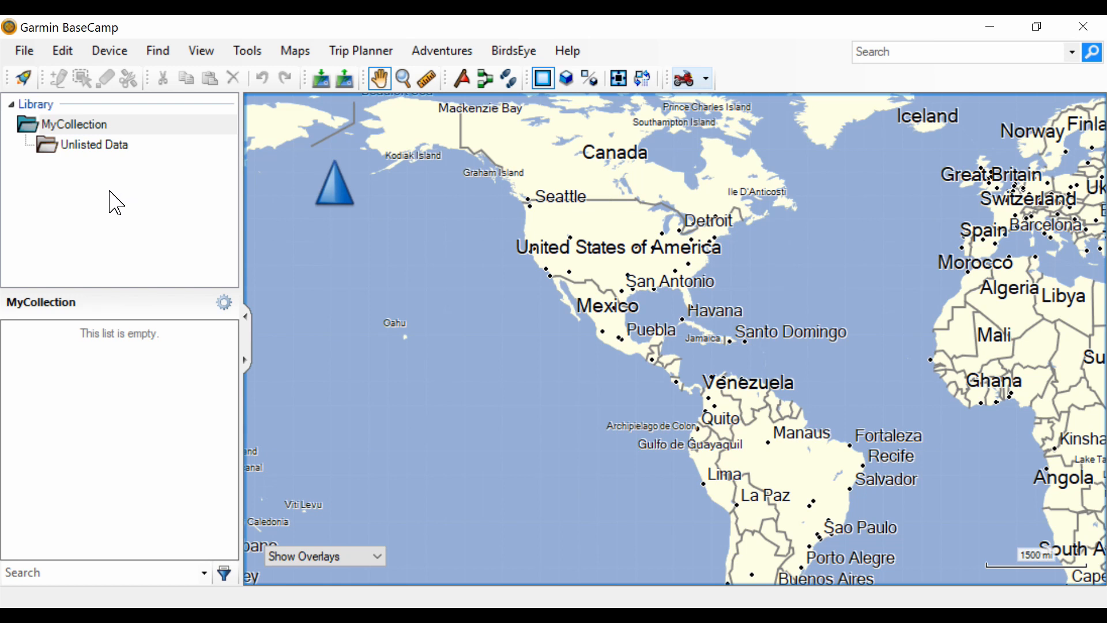
mouse_move(58, 268)
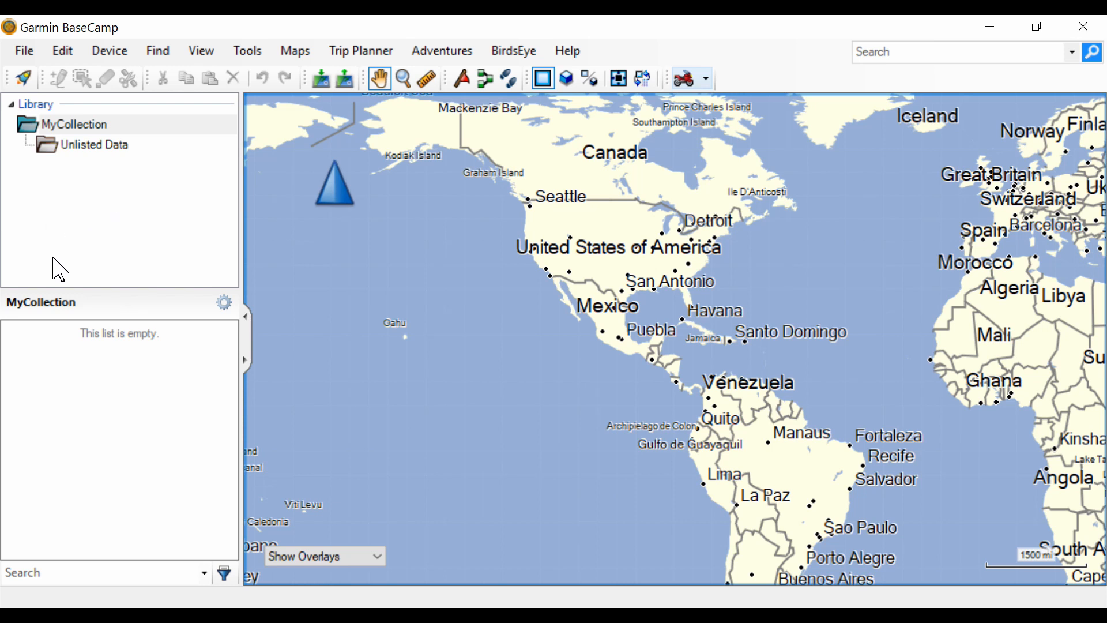
mouse_move(115, 224)
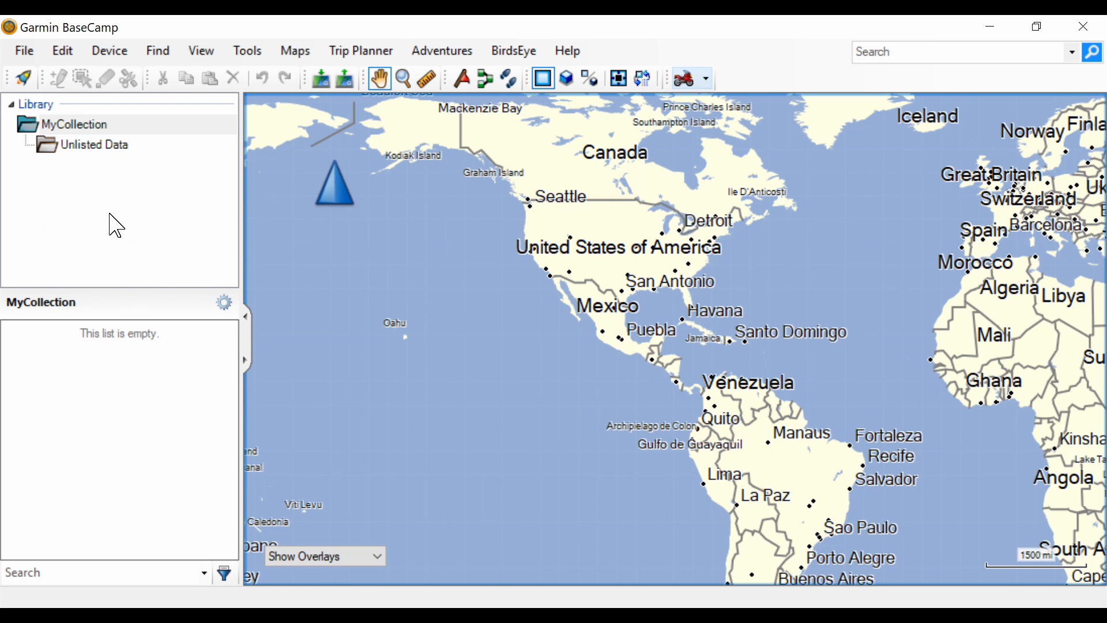
mouse_move(94, 319)
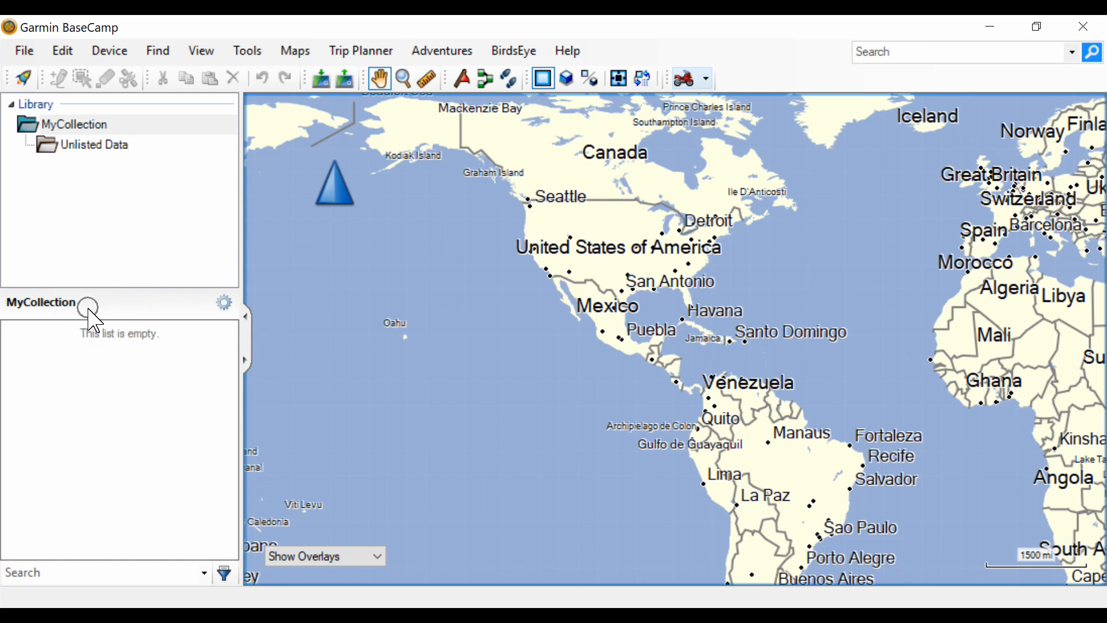
mouse_move(126, 408)
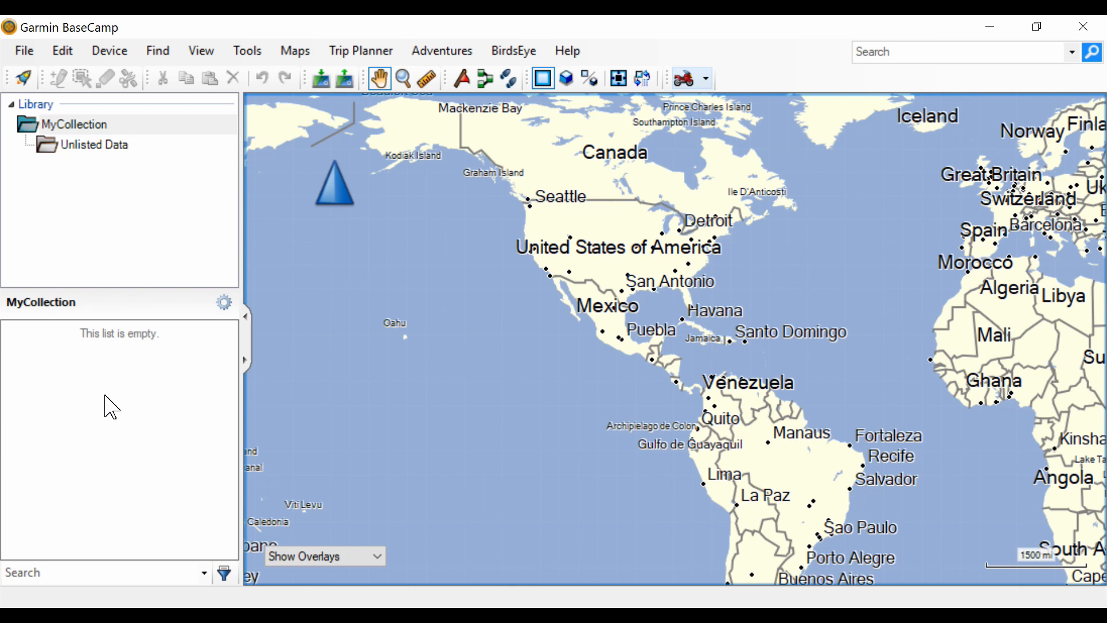
Zoom from the world view to the western and central US, showing highways and cities.
left_click(99, 572)
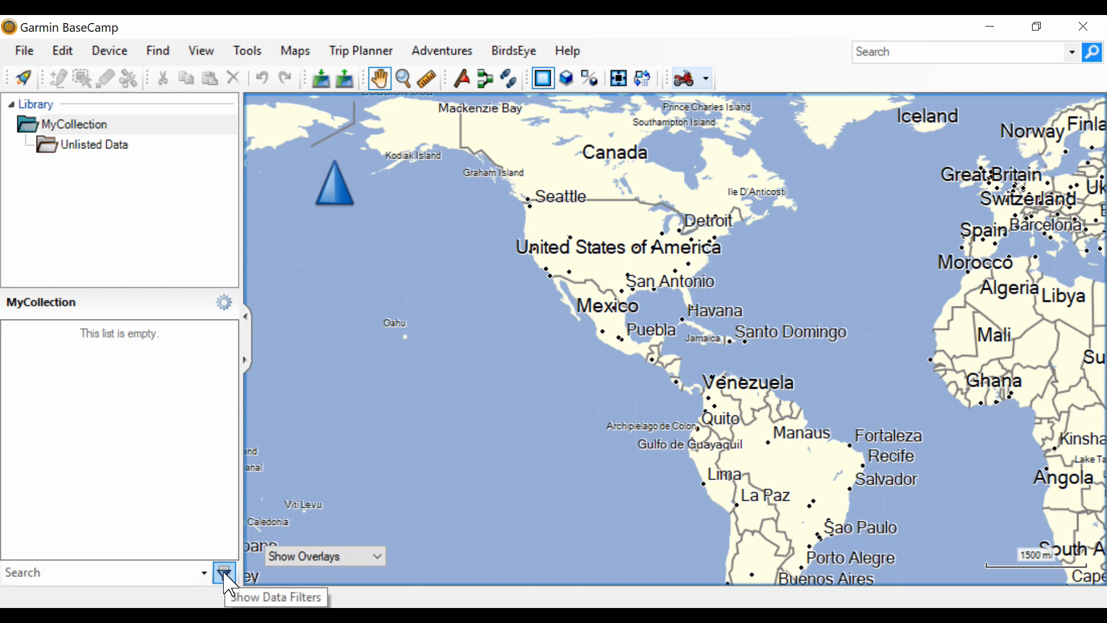
left_click(223, 572)
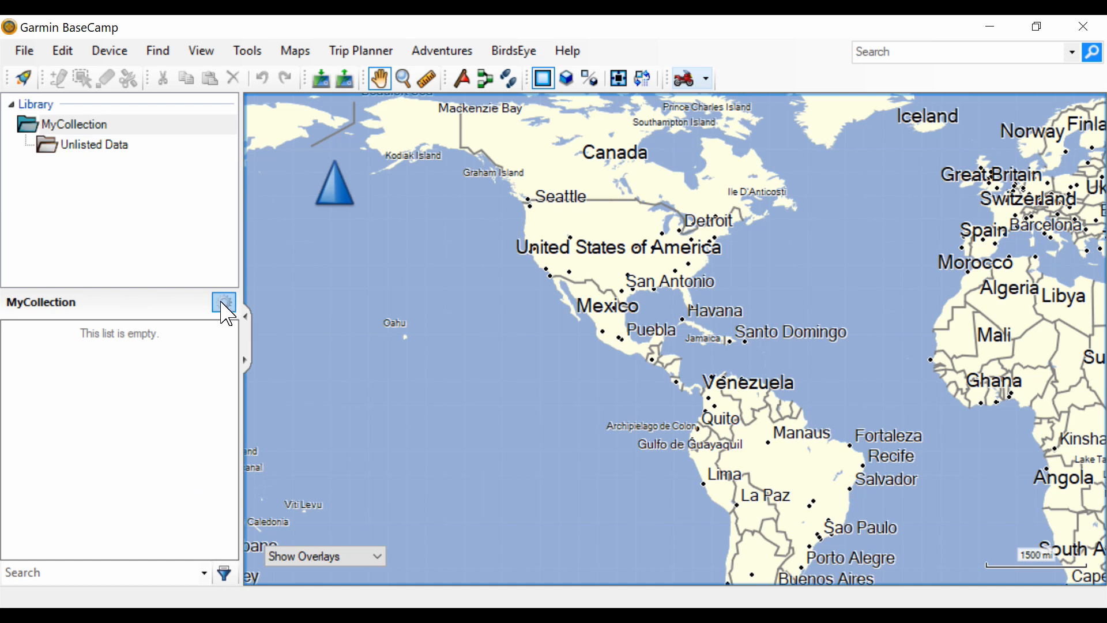
left_click(223, 302)
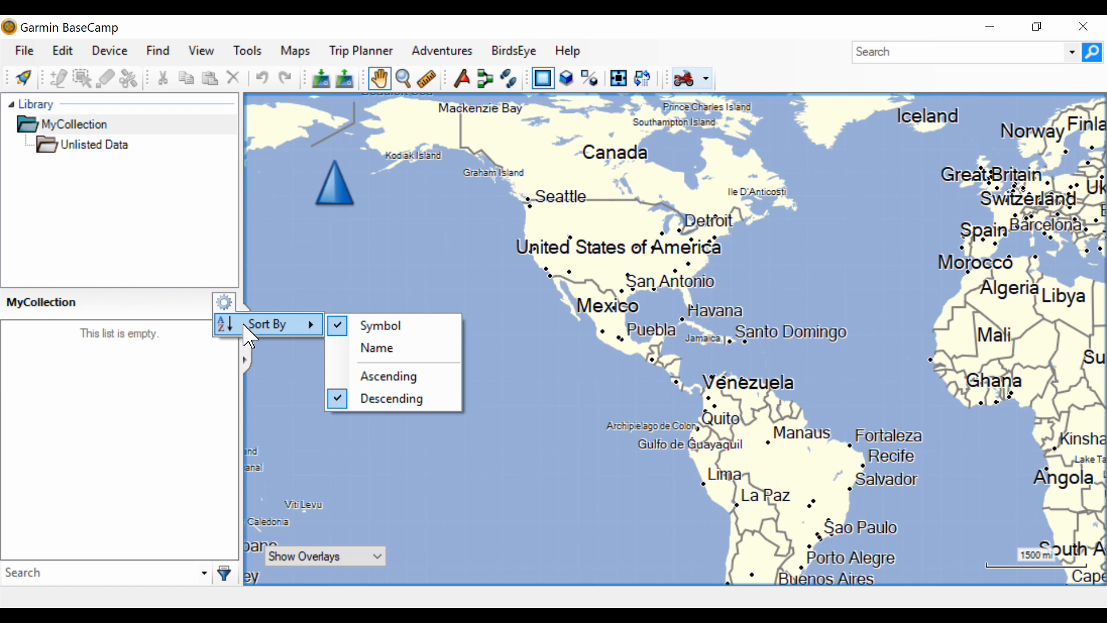
mouse_move(275, 386)
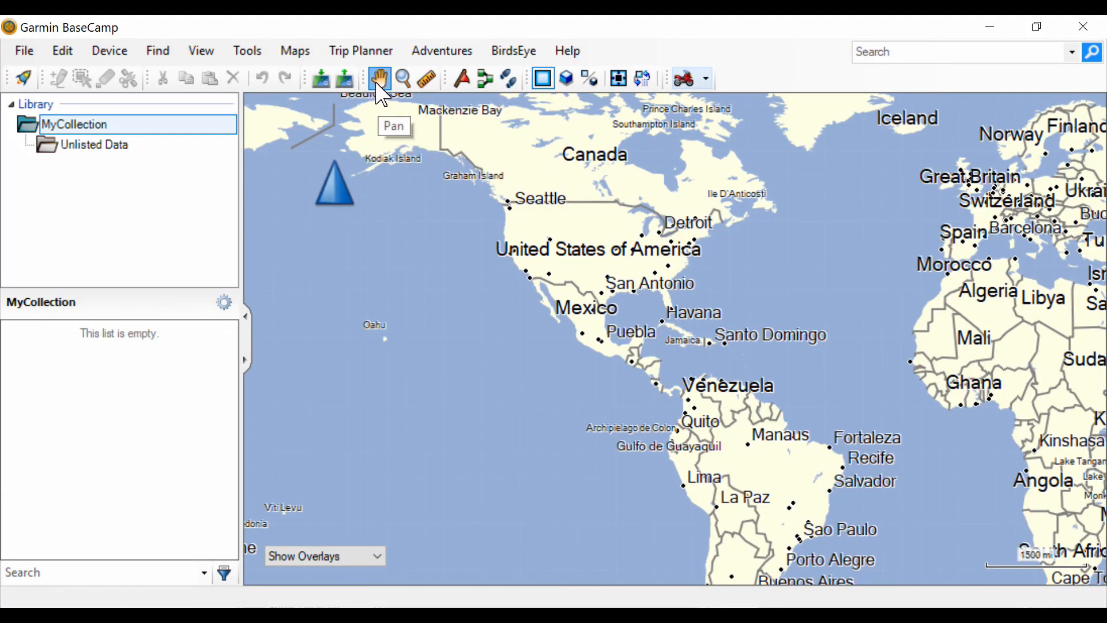
mouse_move(446, 135)
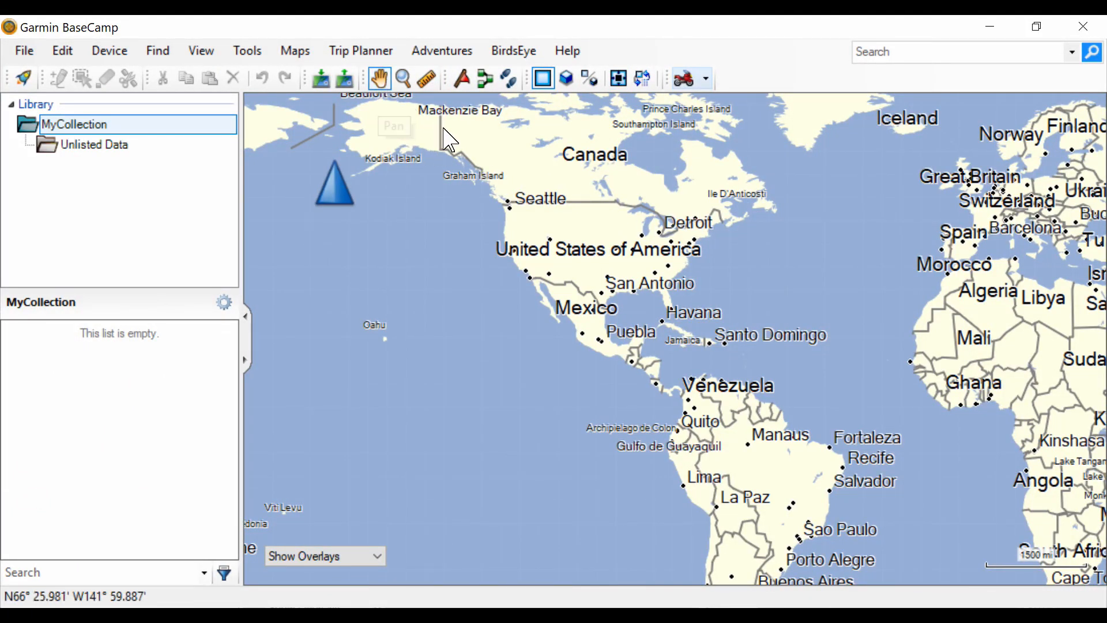
mouse_move(688, 356)
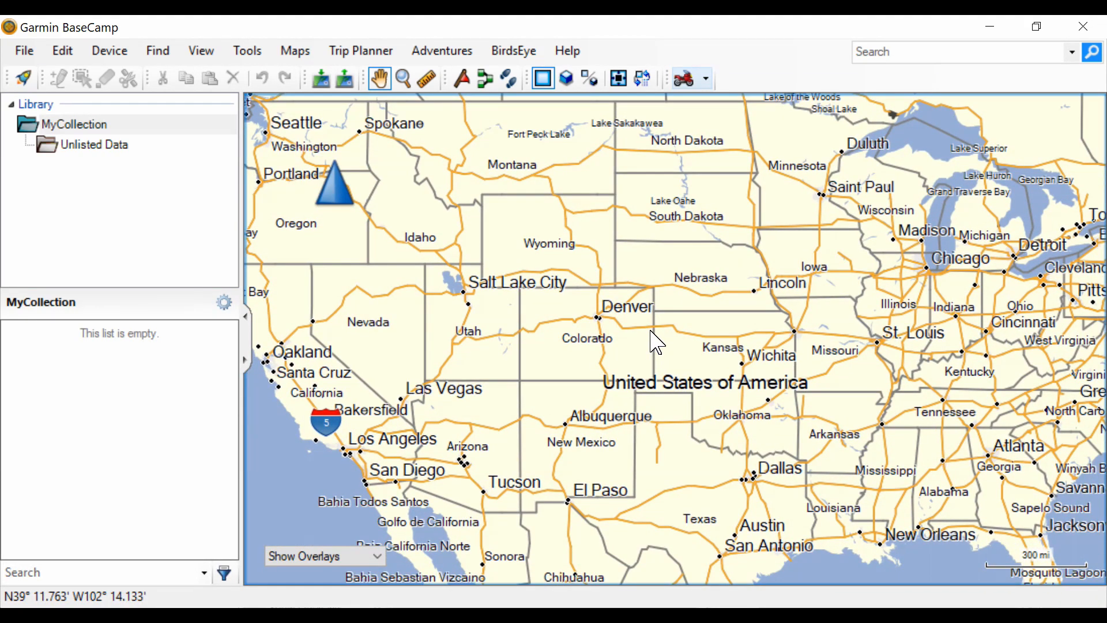
mouse_move(490, 276)
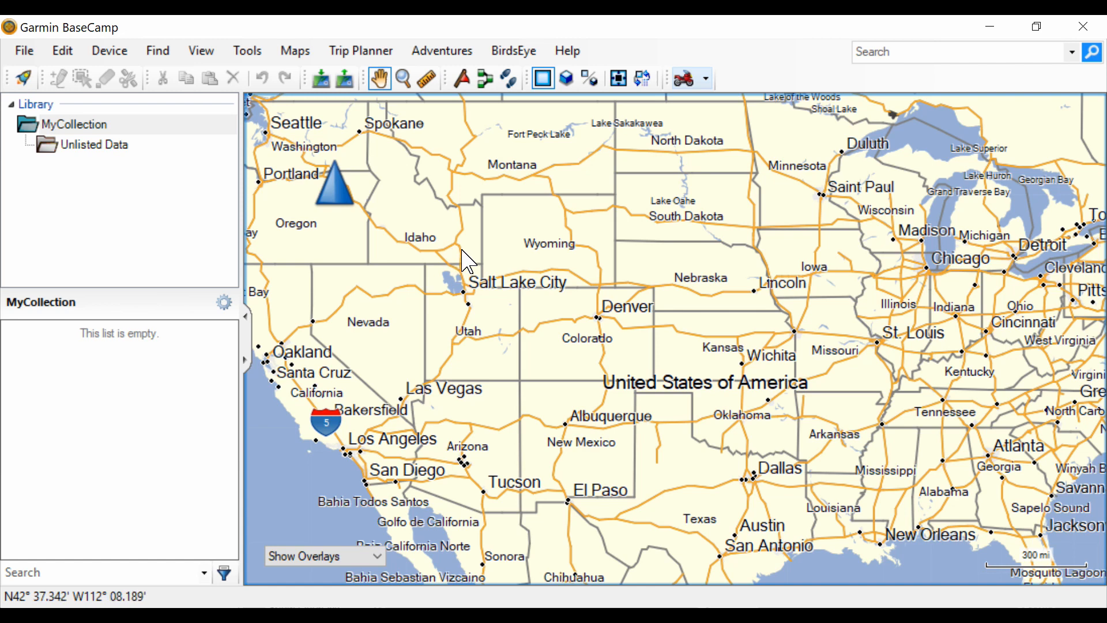
mouse_move(368, 219)
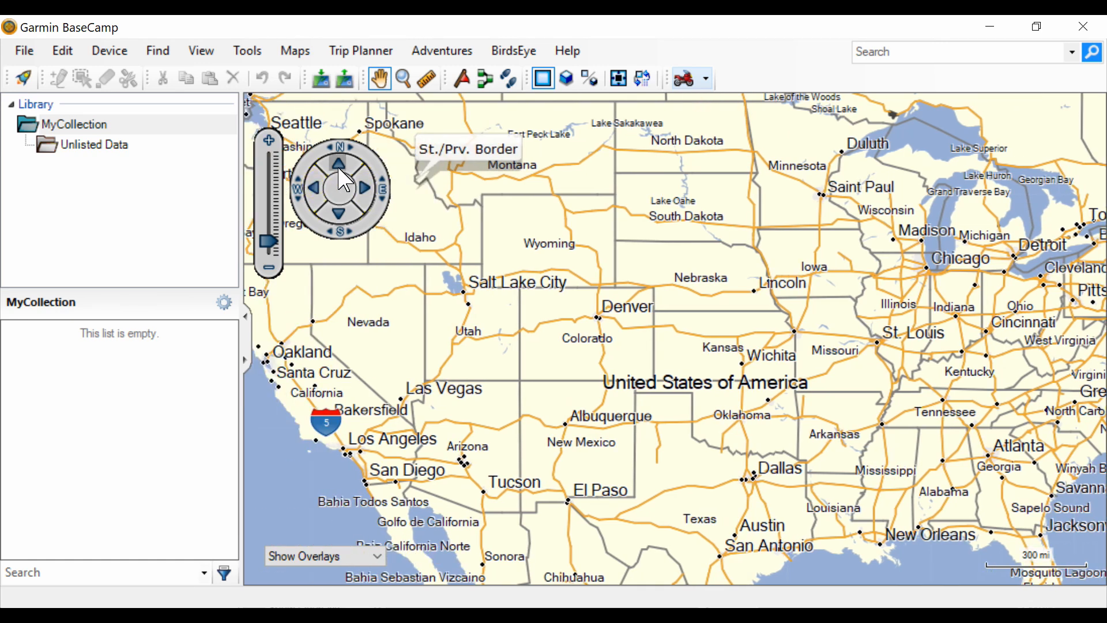
Zoom around Denver, rotate the map, then pan east to span California to the Great Lakes.
left_click(339, 161)
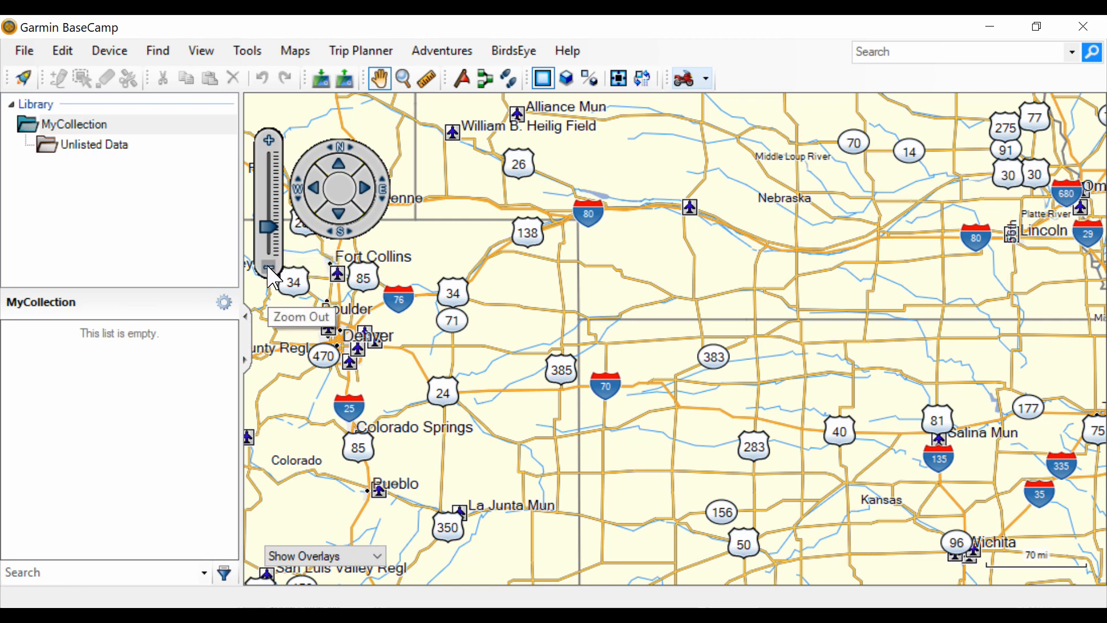
left_click(269, 274)
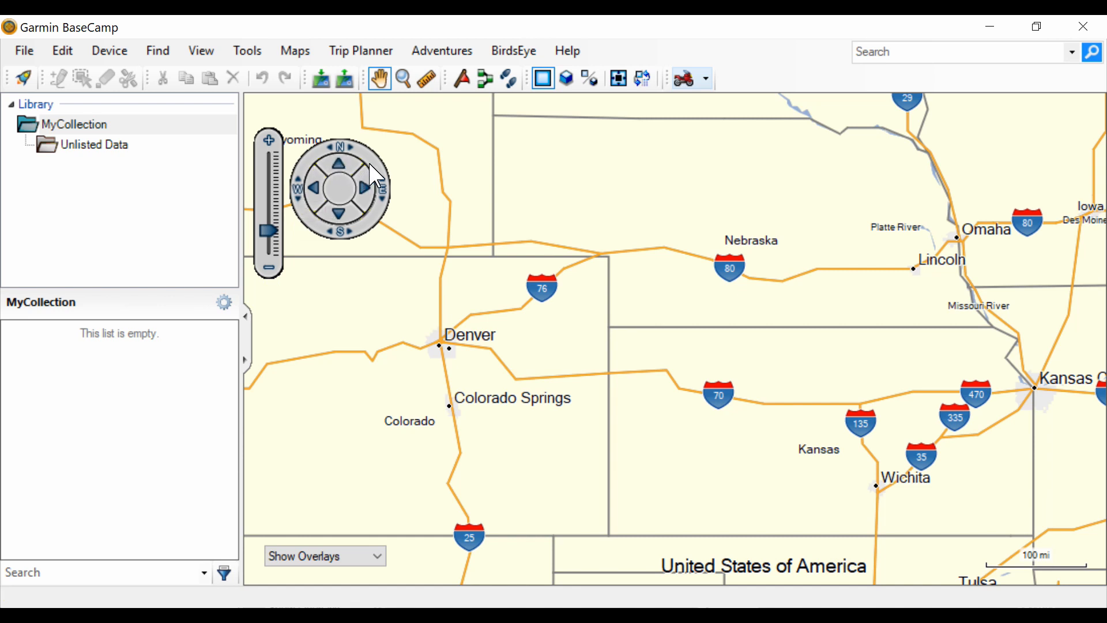
mouse_move(370, 161)
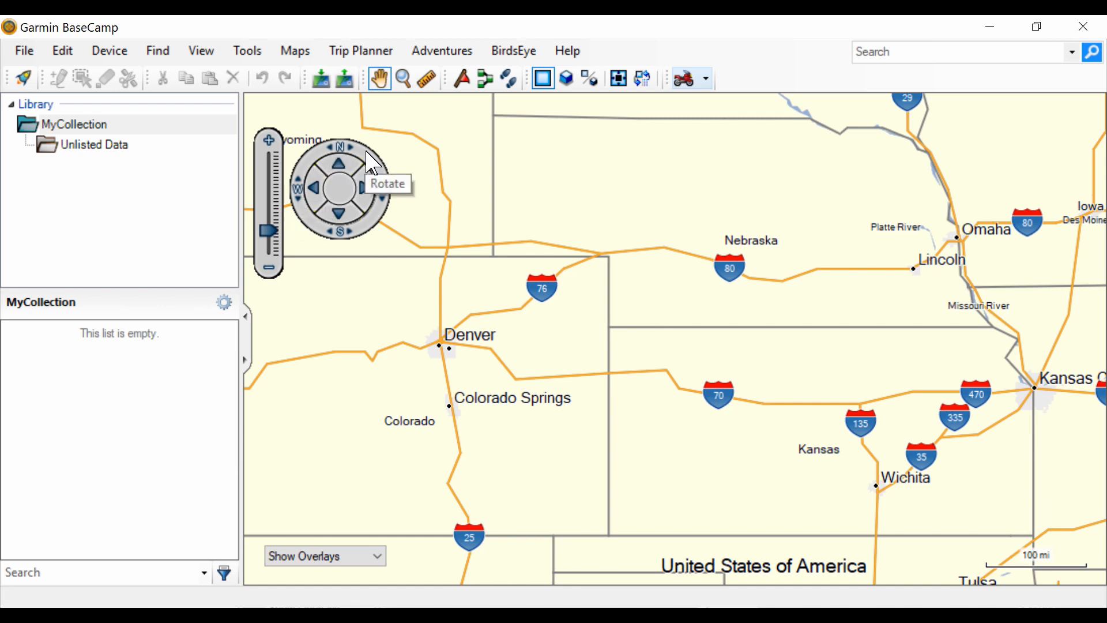
mouse_move(365, 148)
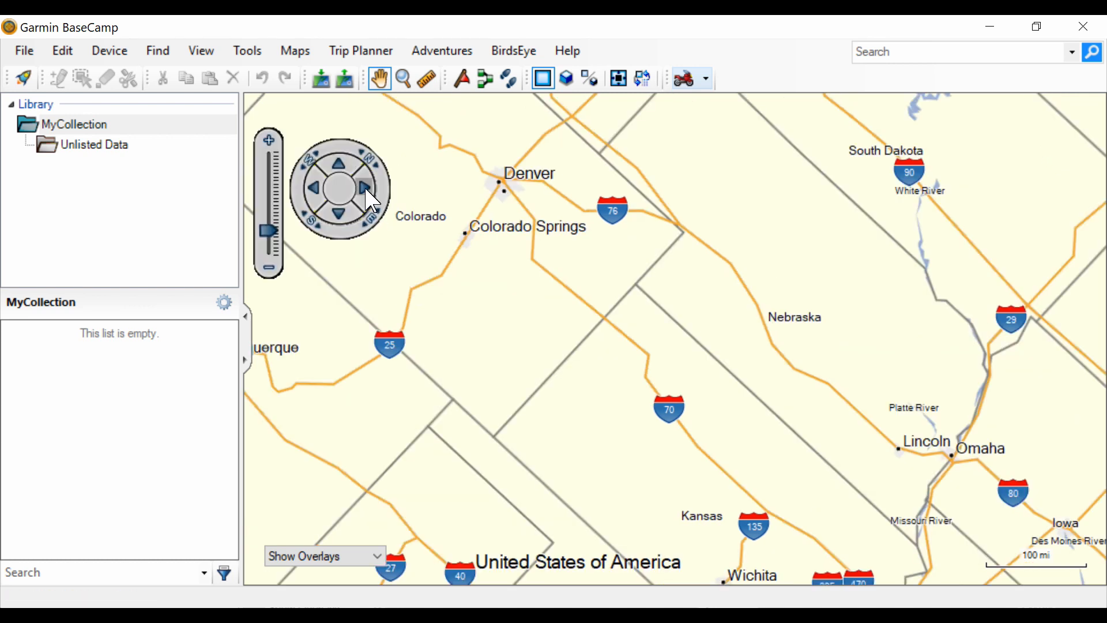
mouse_move(367, 189)
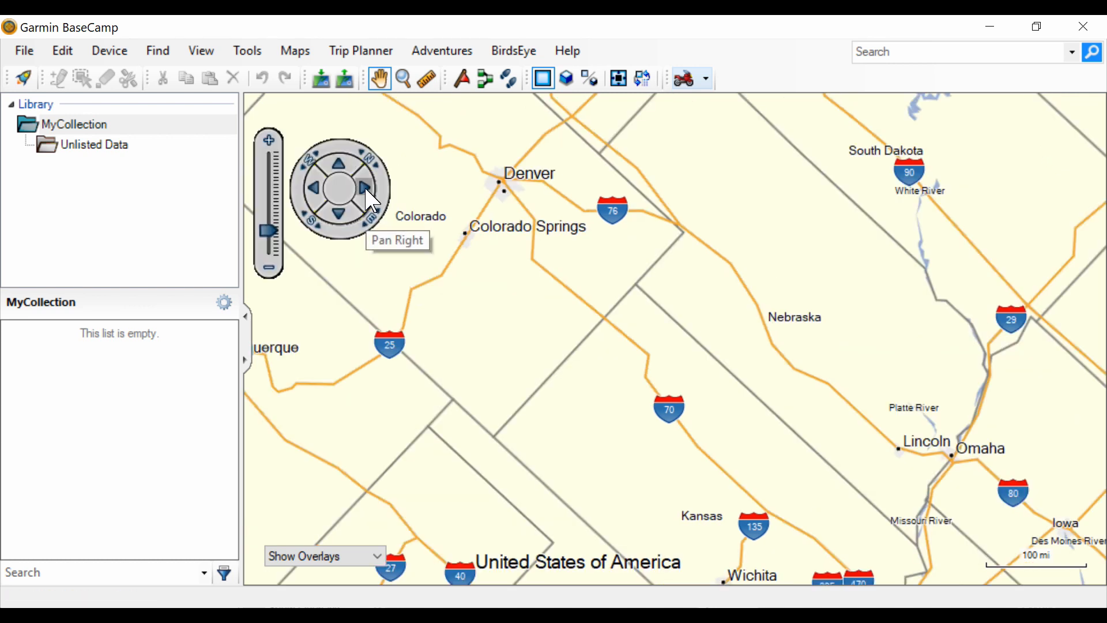
left_click(365, 189)
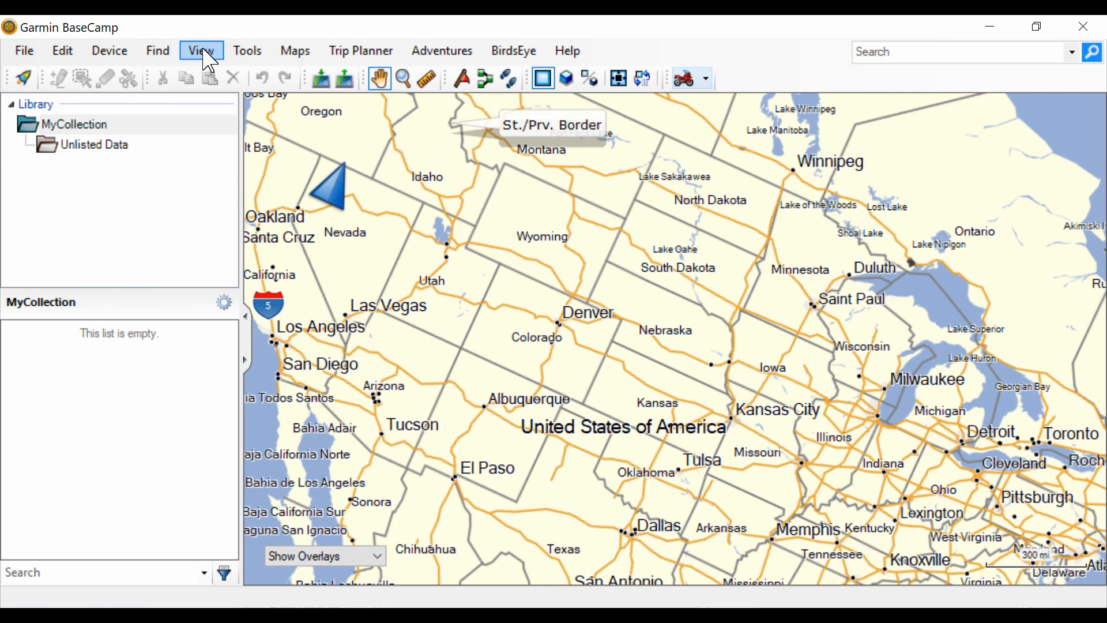
Change the map view options to show a simplified, north-up North America from Seattle to Toronto.
left_click(201, 50)
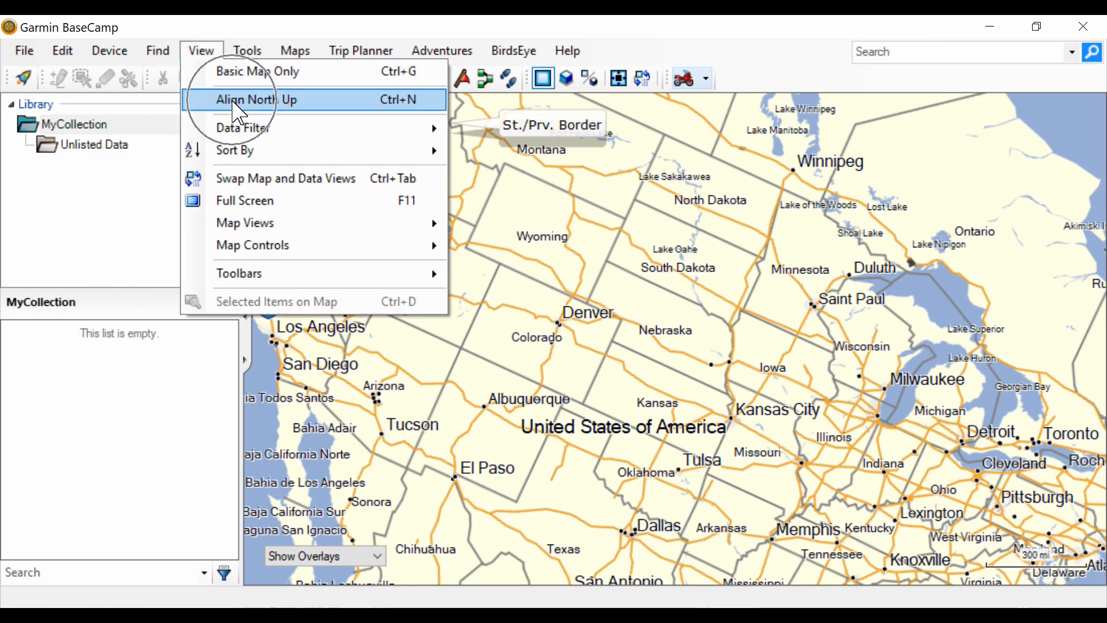
left_click(255, 99)
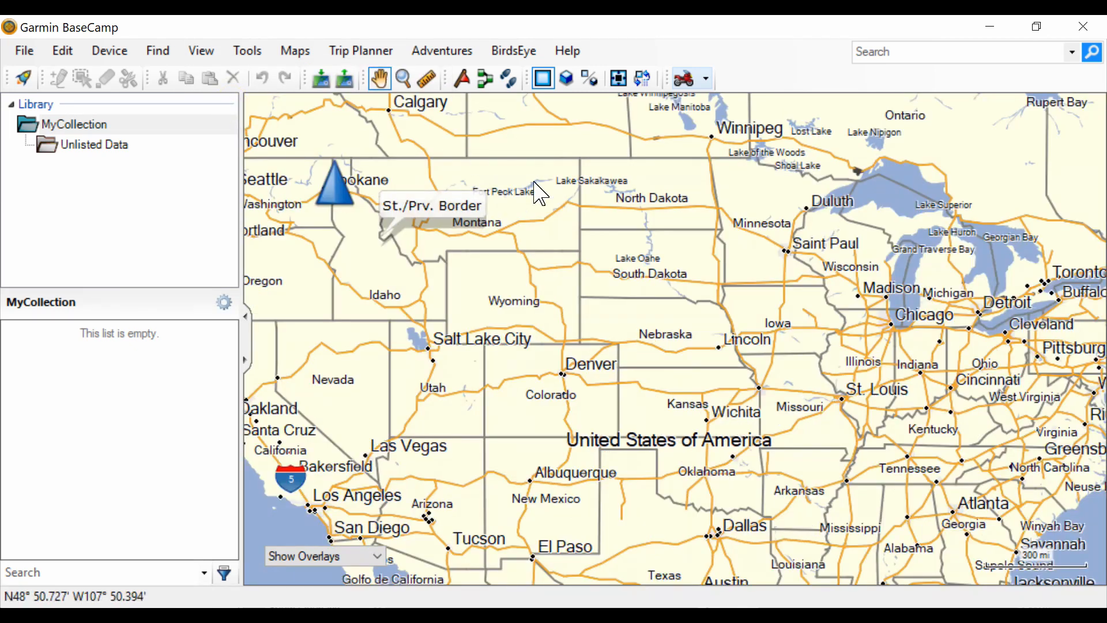
mouse_move(628, 337)
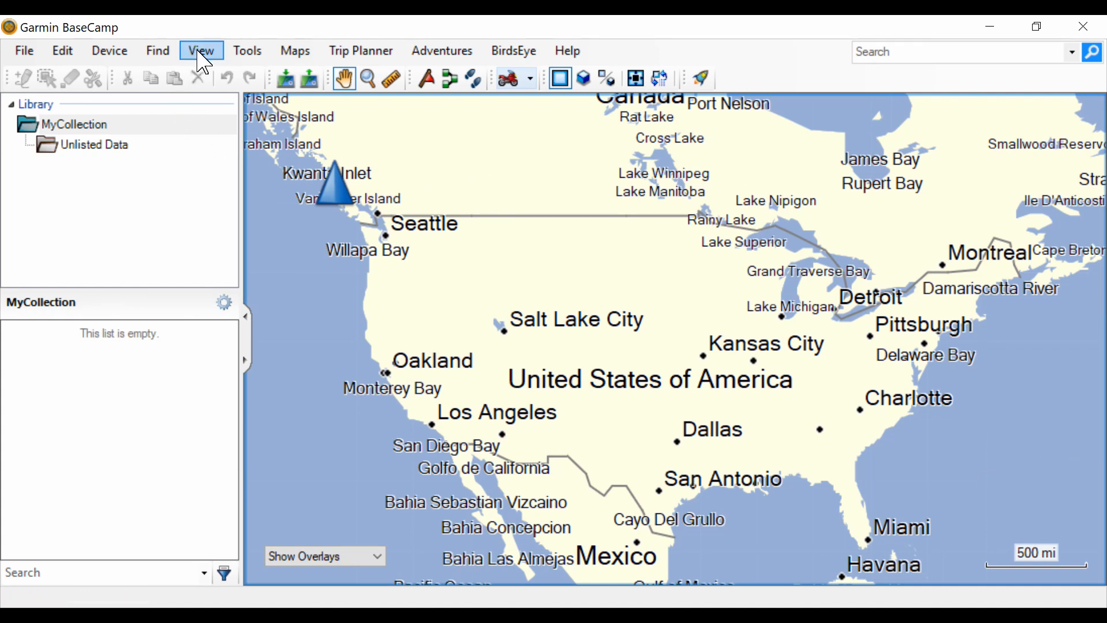
Add the Detail Level dropdown to the toolbar via View > Toolbars, showing Medium.
left_click(202, 50)
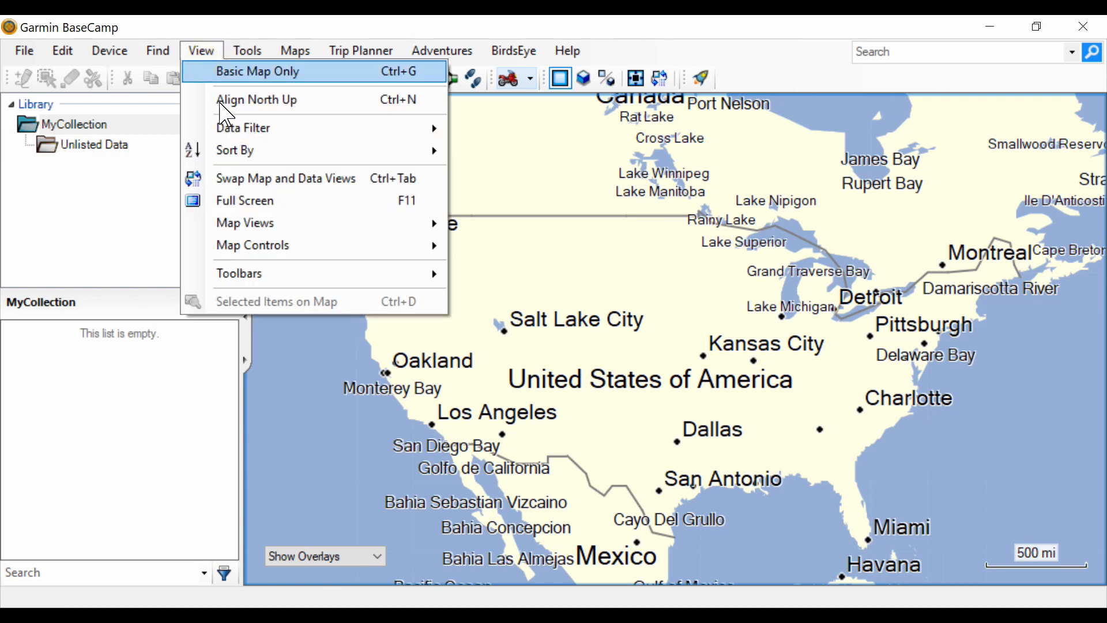
left_click(239, 273)
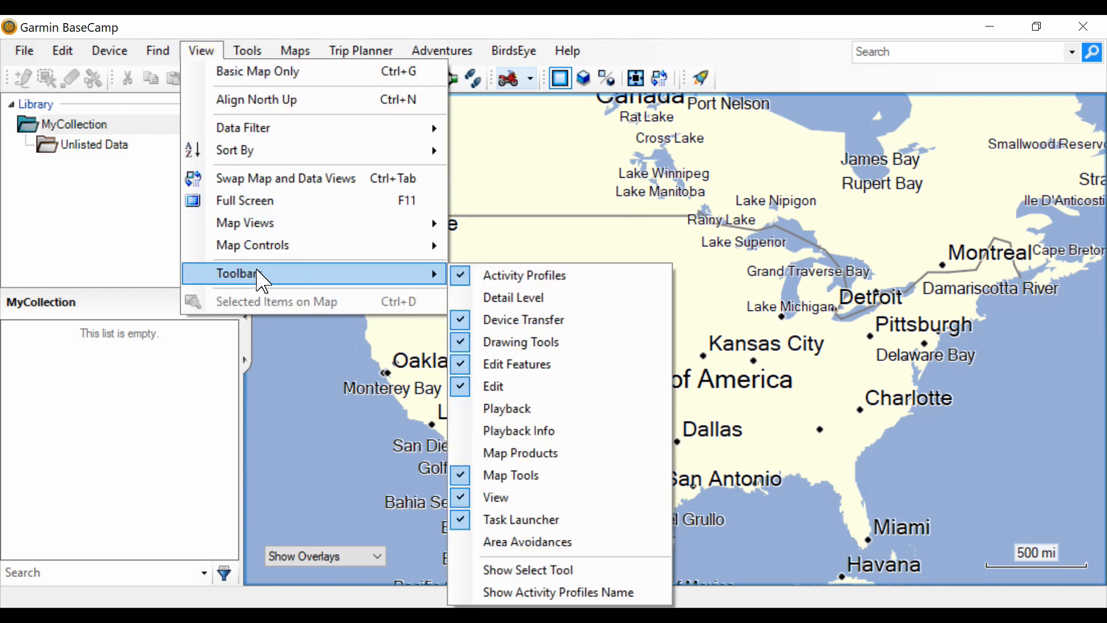
mouse_move(513, 298)
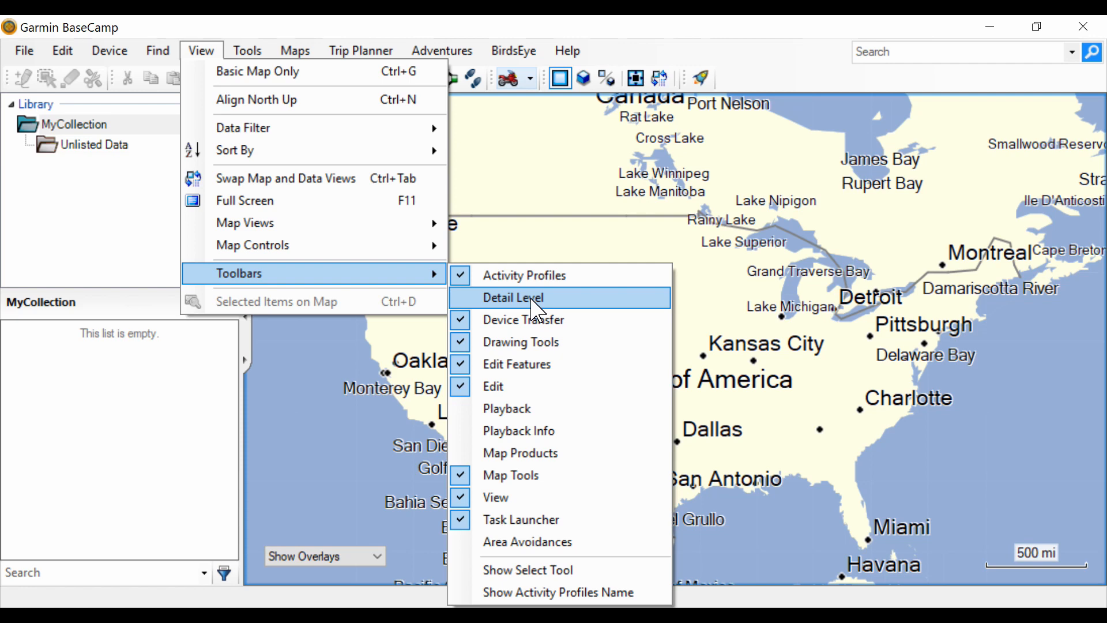
left_click(512, 297)
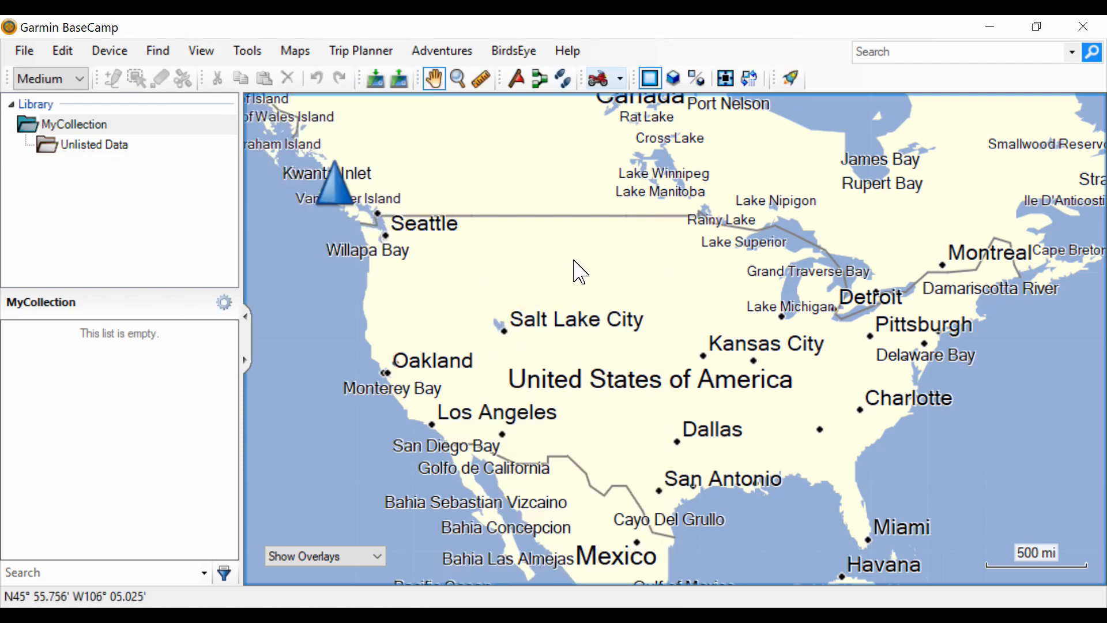
mouse_move(599, 287)
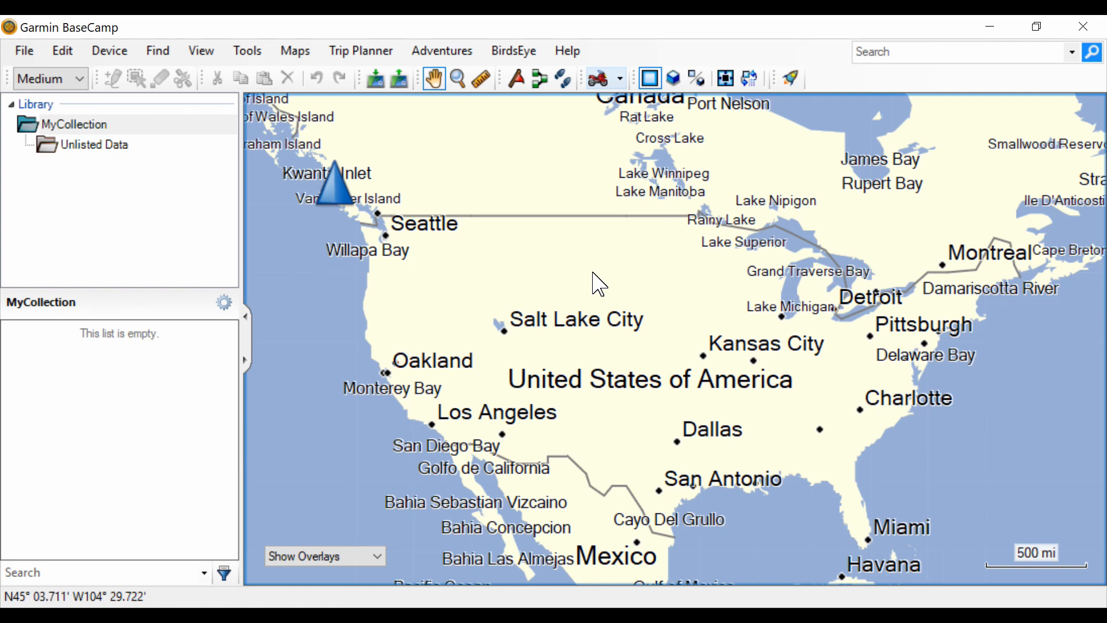
mouse_move(833, 155)
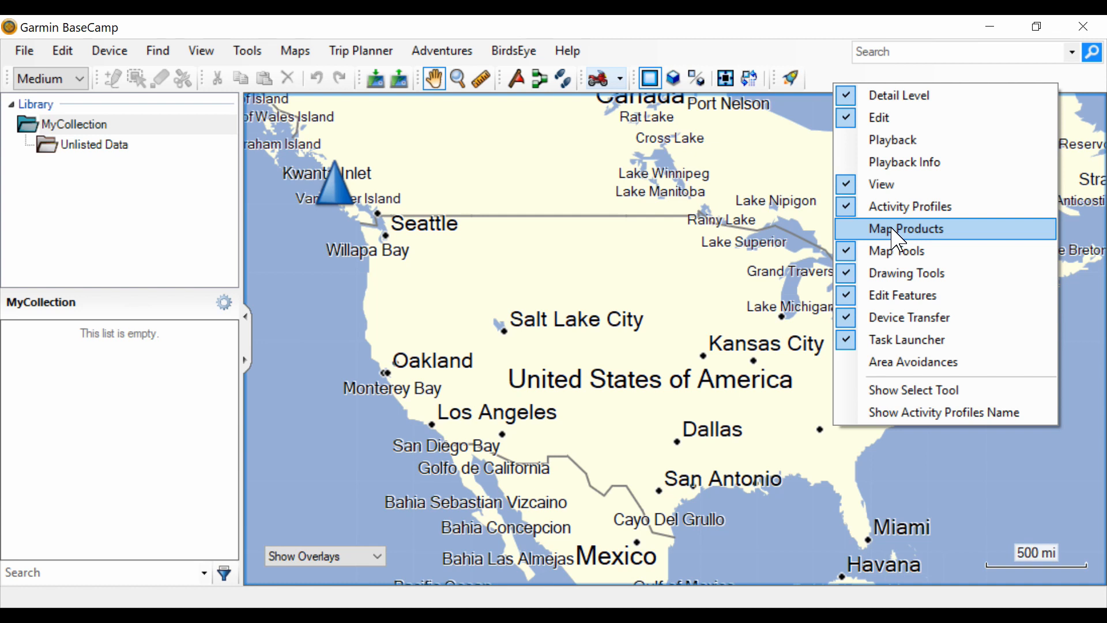
Show the Map Products chooser and review installed maps: Global Map active, three City Navigator versions.
left_click(905, 229)
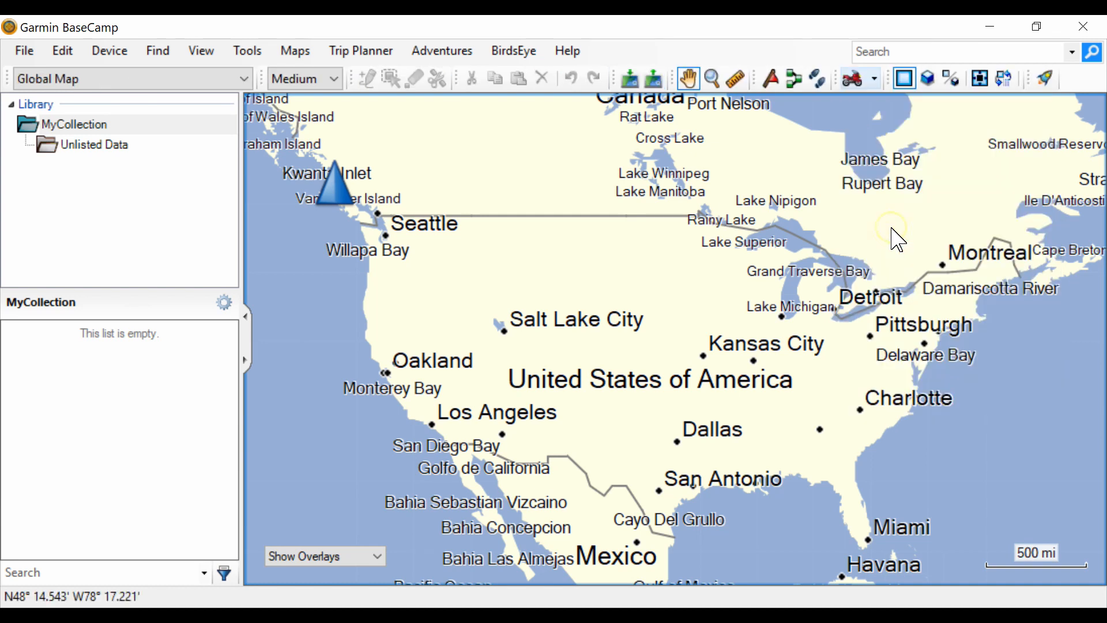
mouse_move(897, 226)
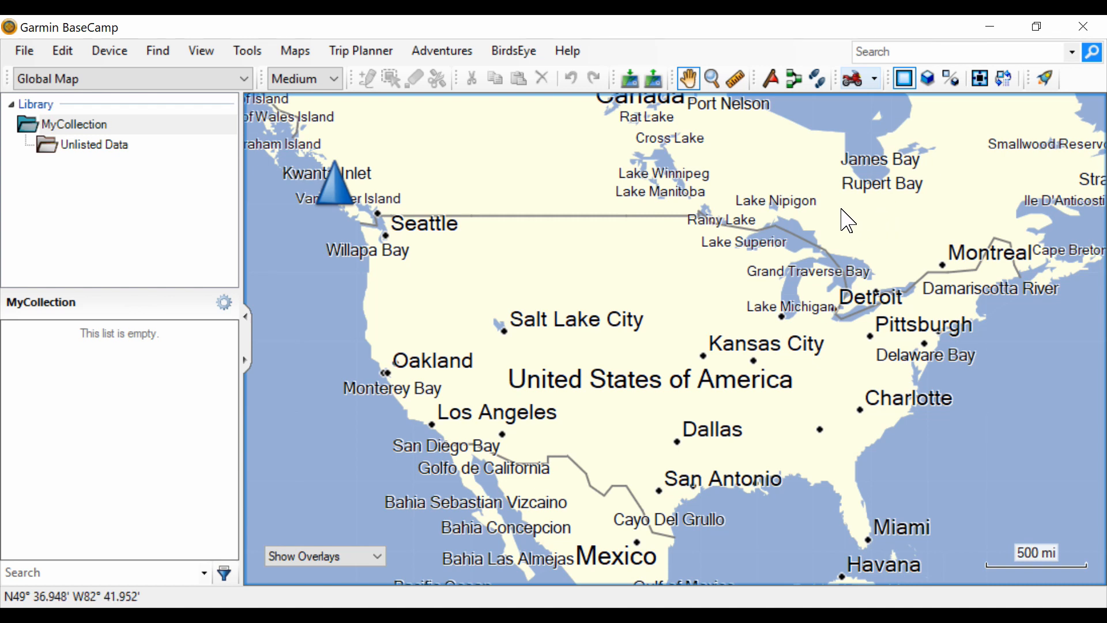
mouse_move(841, 204)
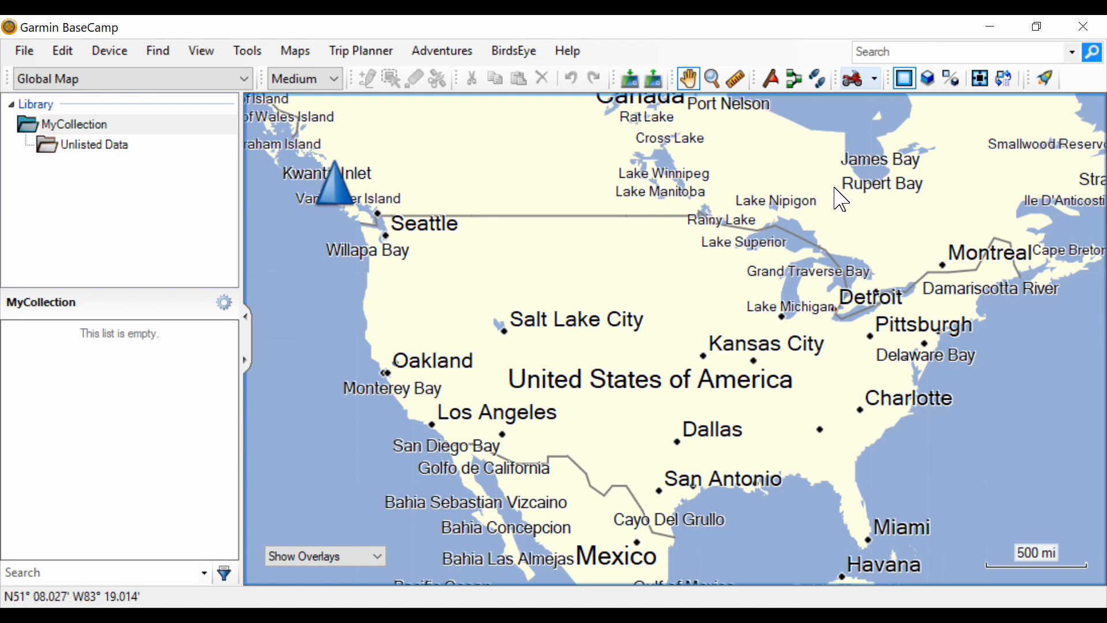
mouse_move(833, 194)
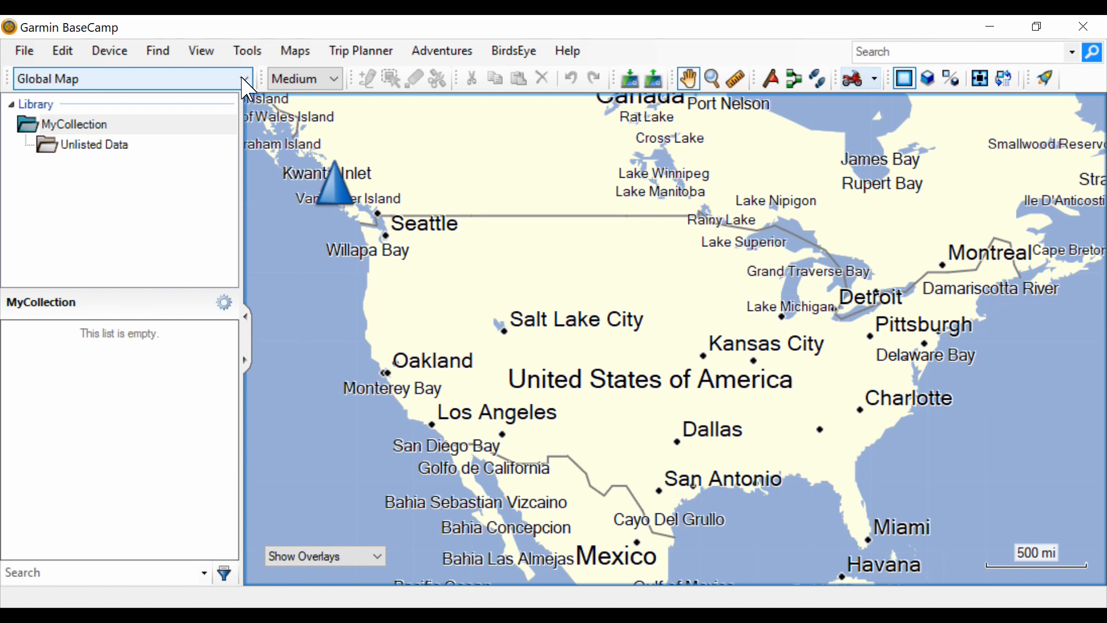
left_click(243, 79)
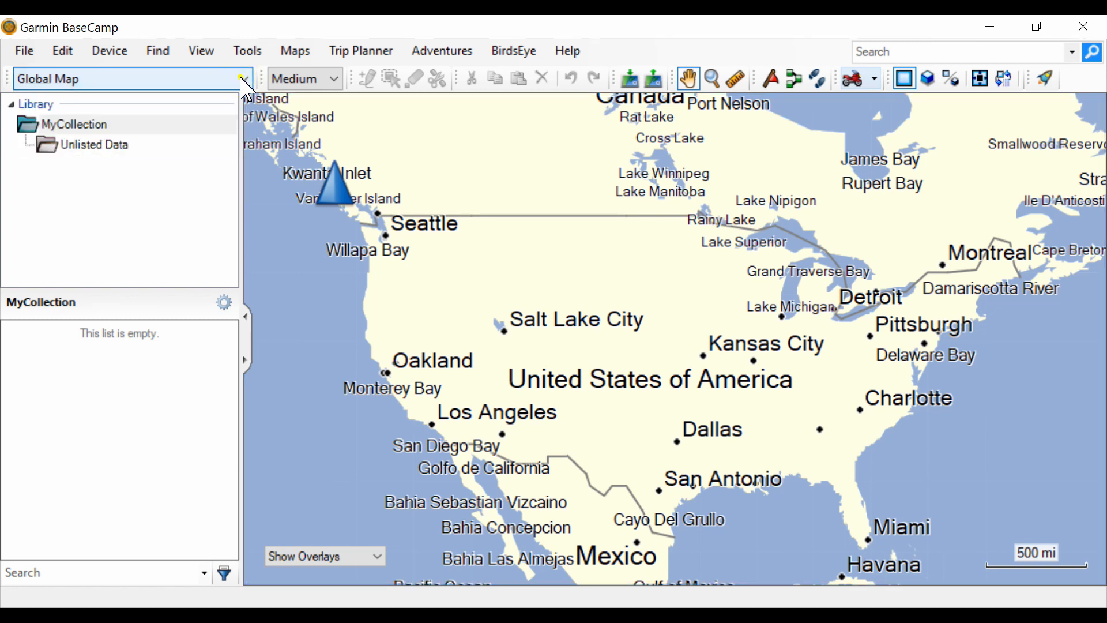
left_click(243, 78)
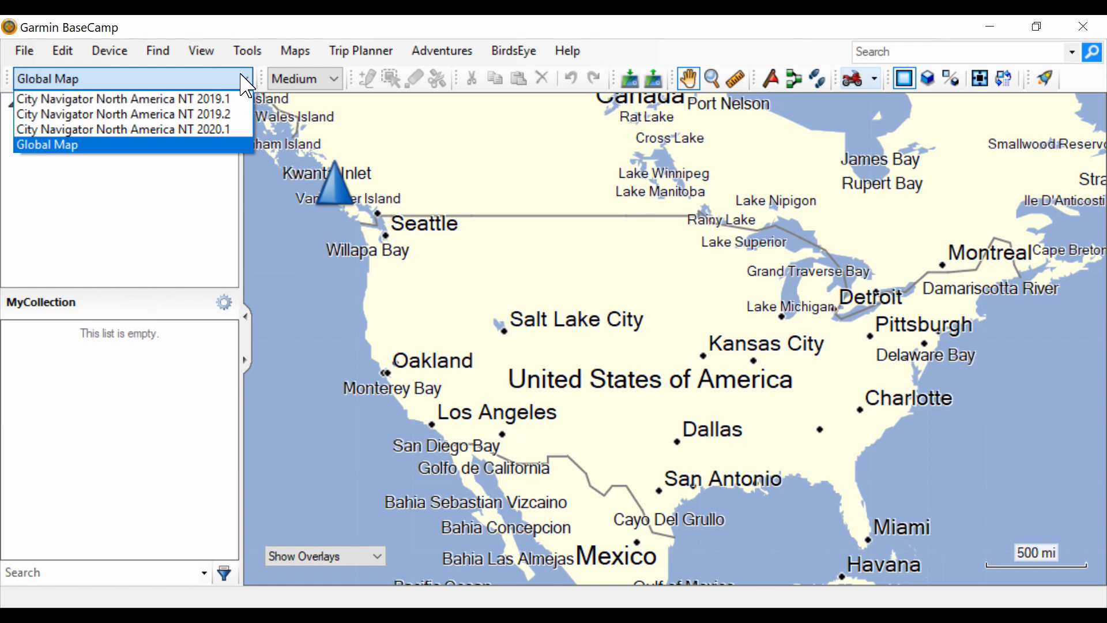
left_click(243, 79)
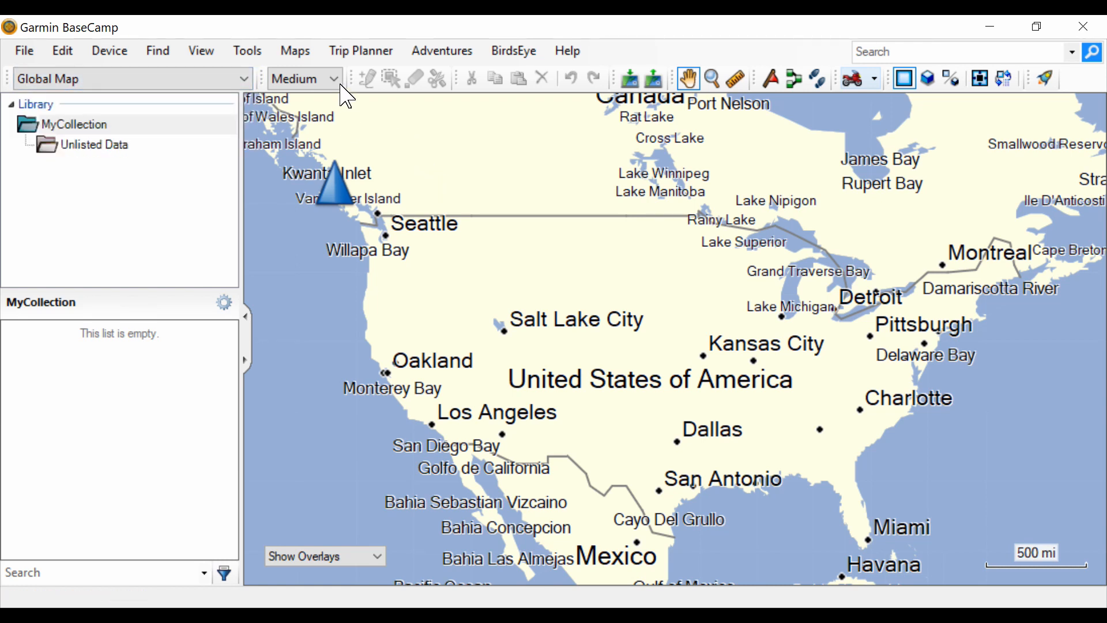
mouse_move(304, 78)
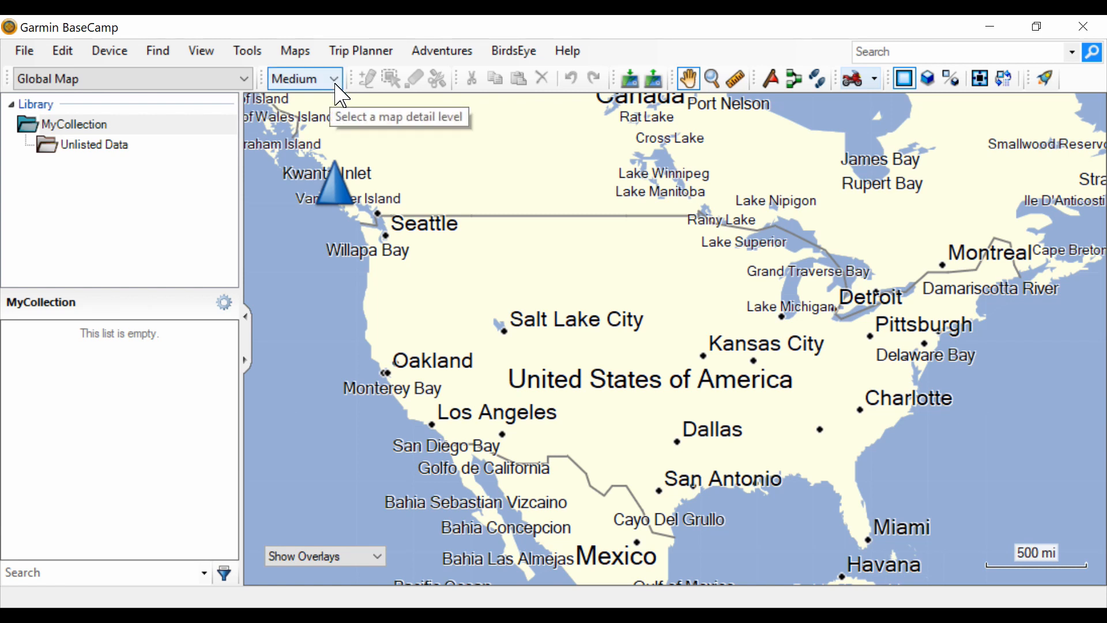
left_click(303, 78)
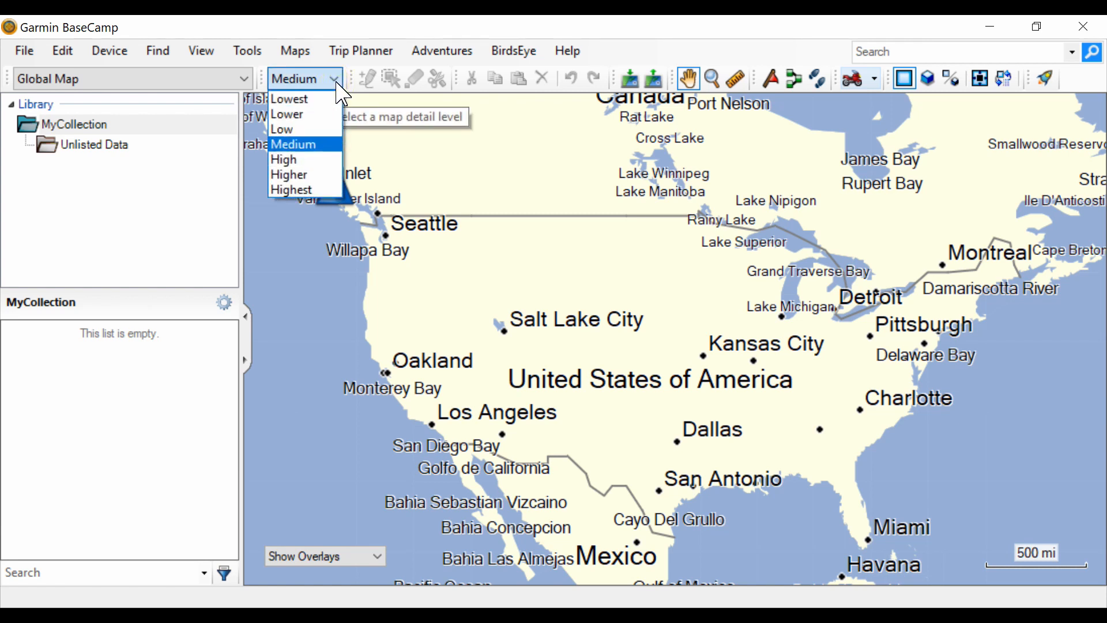
mouse_move(290, 189)
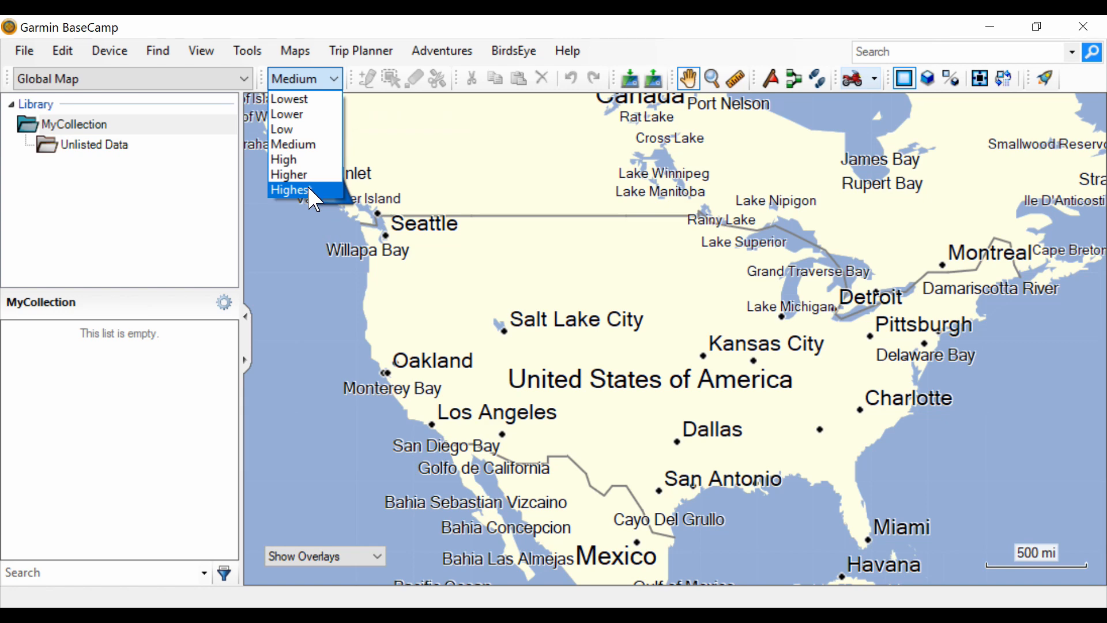
left_click(290, 189)
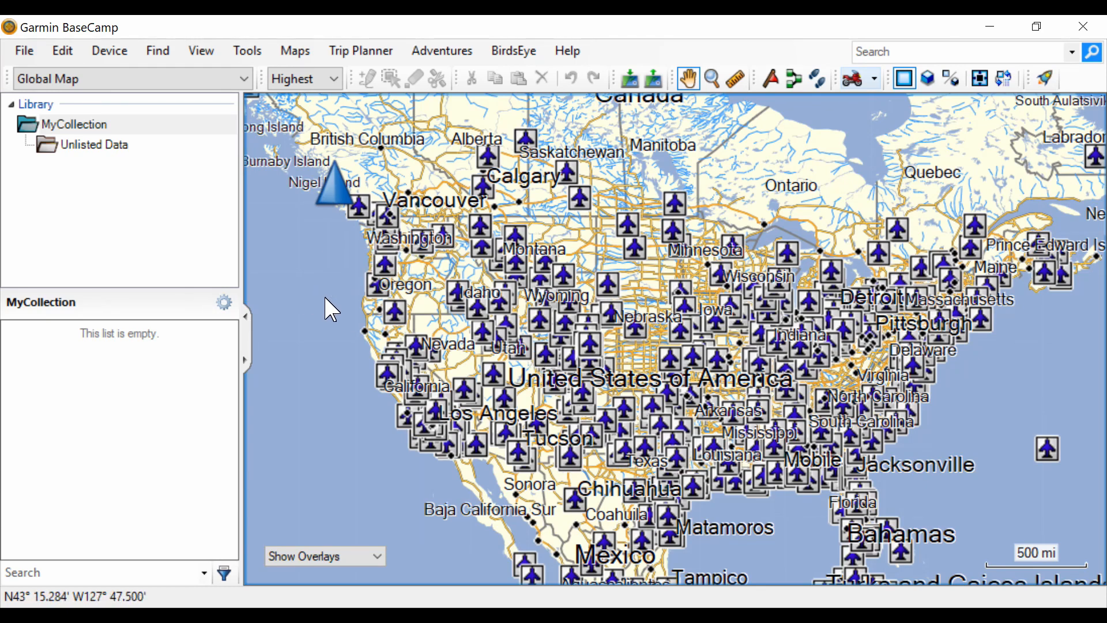
left_click(335, 78)
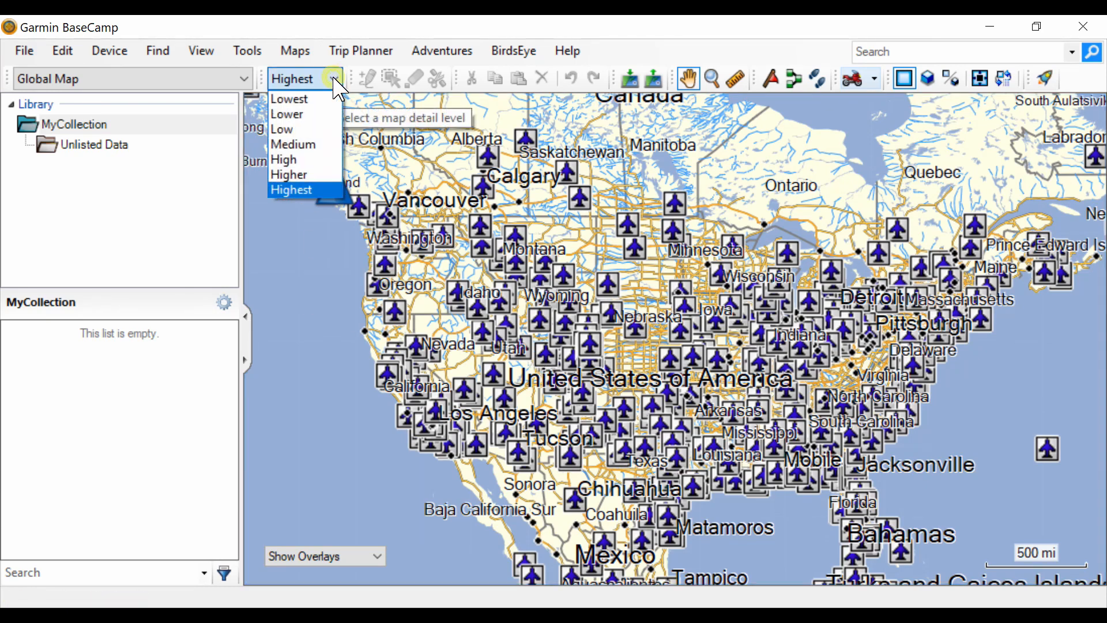
mouse_move(302, 144)
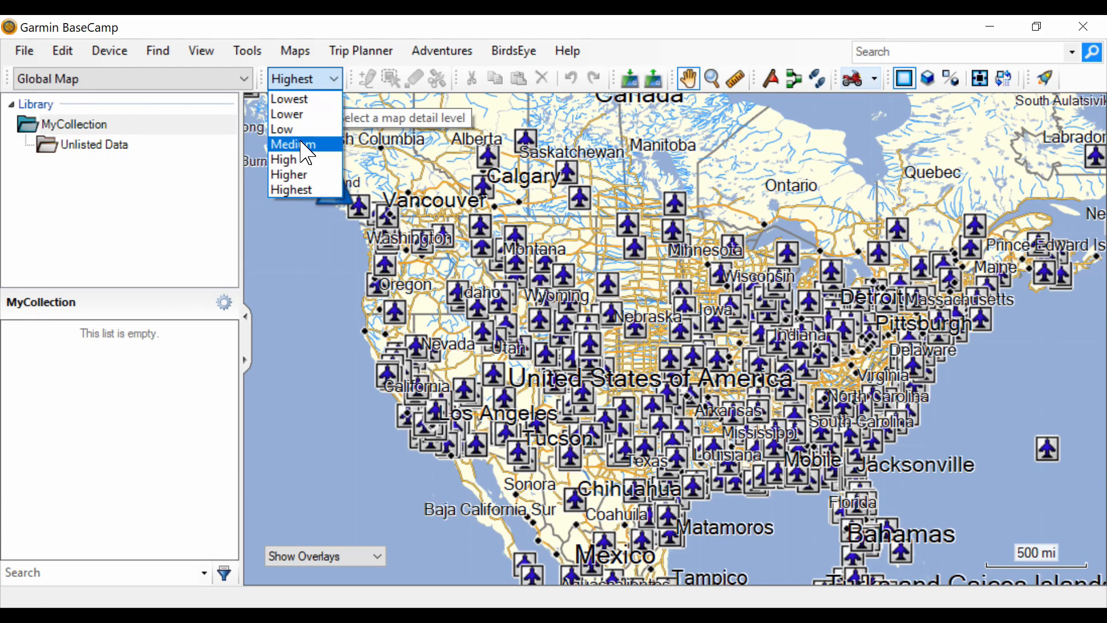
left_click(292, 144)
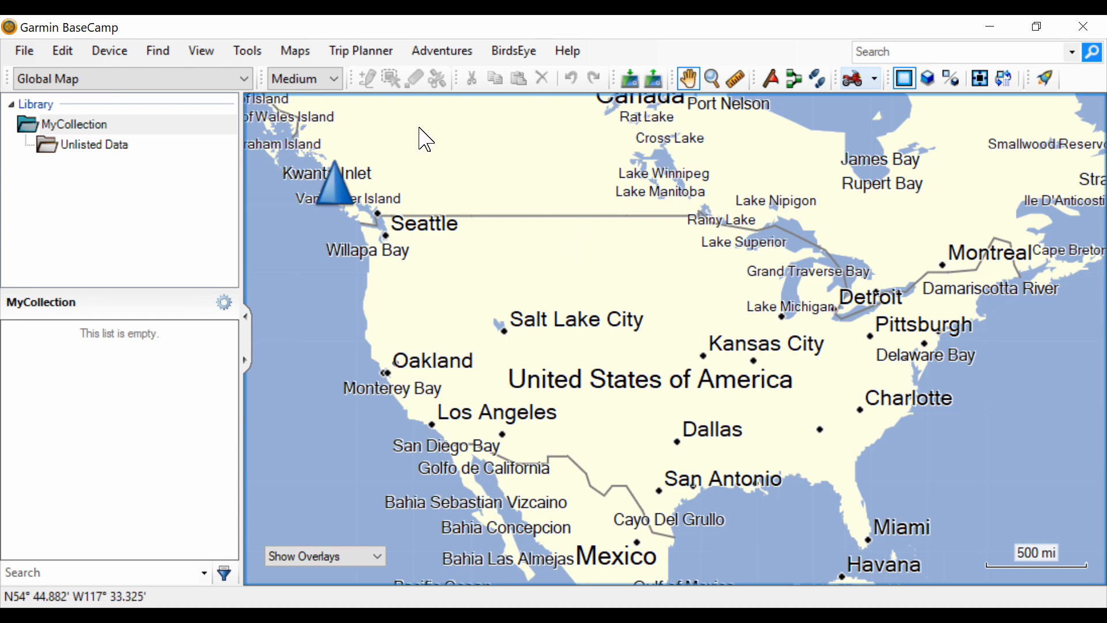
mouse_move(367, 78)
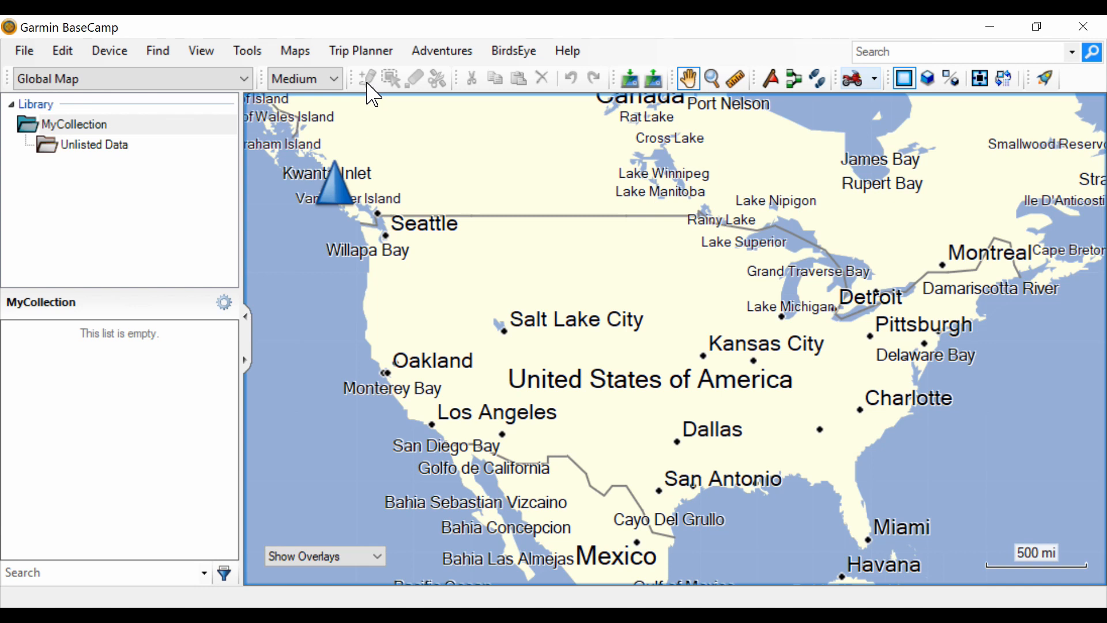
mouse_move(366, 79)
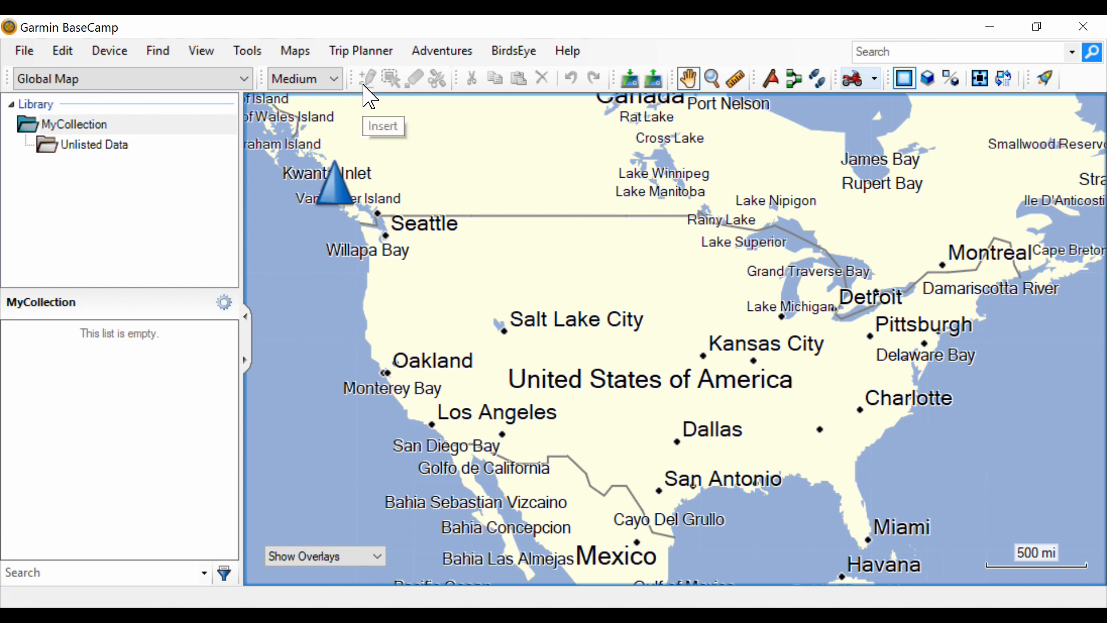
mouse_move(392, 78)
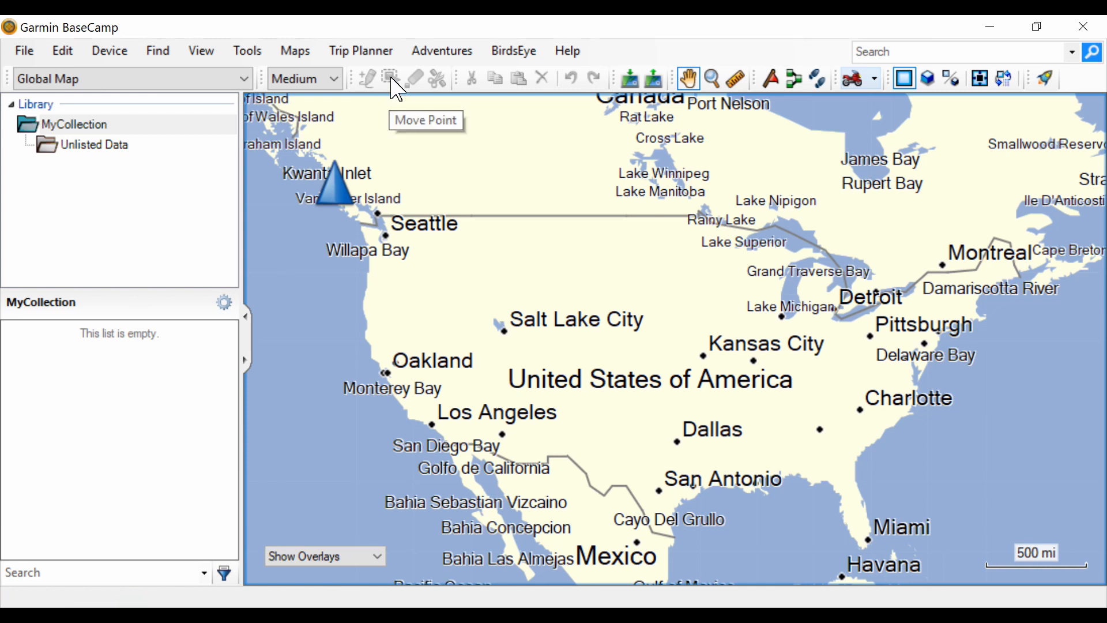
mouse_move(414, 79)
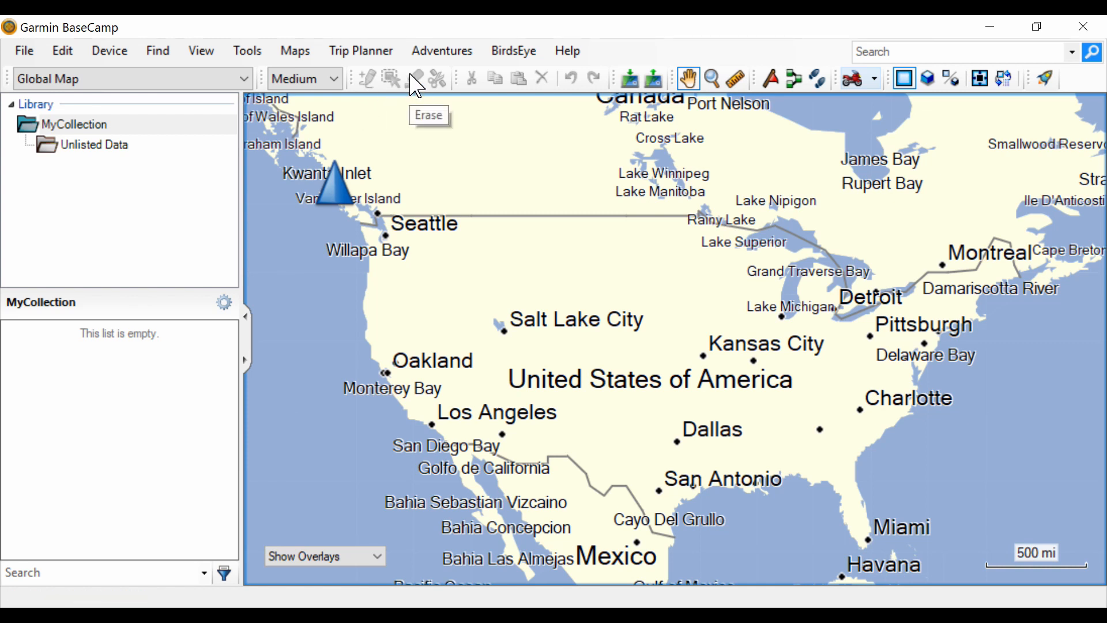
mouse_move(438, 79)
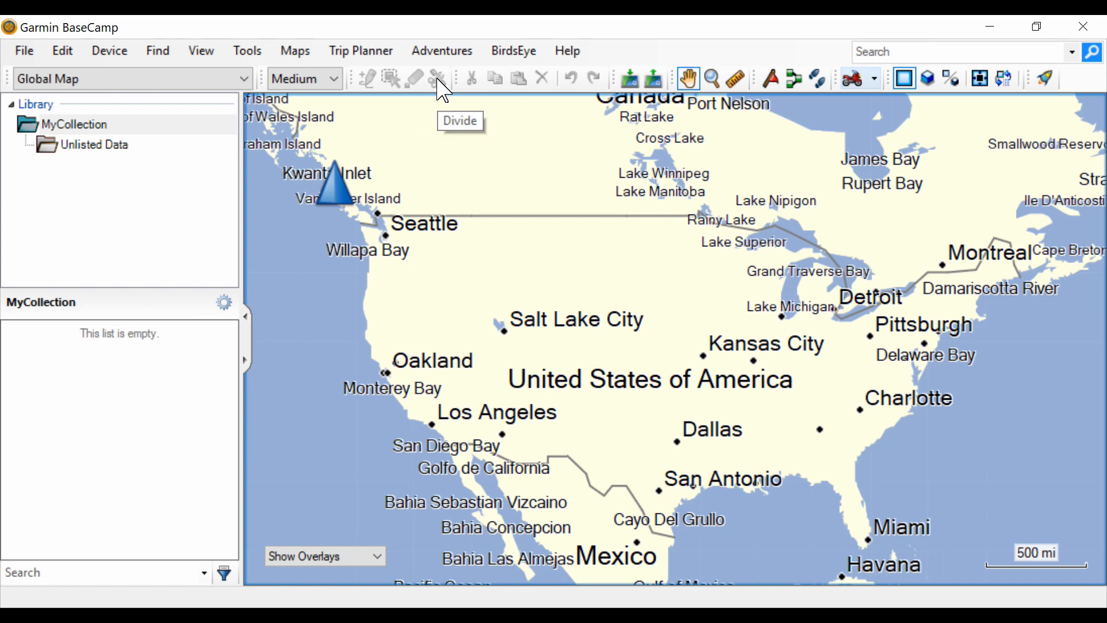
mouse_move(471, 78)
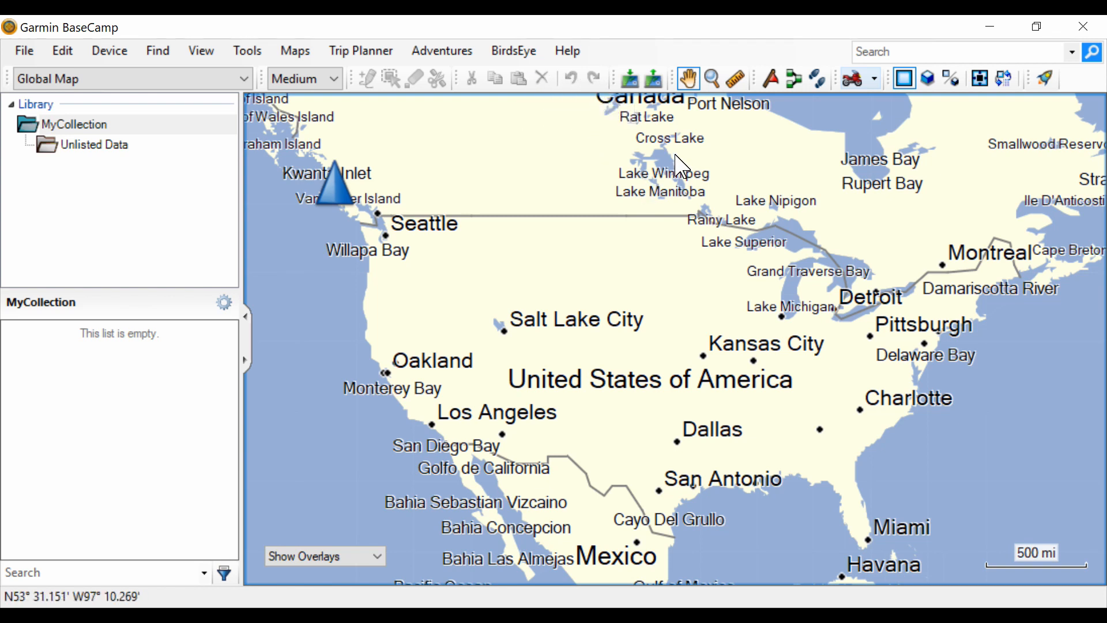
mouse_move(628, 79)
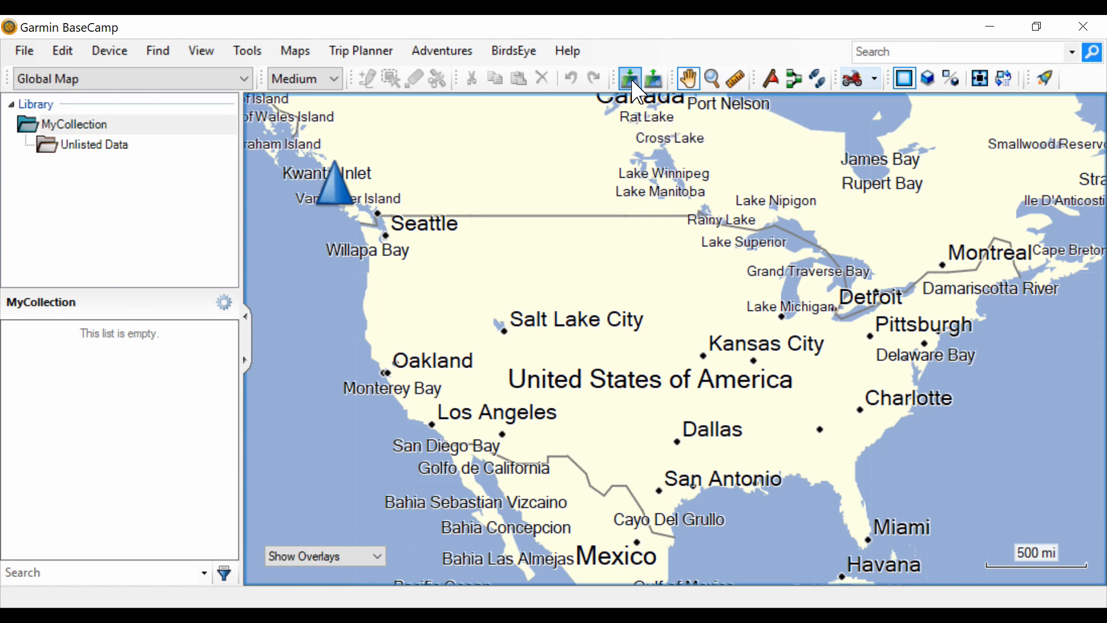
mouse_move(653, 78)
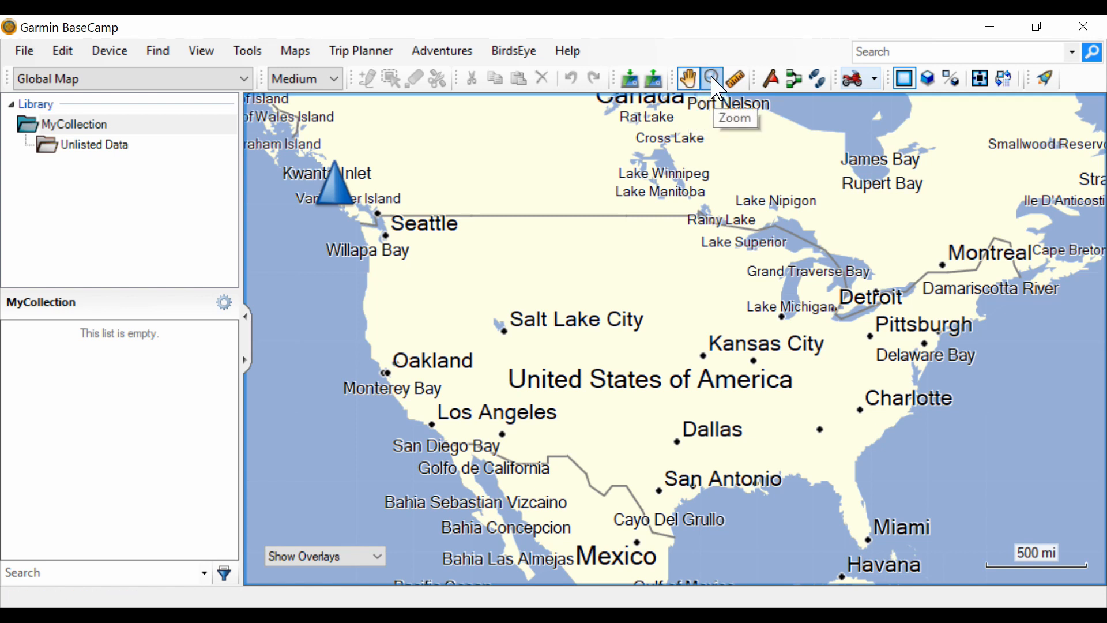
mouse_move(735, 79)
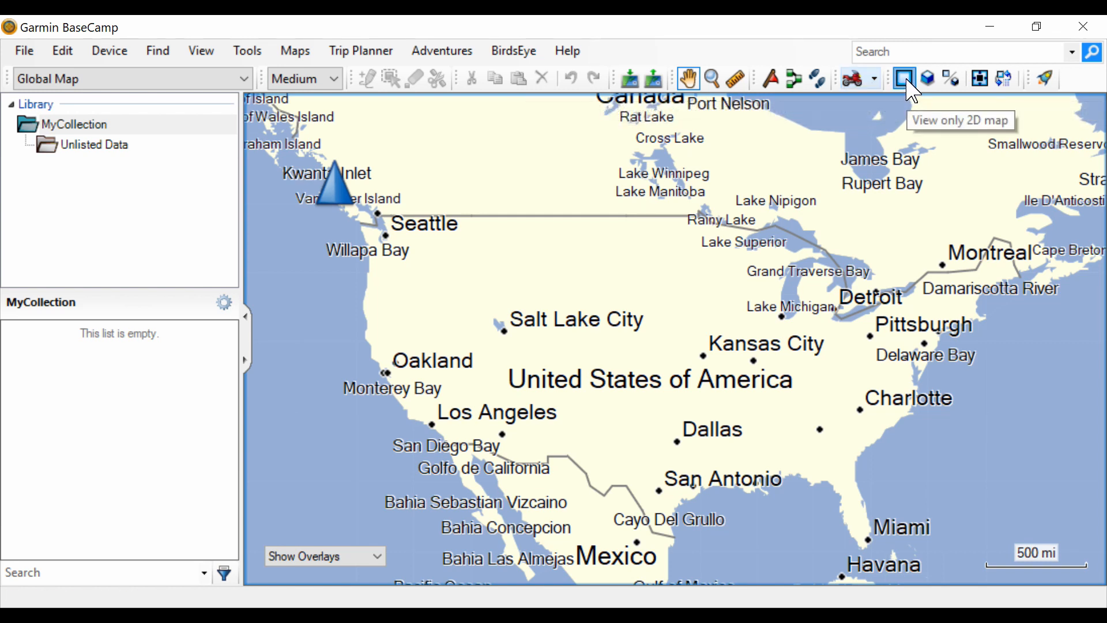
mouse_move(928, 78)
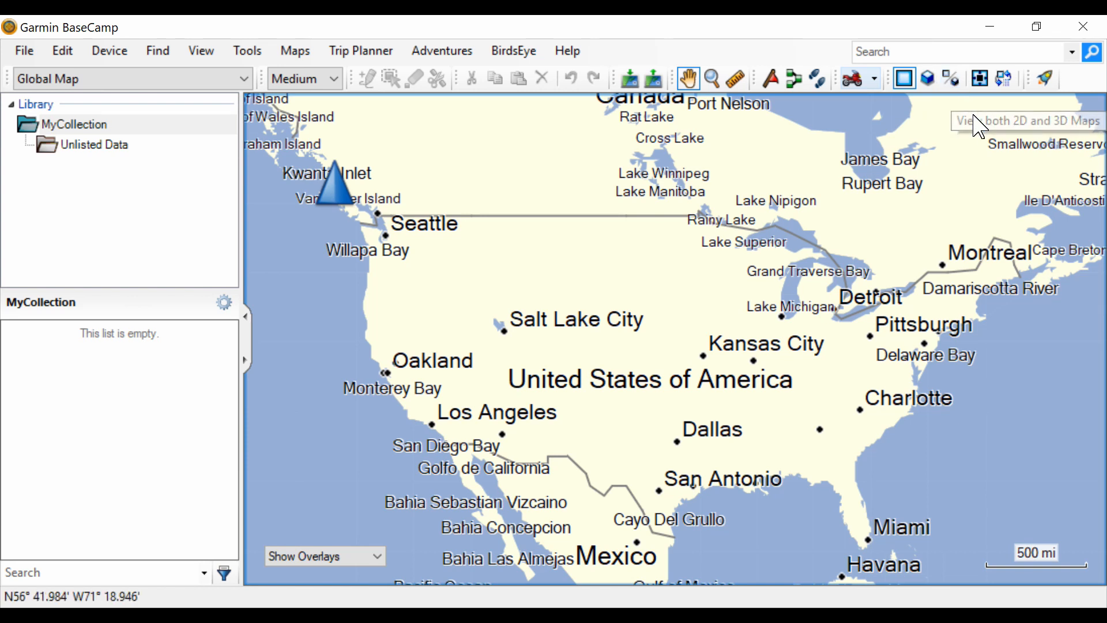
mouse_move(978, 78)
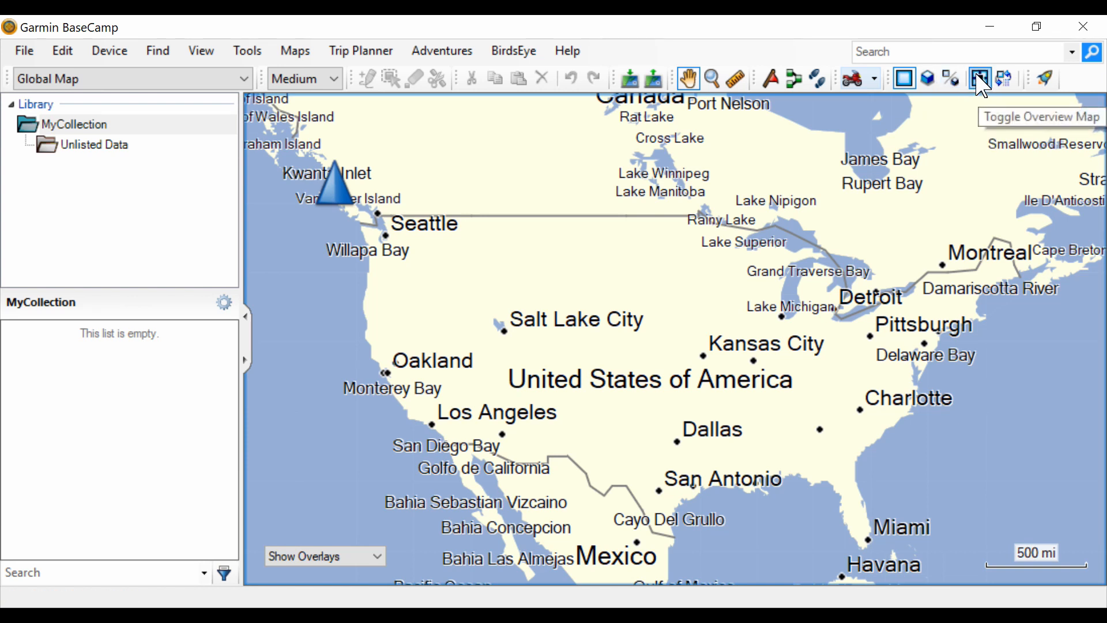
left_click(980, 79)
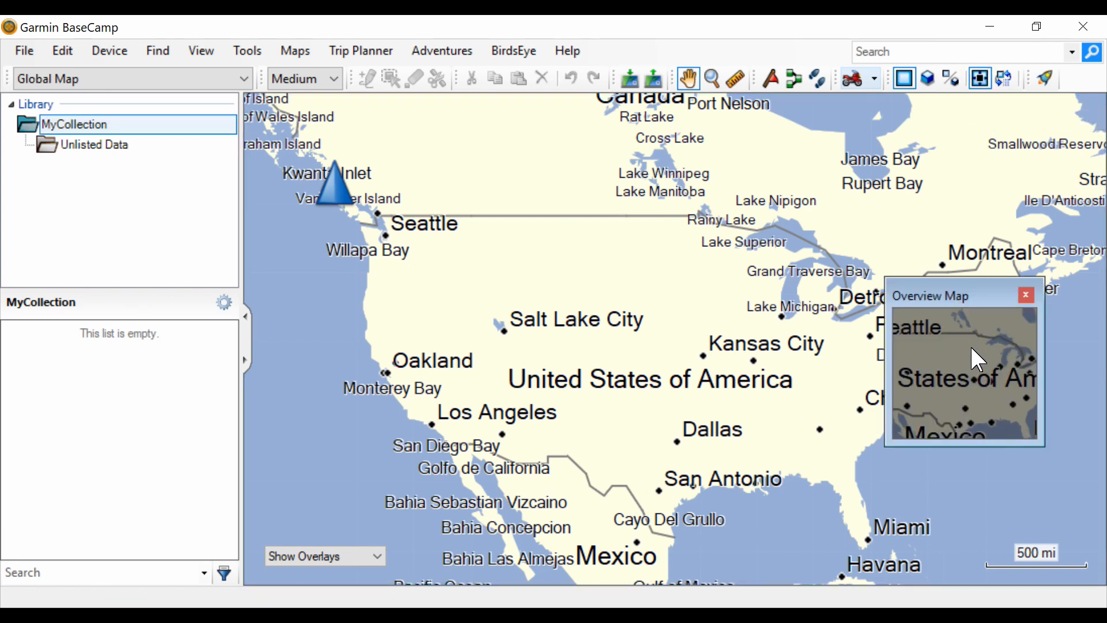
mouse_move(974, 304)
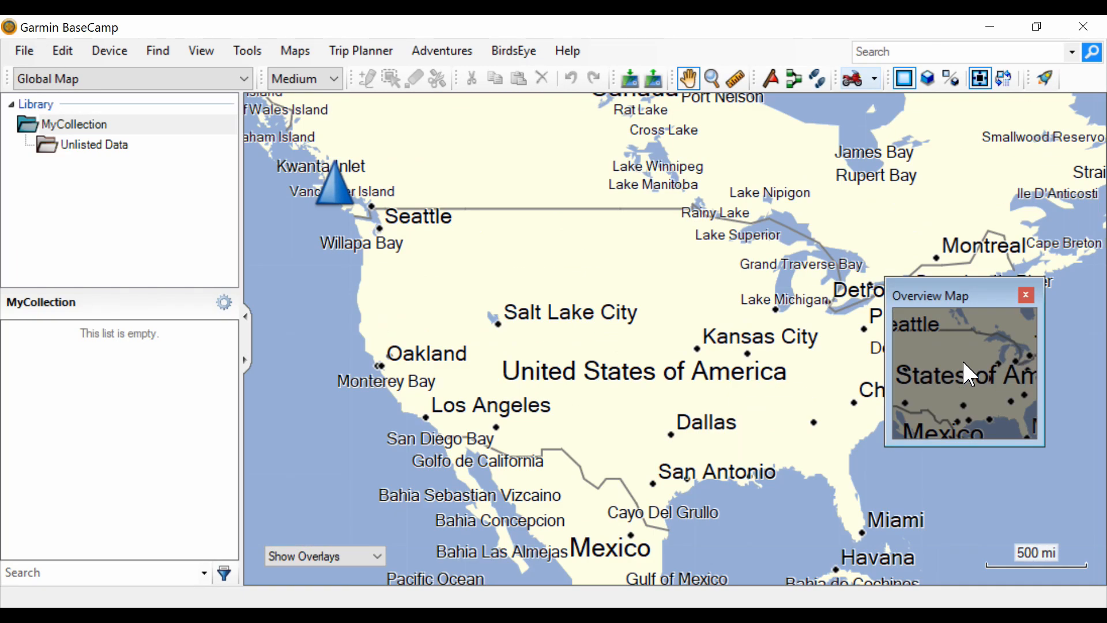
mouse_move(1025, 295)
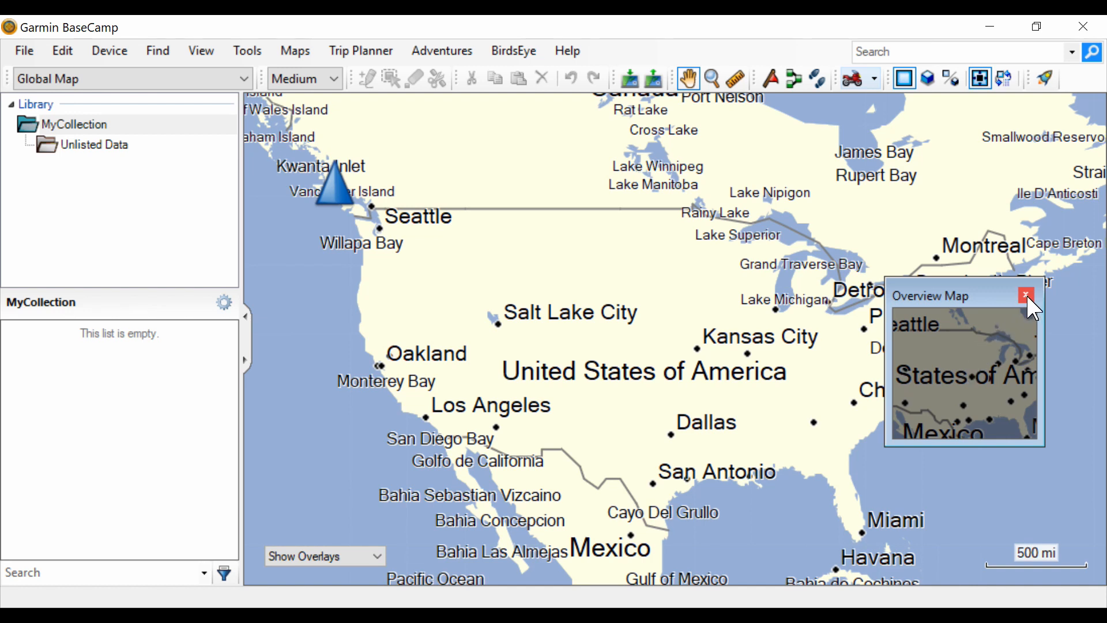
left_click(1026, 295)
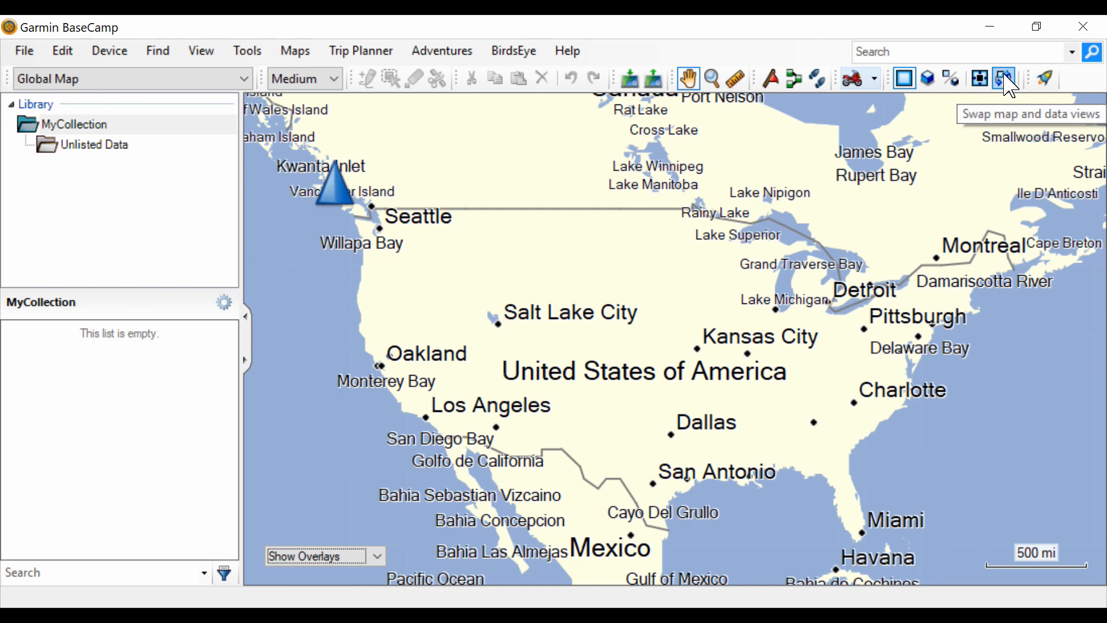
left_click(1003, 78)
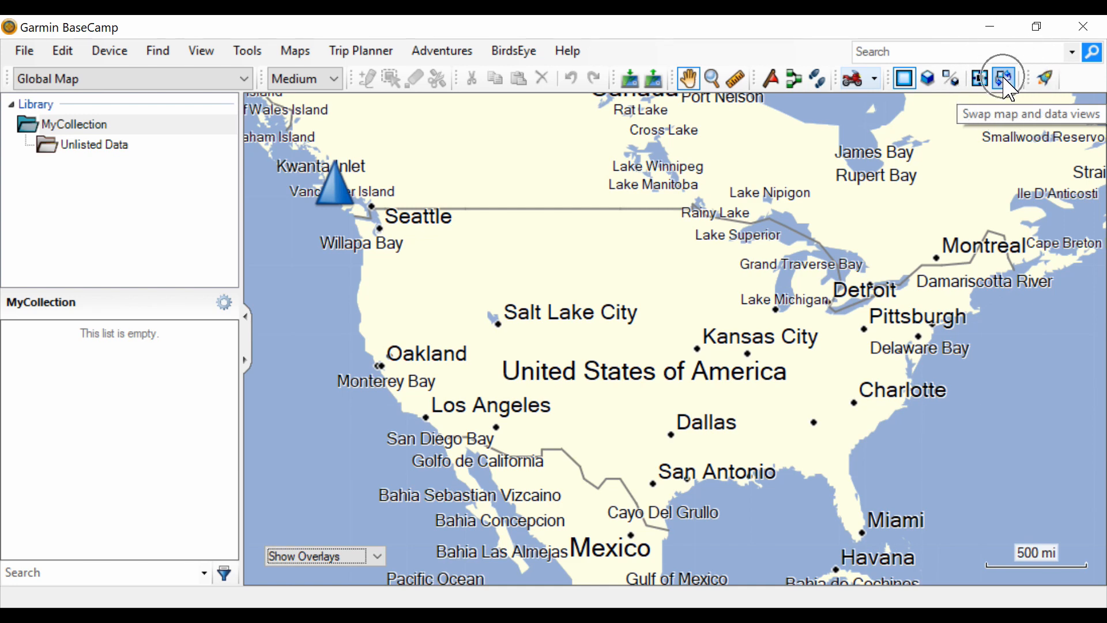
left_click(1003, 79)
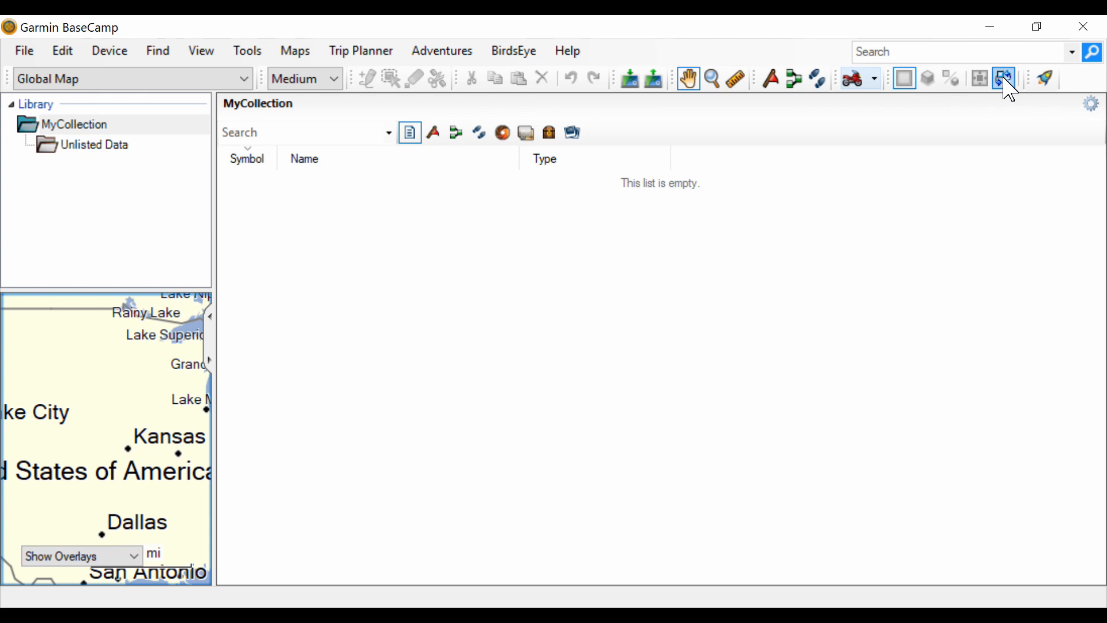
left_click(1003, 78)
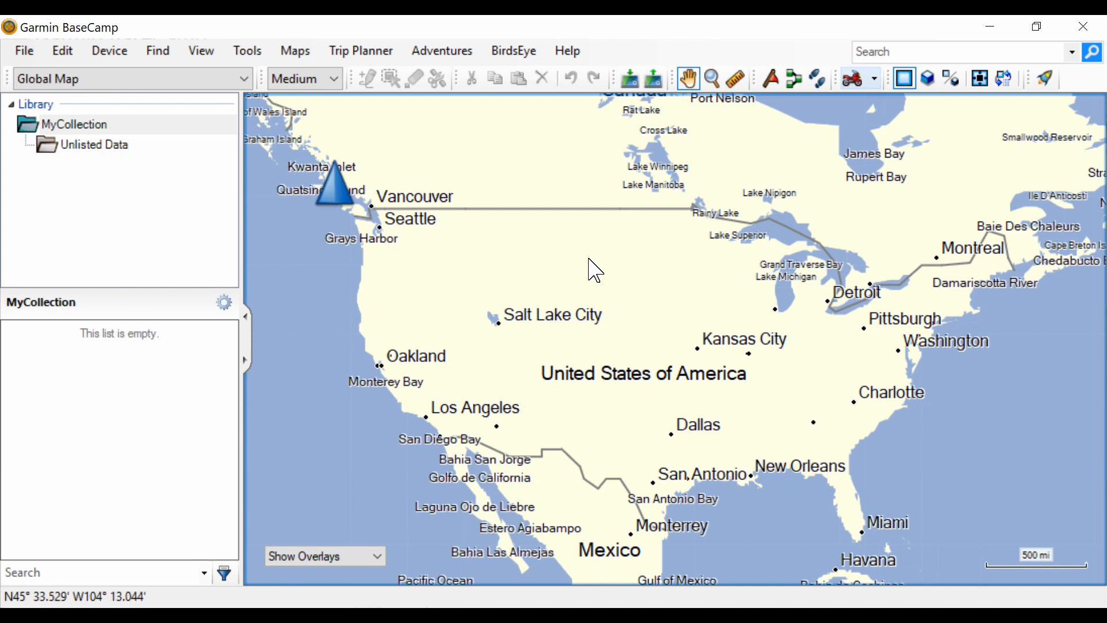
mouse_move(592, 266)
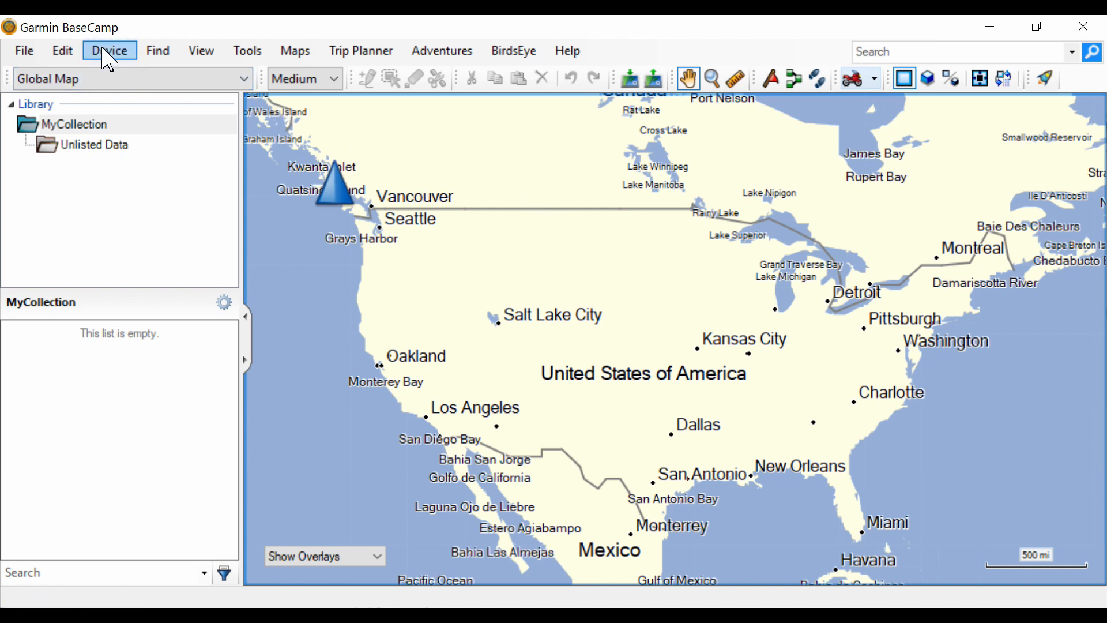
mouse_move(78, 50)
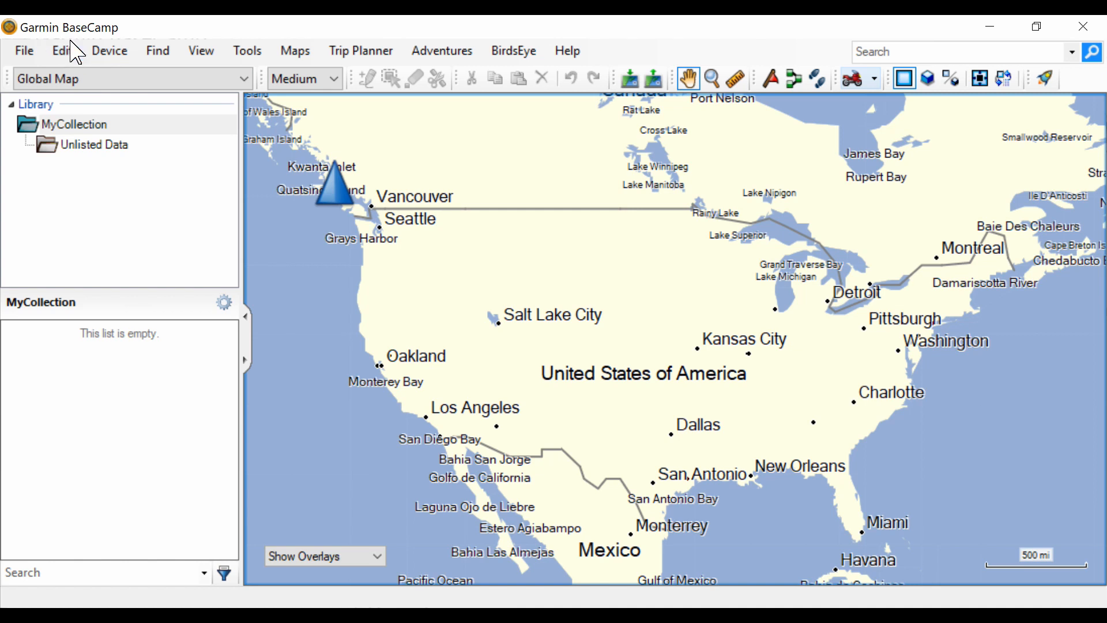
Open Edit > Options on the Measurement page with statute units and true heading.
left_click(62, 50)
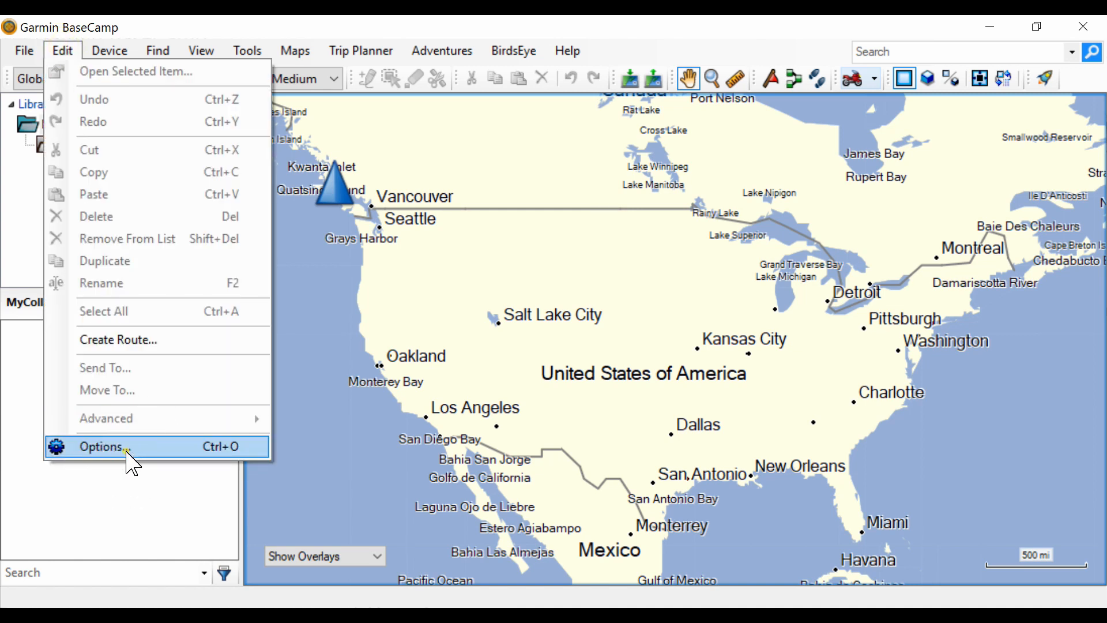
left_click(99, 446)
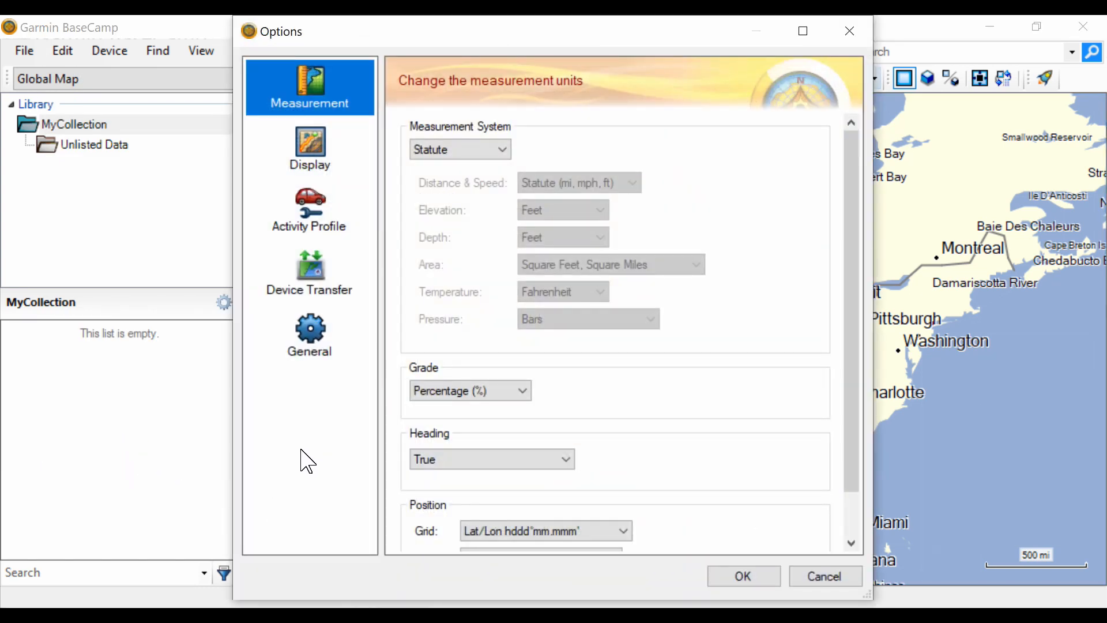
mouse_move(324, 159)
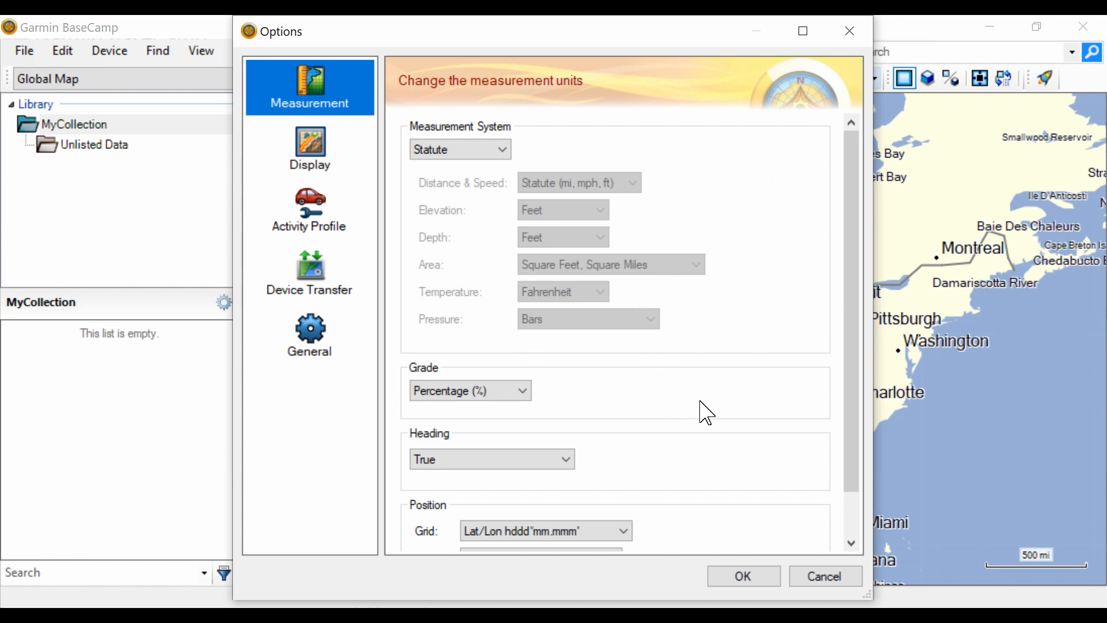
mouse_move(277, 55)
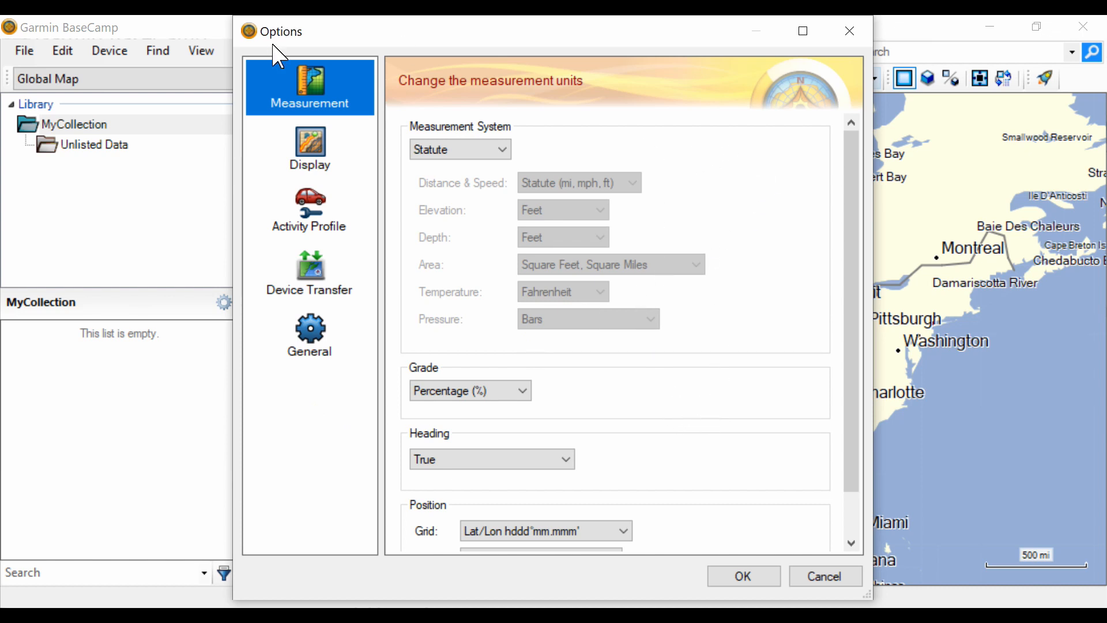
mouse_move(522, 169)
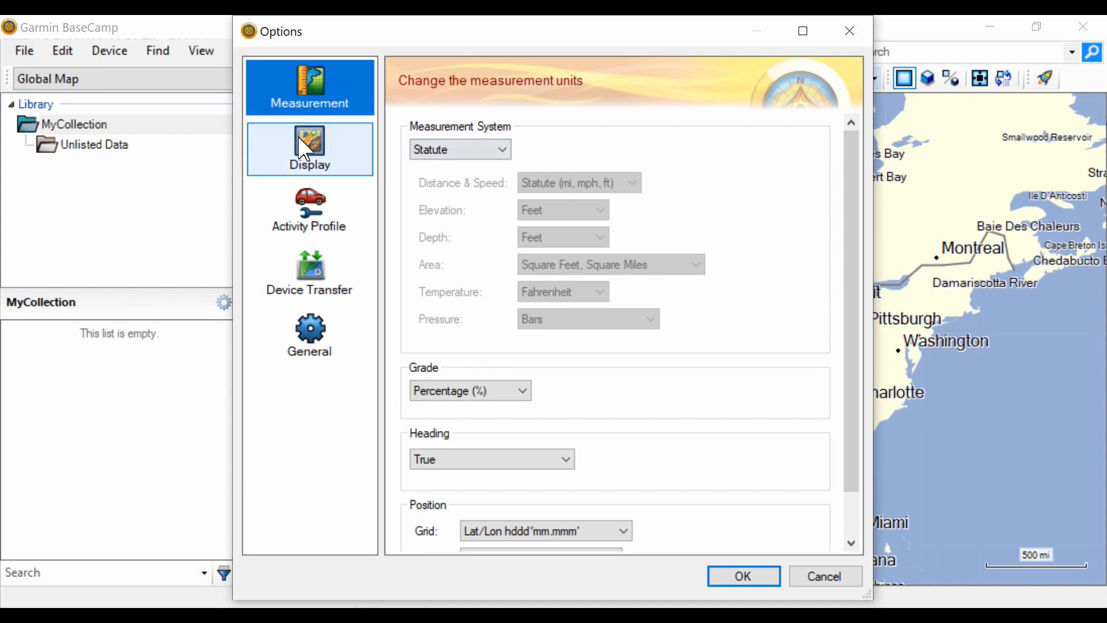
On the Options Display page, raise Symbol Size to Large.
left_click(309, 148)
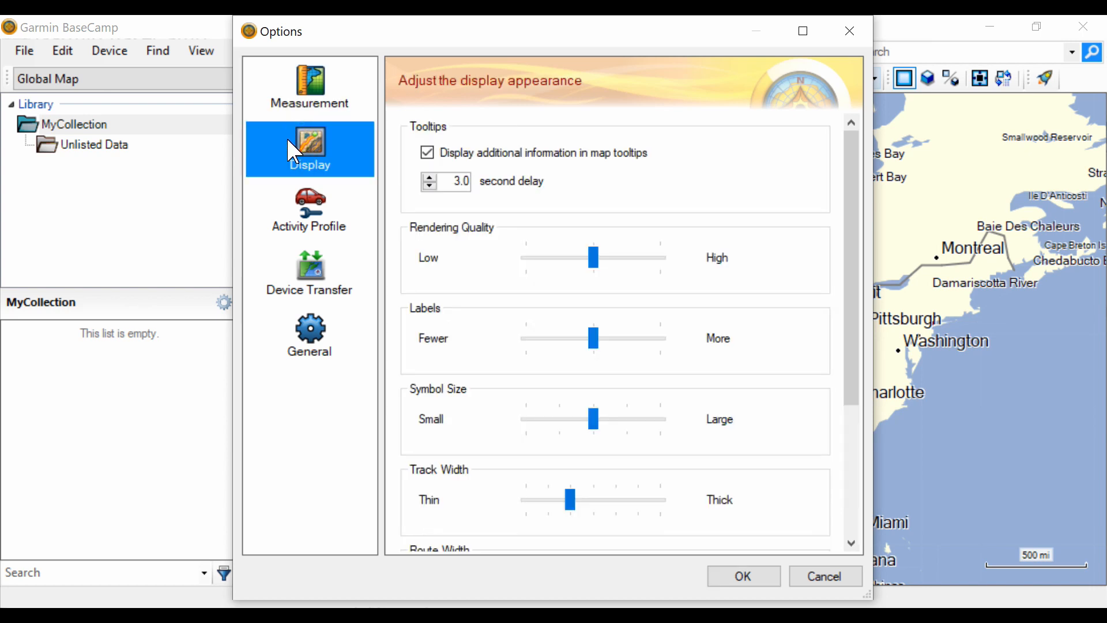
mouse_move(280, 175)
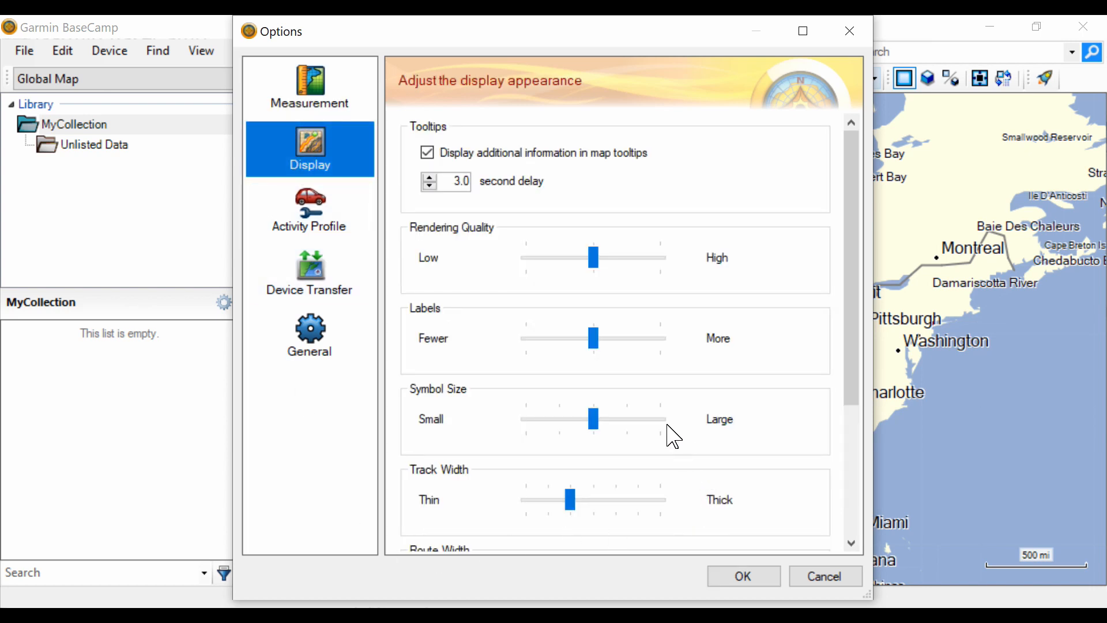
left_click_drag(593, 418, 660, 419)
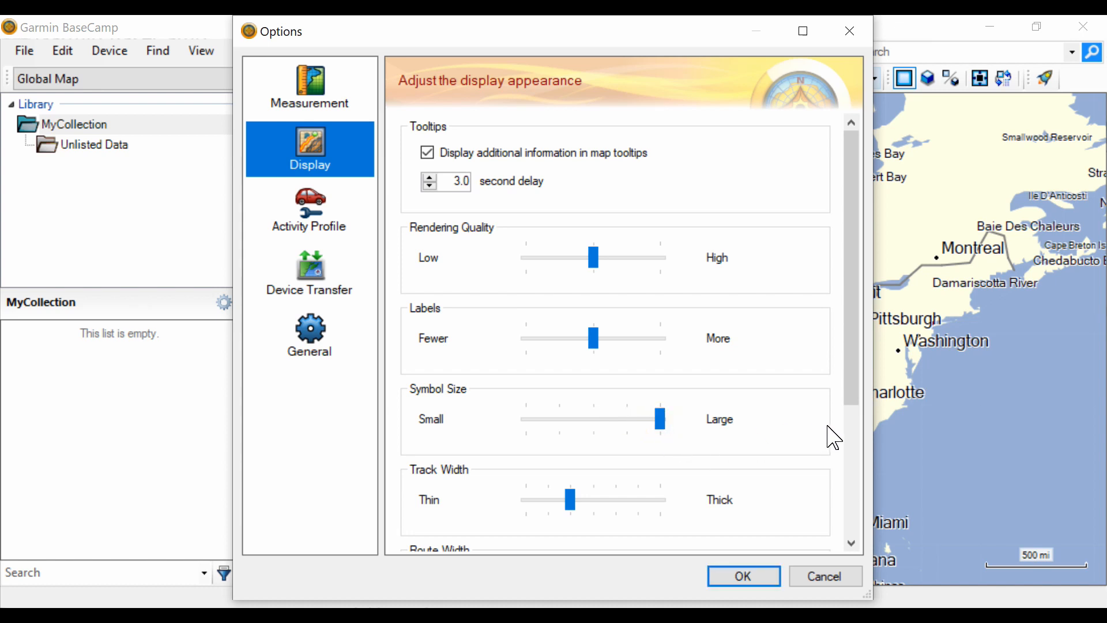
scroll("down", 3)
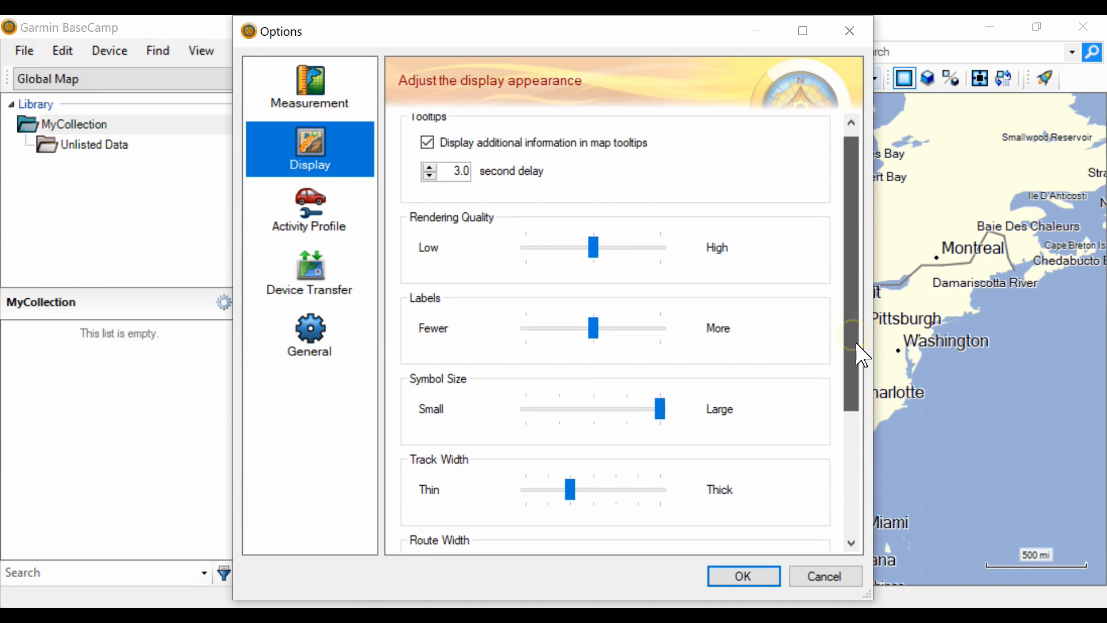
scroll("down", 3)
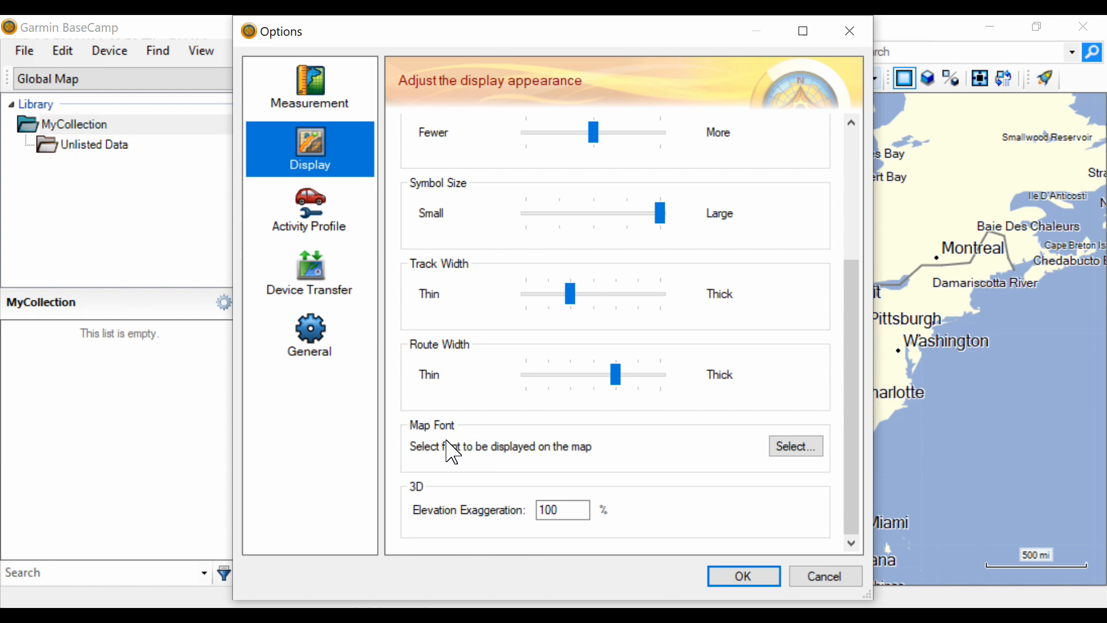
mouse_move(816, 492)
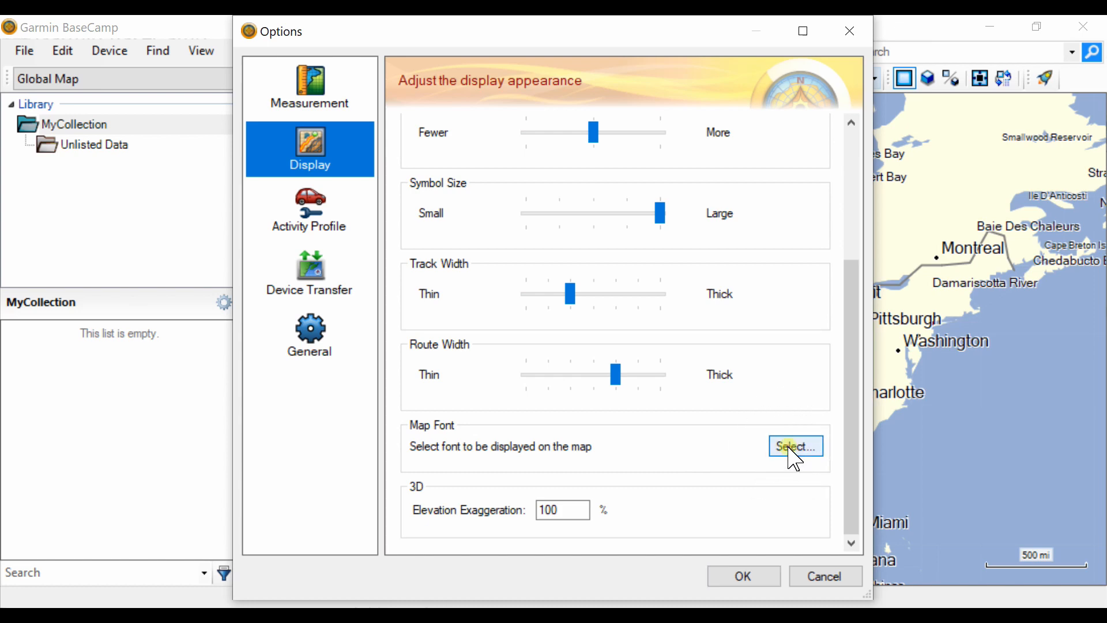
Change the map font to 12-point Microsoft Sans Serif Regular.
left_click(795, 446)
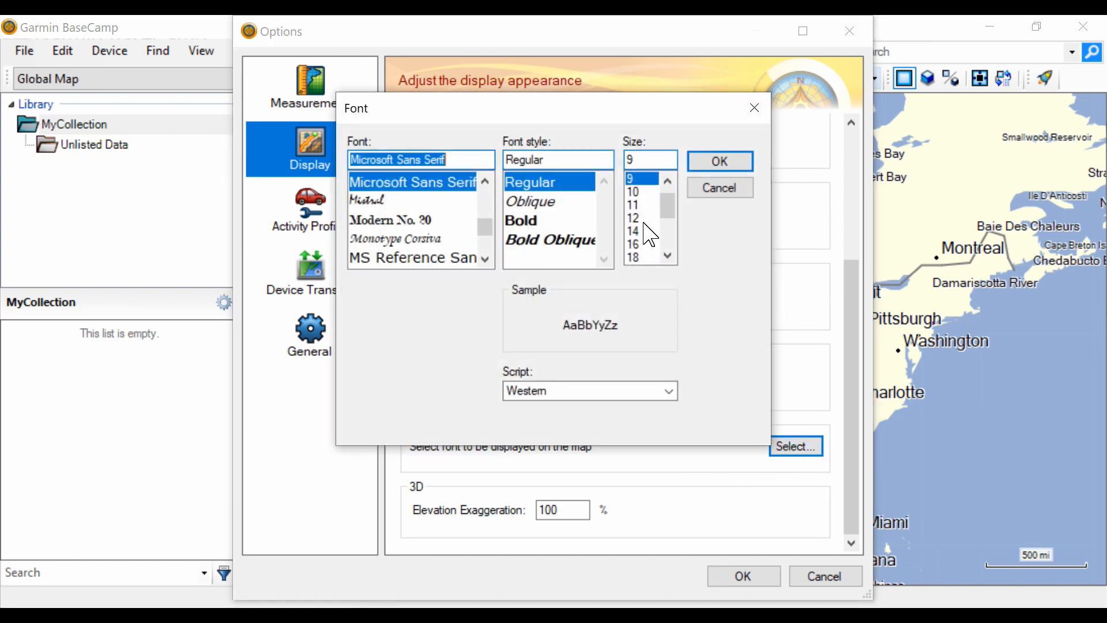
left_click(632, 217)
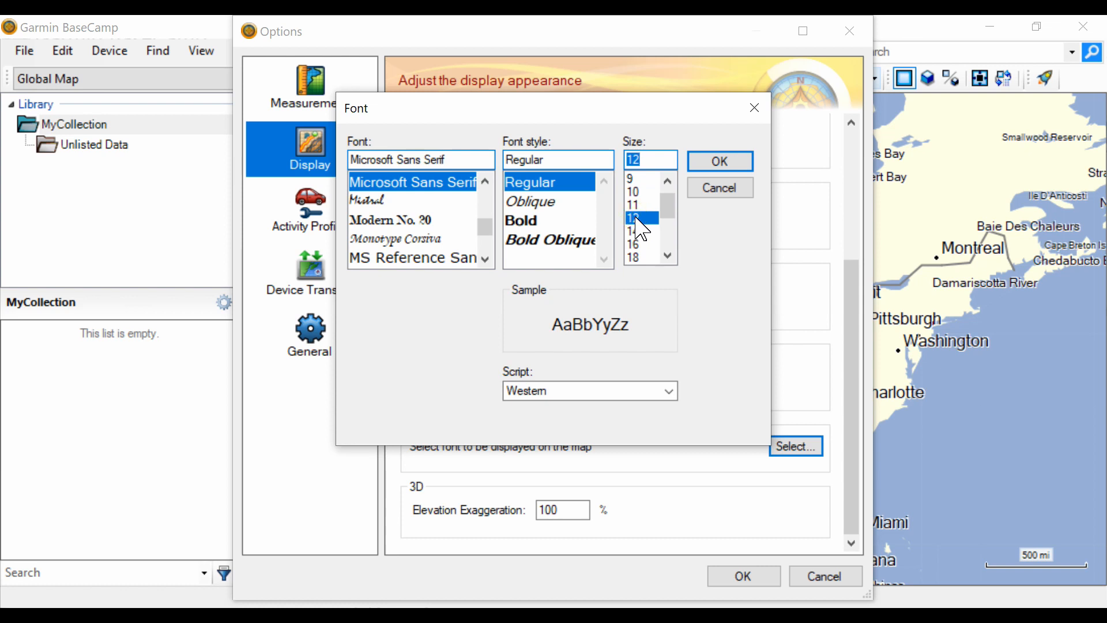
mouse_move(718, 161)
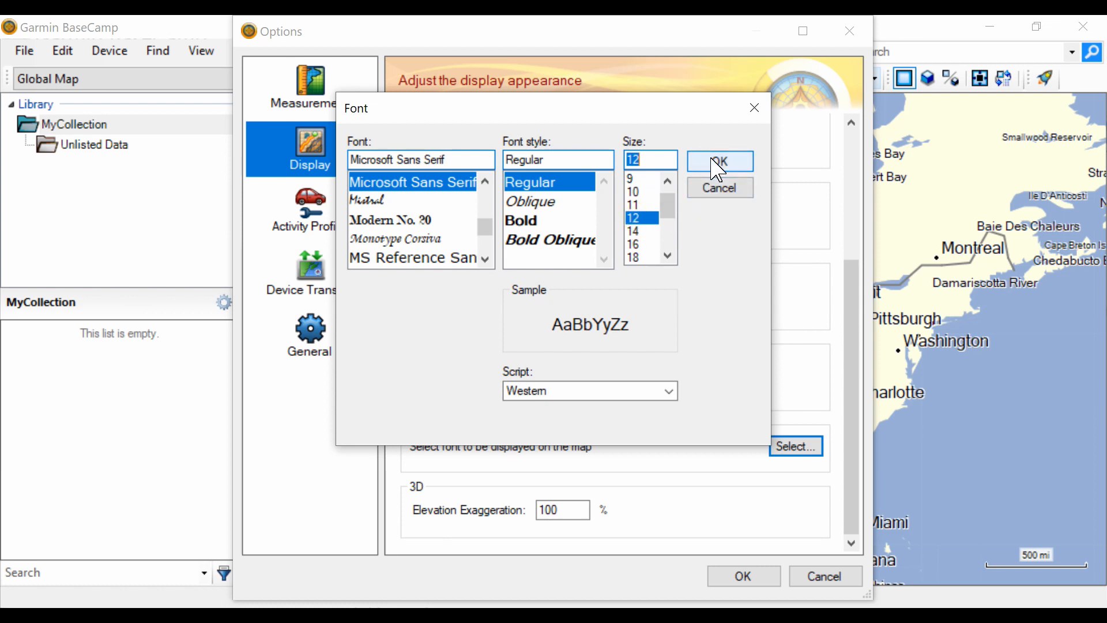
left_click(719, 161)
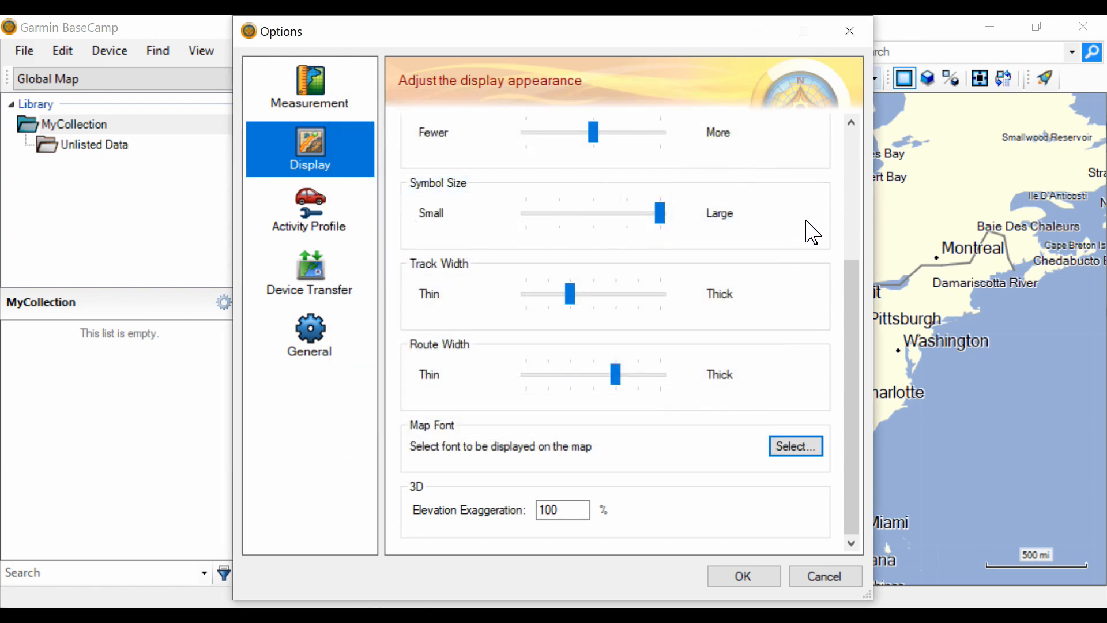
mouse_move(797, 253)
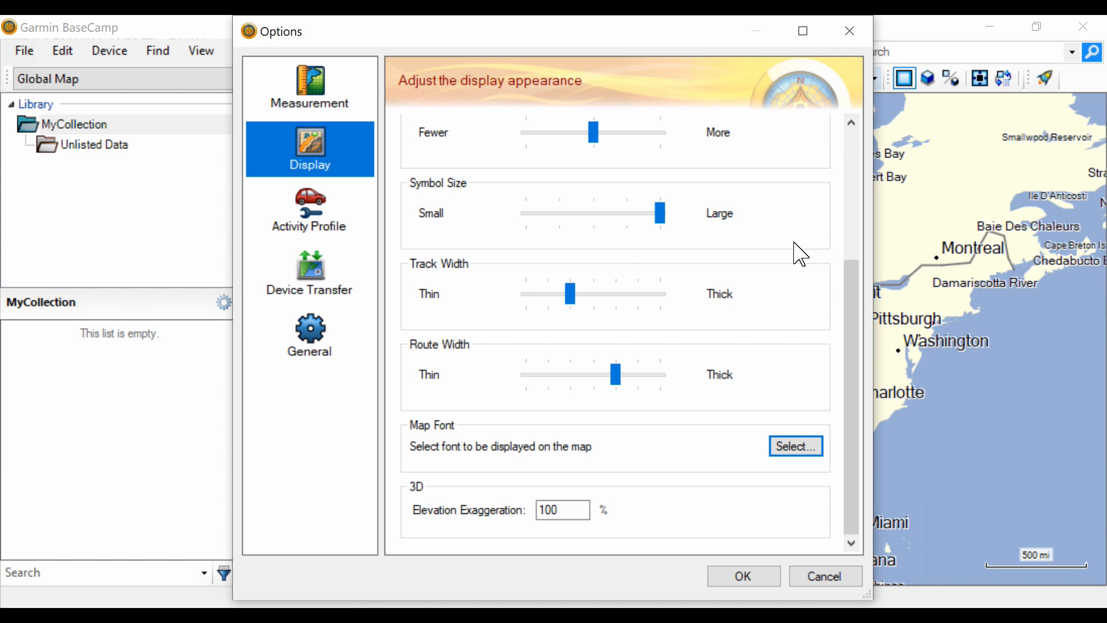
mouse_move(805, 254)
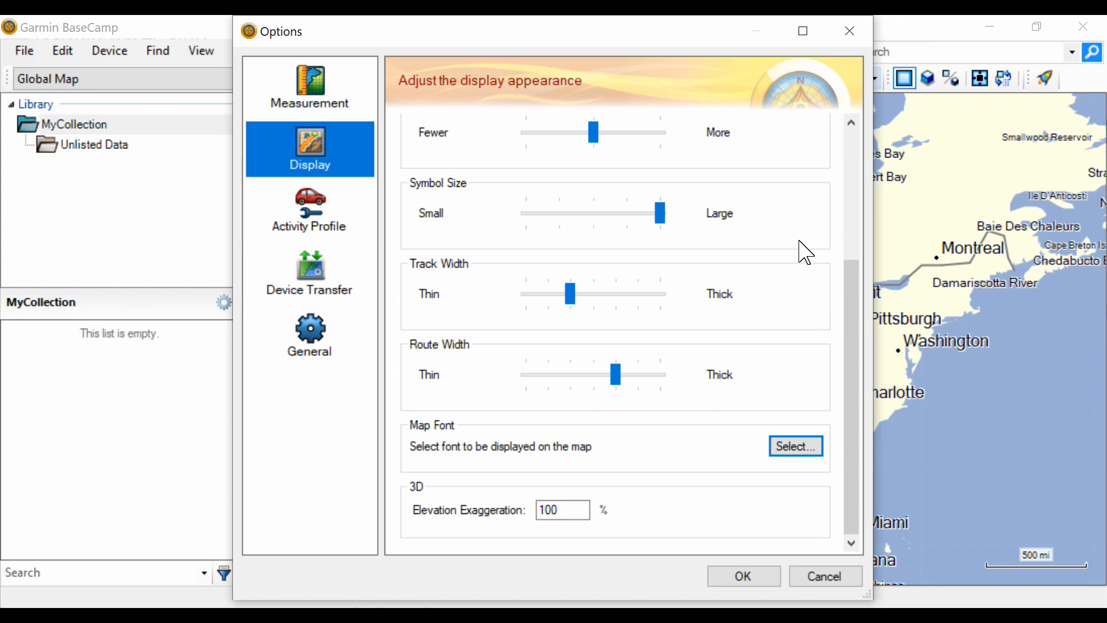
mouse_move(374, 474)
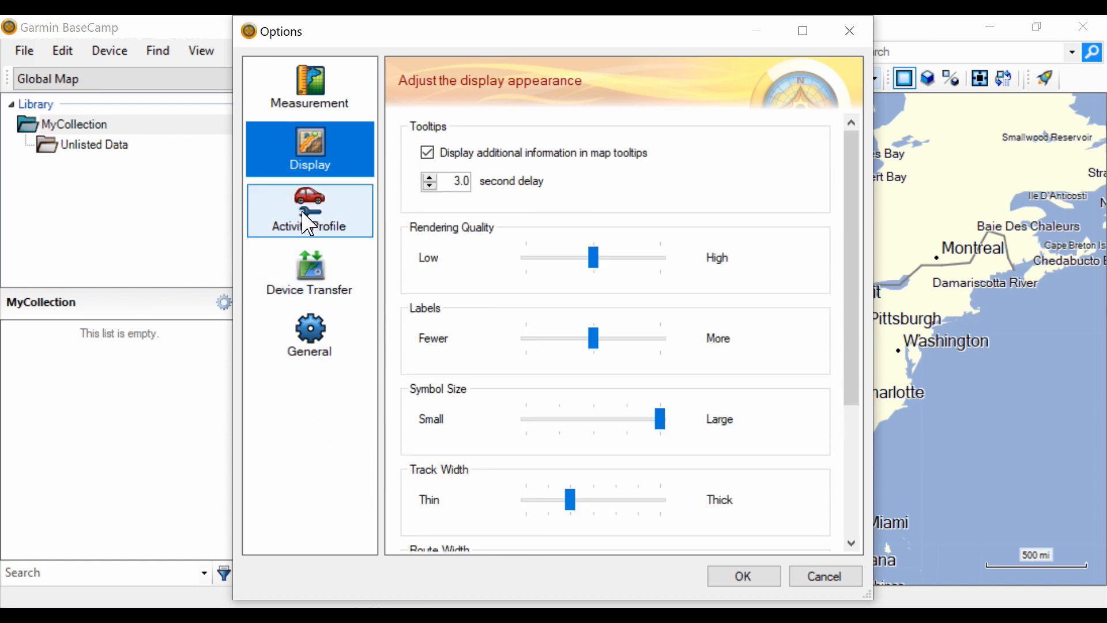
left_click(309, 211)
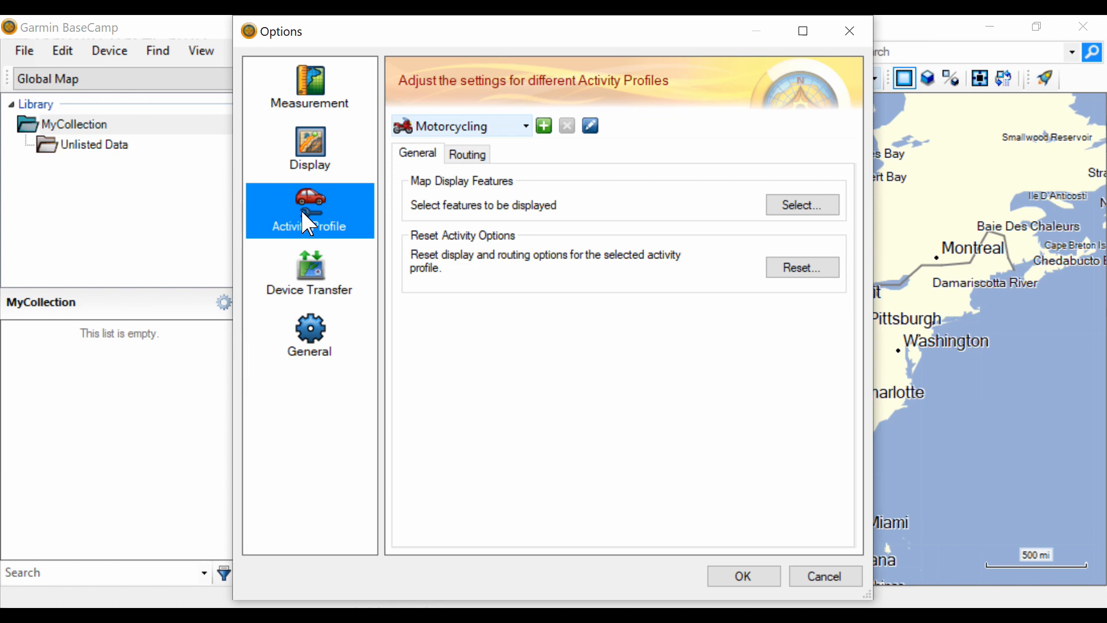
mouse_move(566, 394)
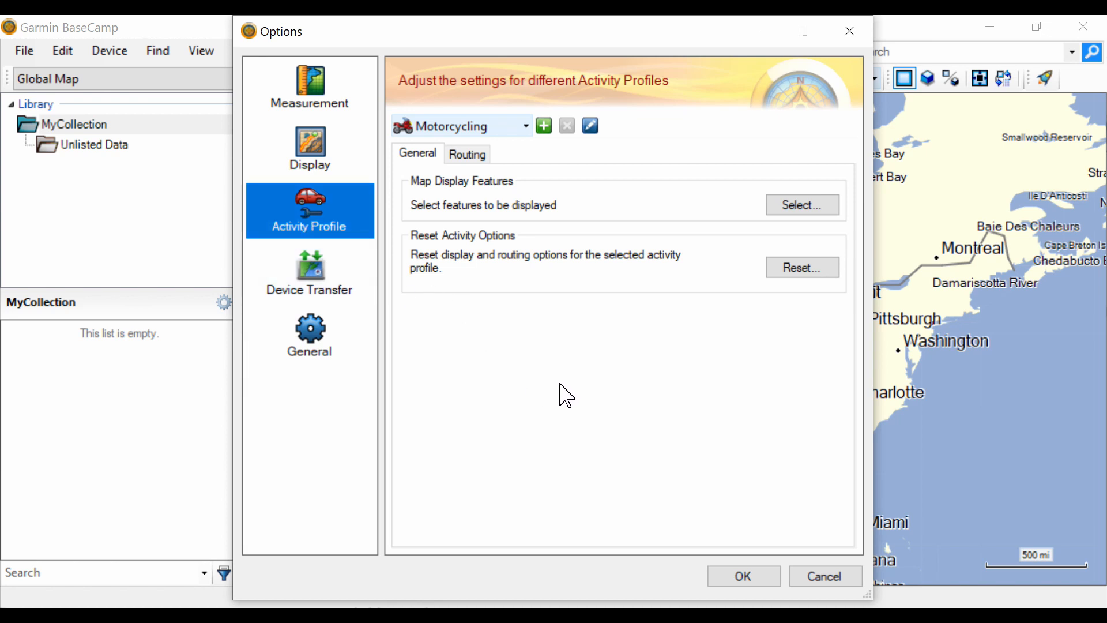
mouse_move(587, 387)
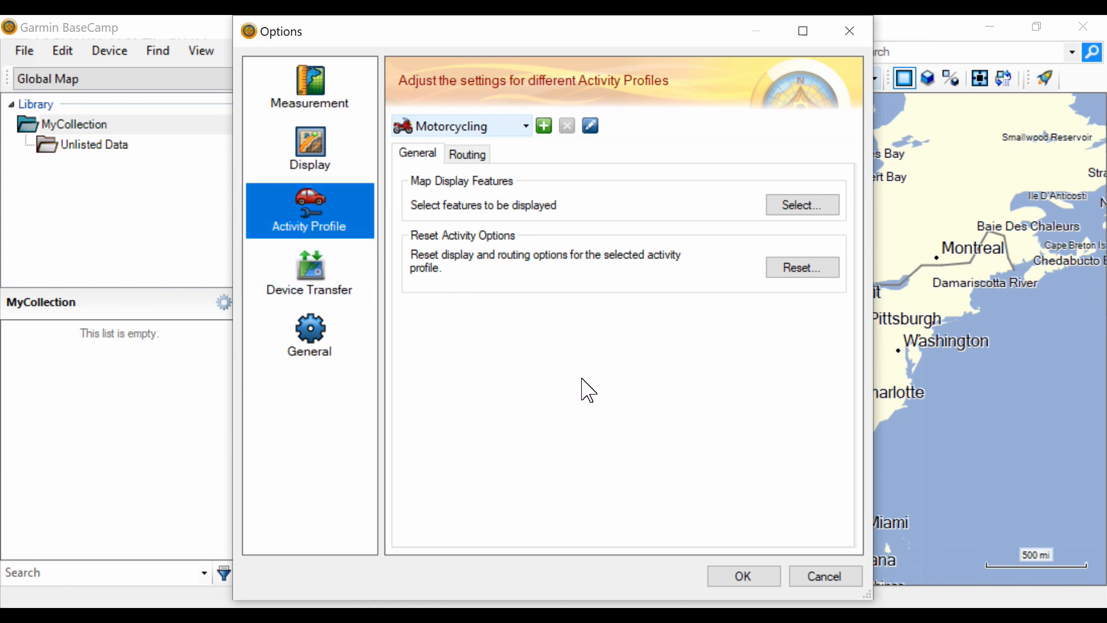
mouse_move(550, 390)
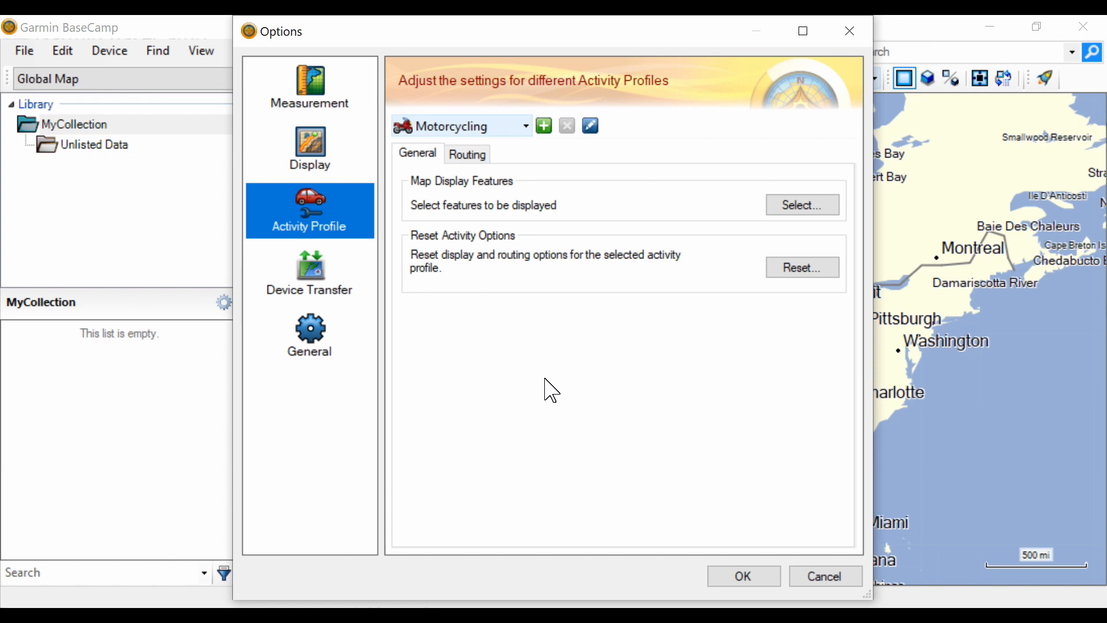
mouse_move(522, 148)
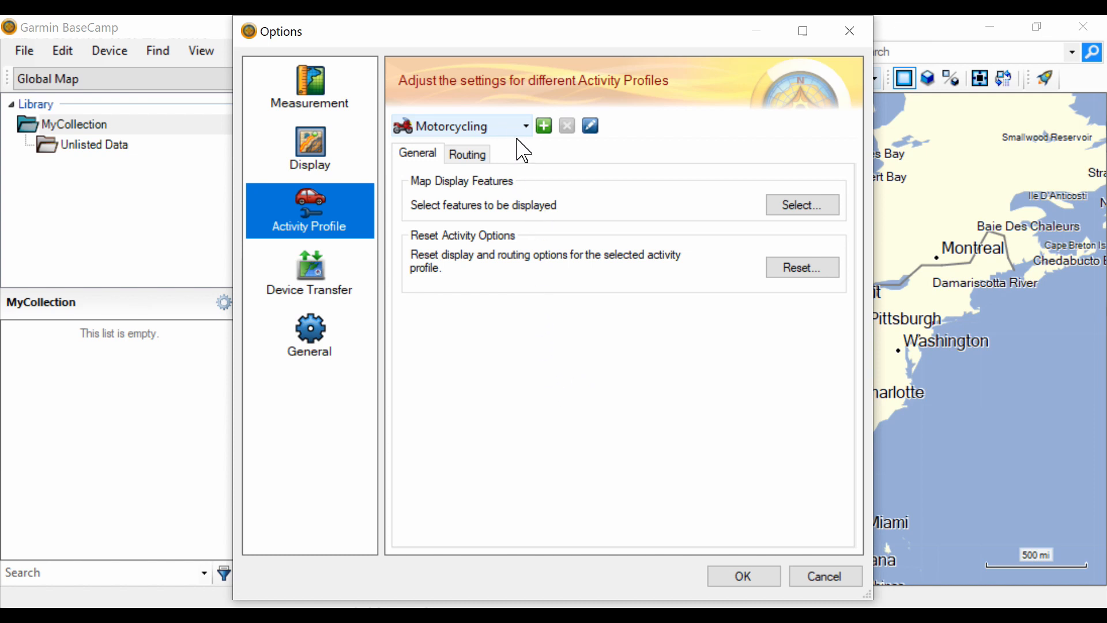
left_click(525, 125)
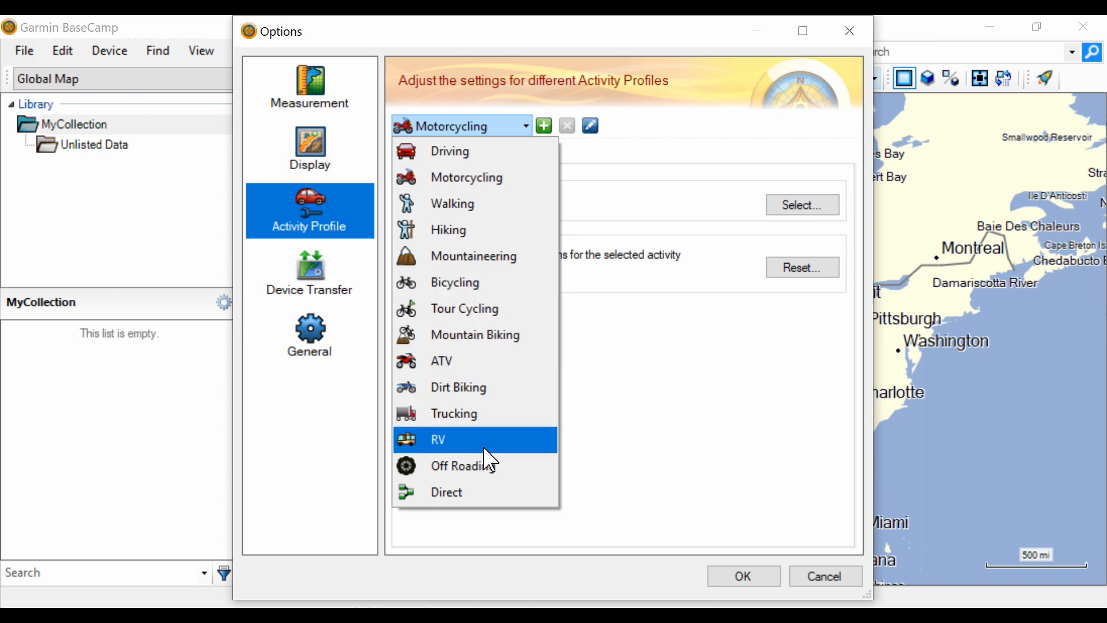
mouse_move(485, 360)
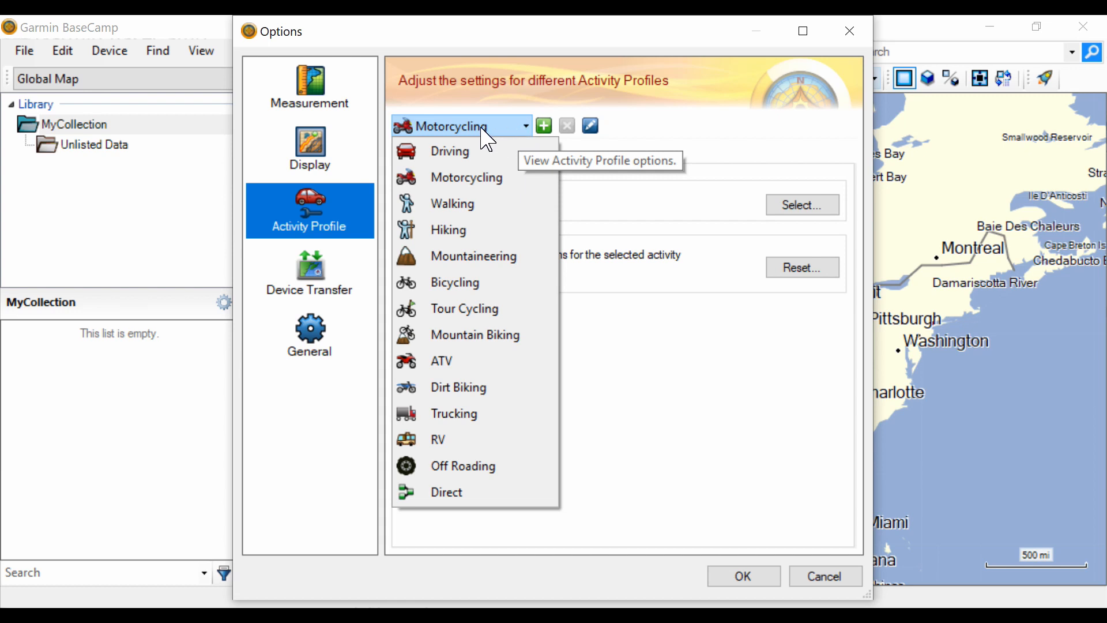
left_click(463, 126)
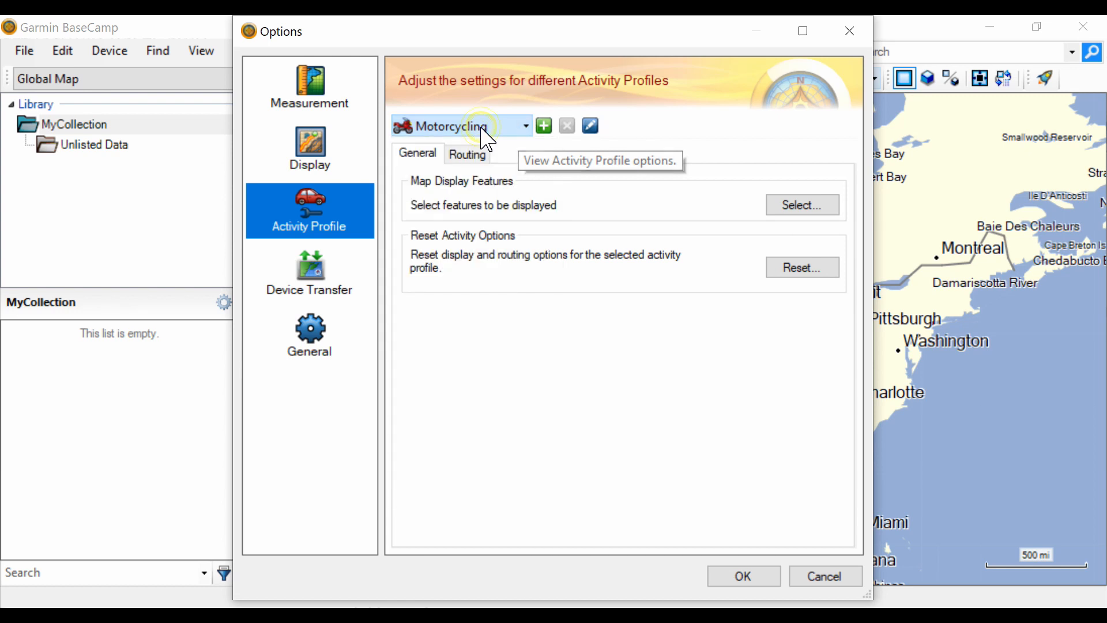
mouse_move(680, 534)
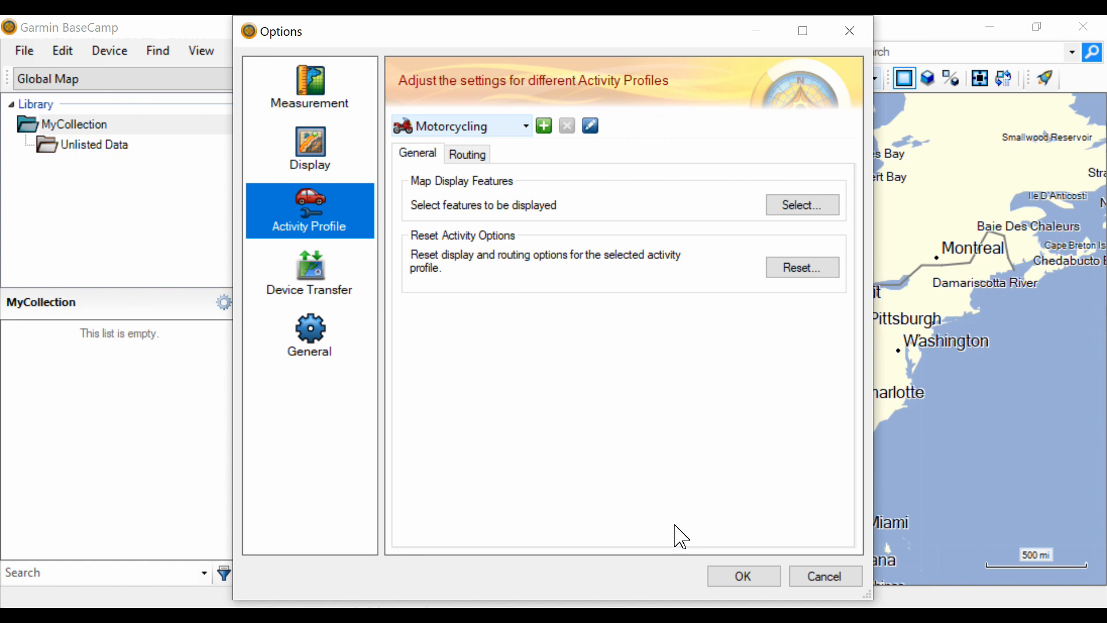
mouse_move(563, 403)
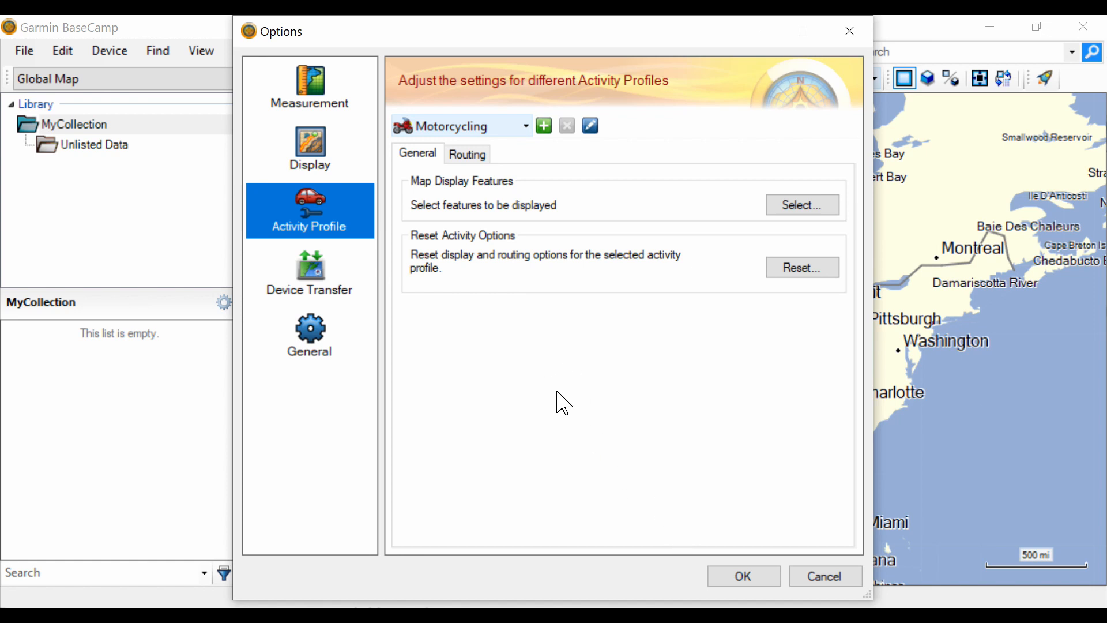
mouse_move(571, 433)
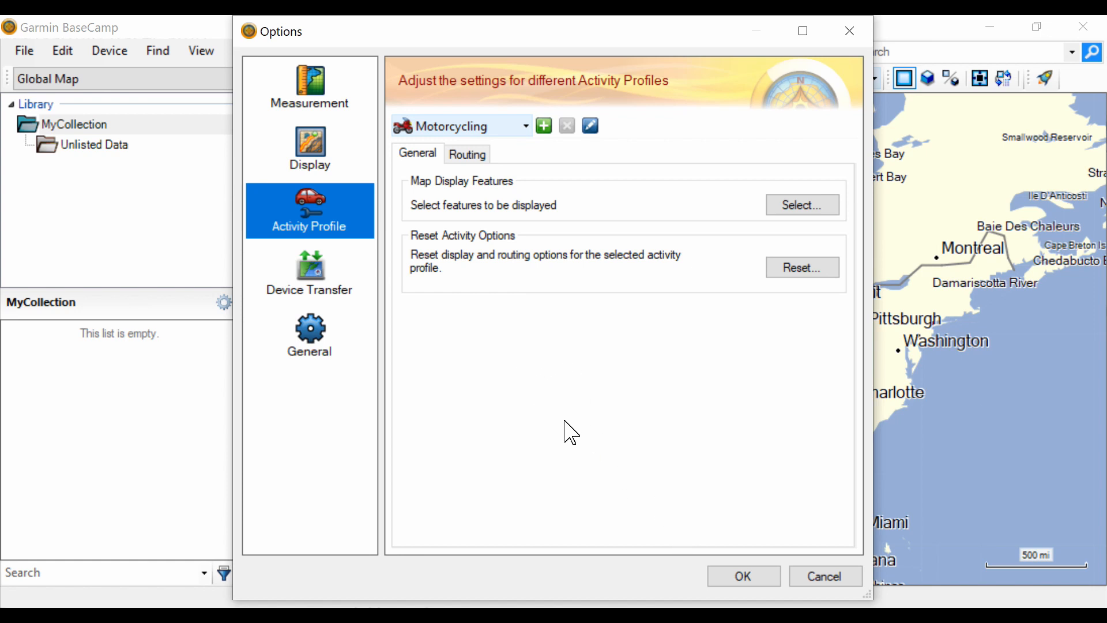
mouse_move(576, 428)
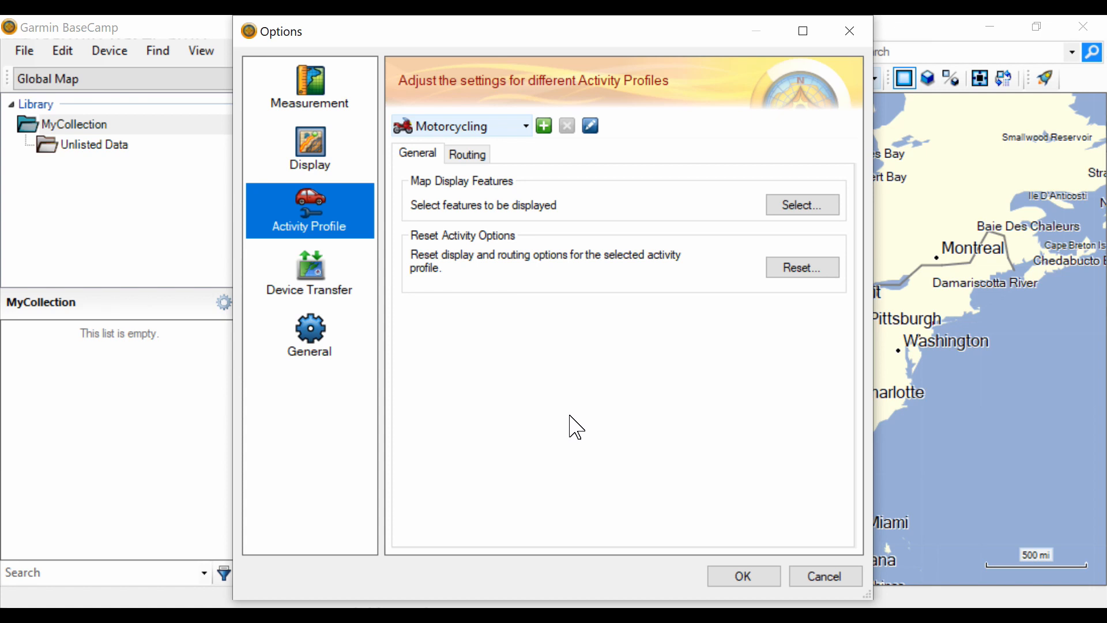
mouse_move(569, 424)
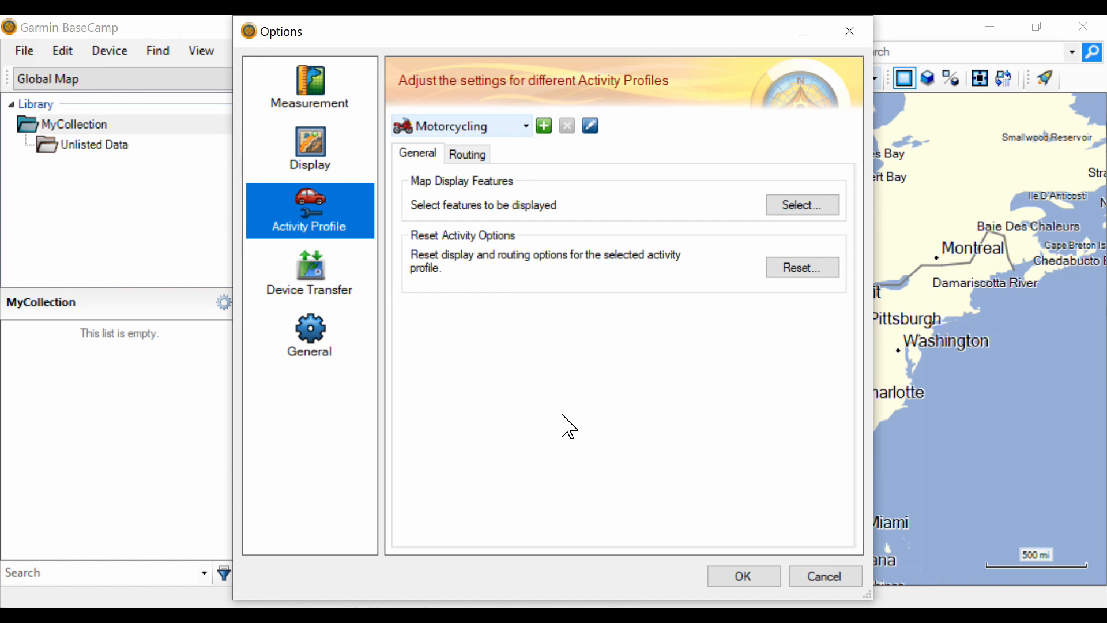
mouse_move(731, 232)
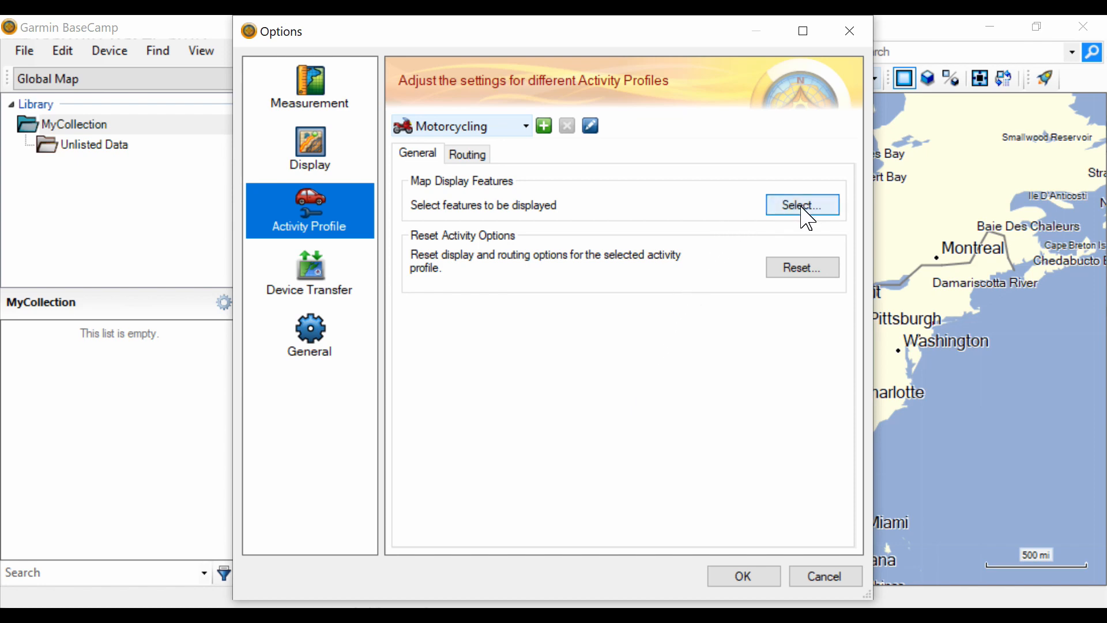
Hide Attractions, Hospital, Marine and other point categories, keeping Cities, Food and Drink, Fuel, Lodging.
left_click(802, 205)
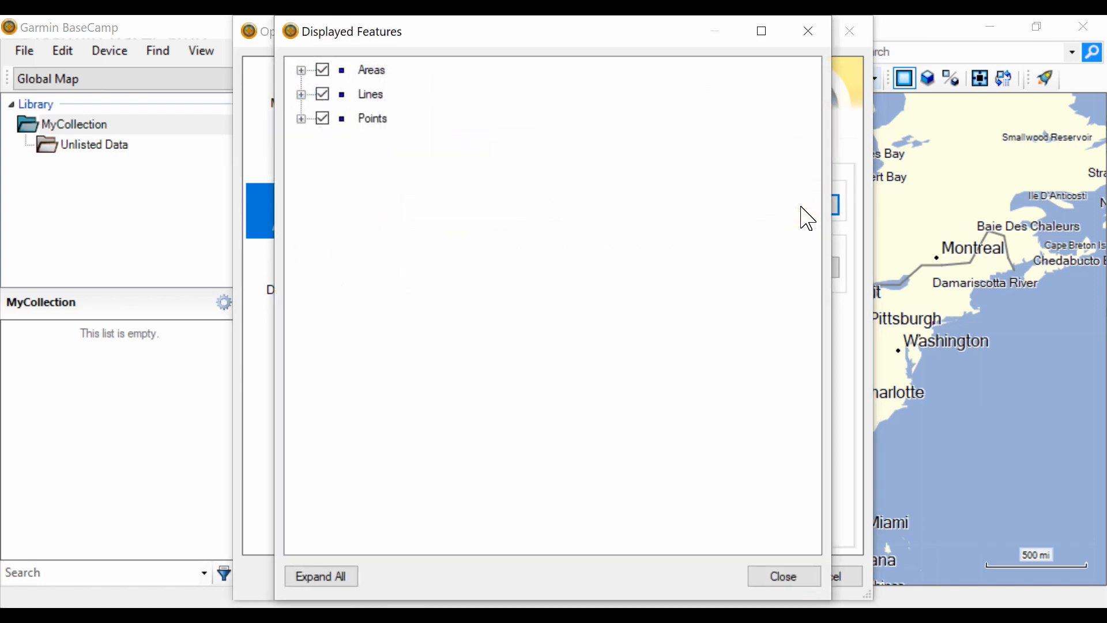
mouse_move(421, 232)
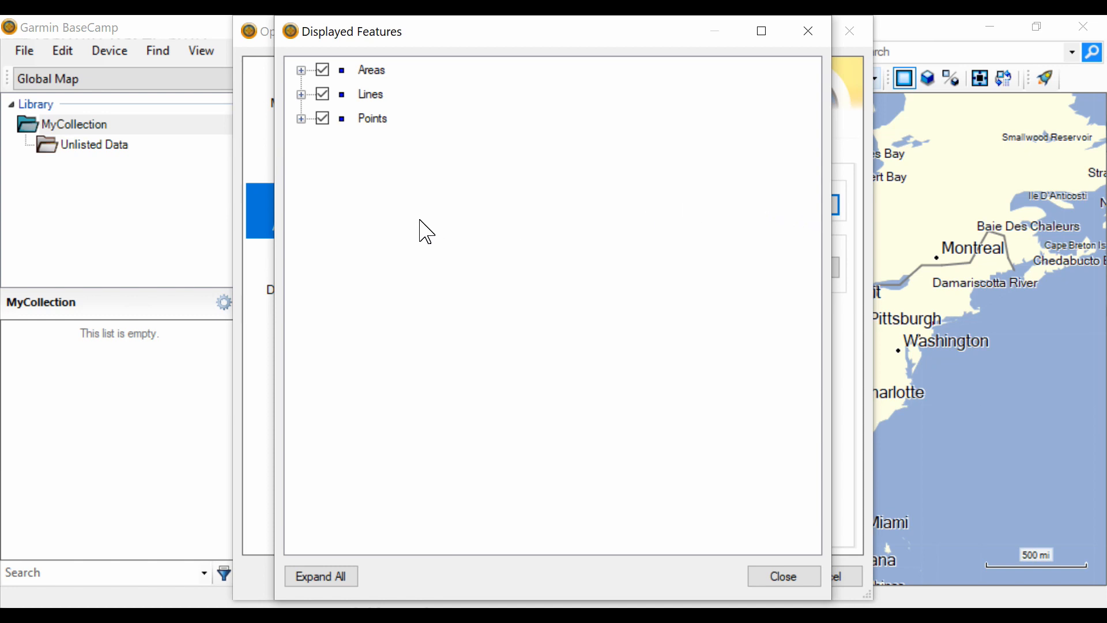
mouse_move(308, 131)
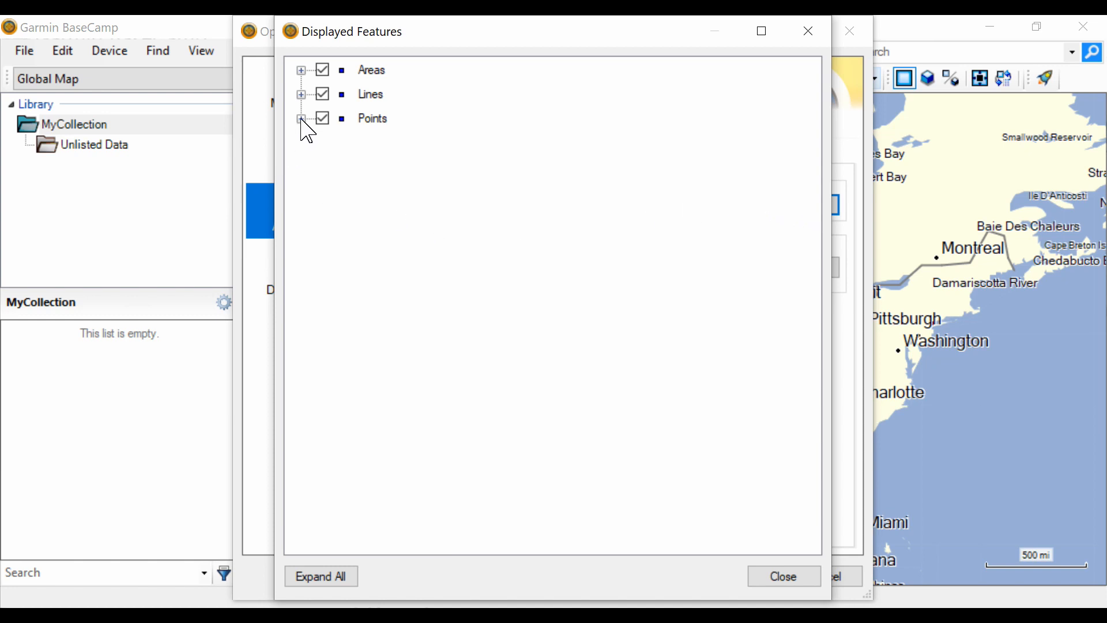
left_click(301, 118)
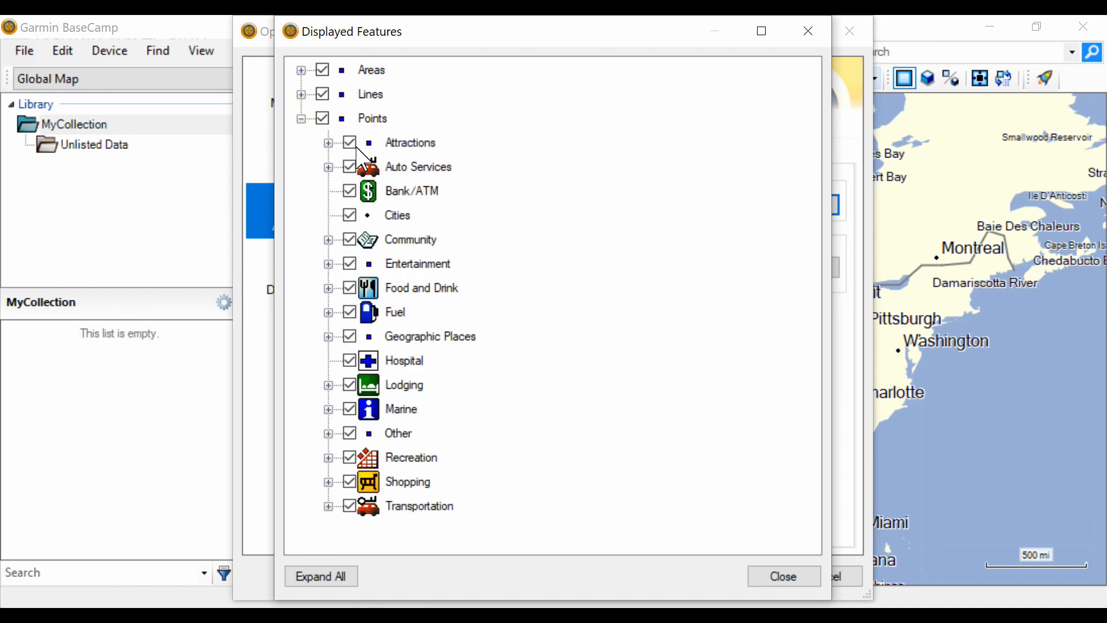
left_click(348, 142)
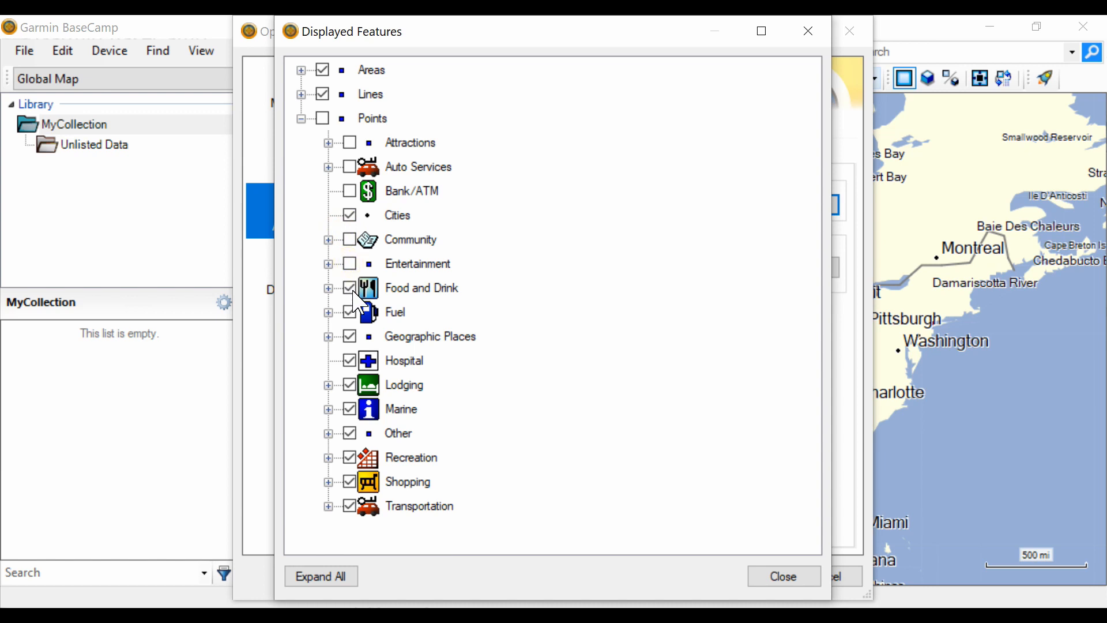
mouse_move(351, 312)
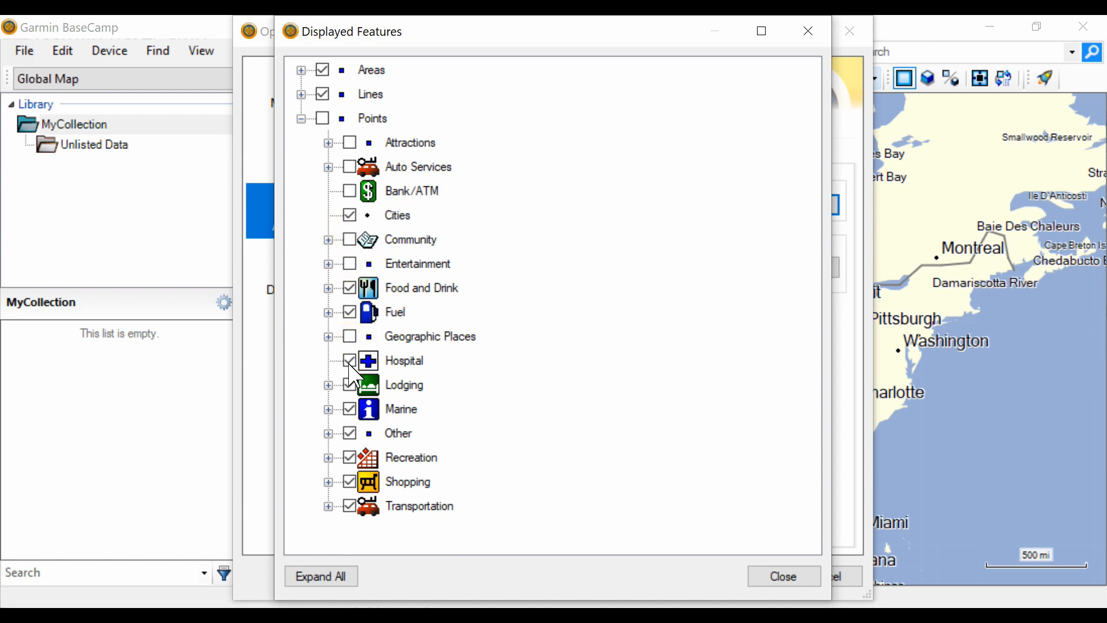
left_click(350, 360)
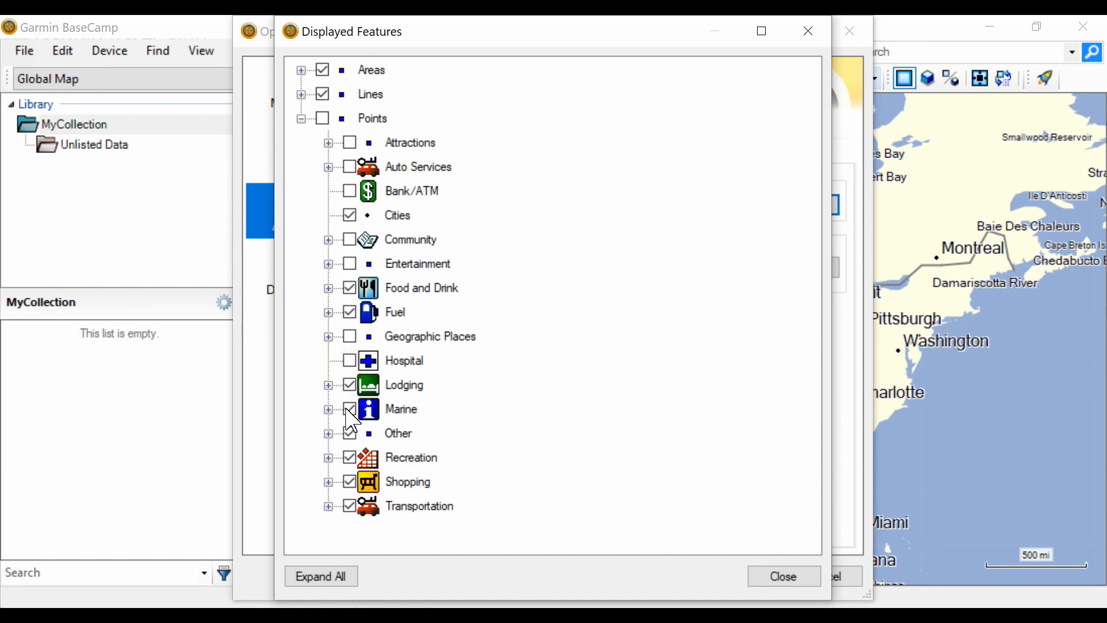
left_click(348, 409)
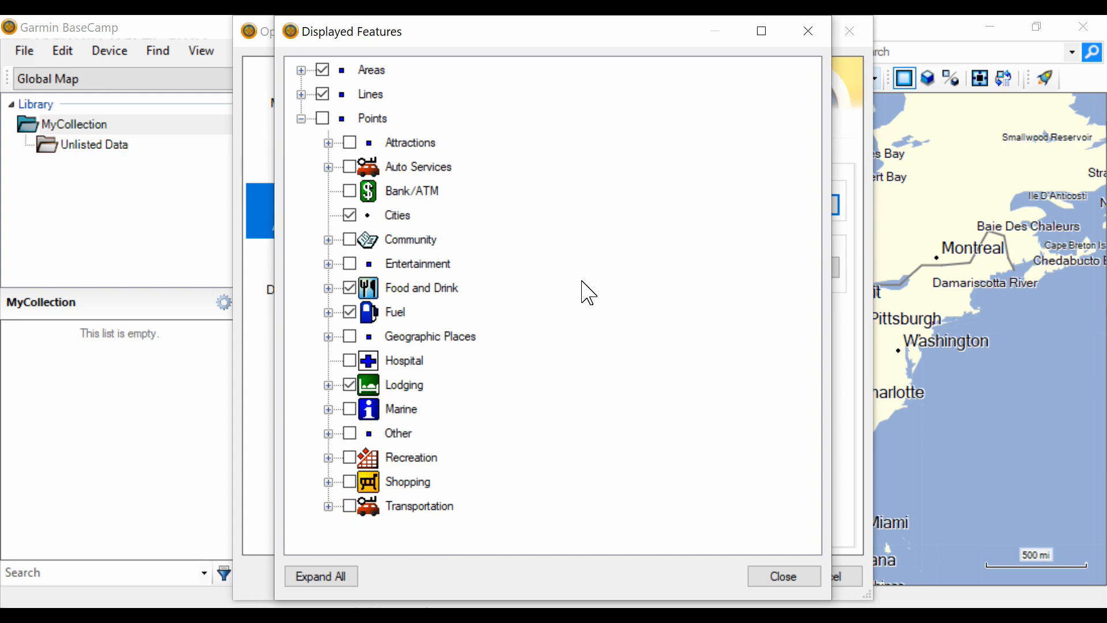
mouse_move(577, 333)
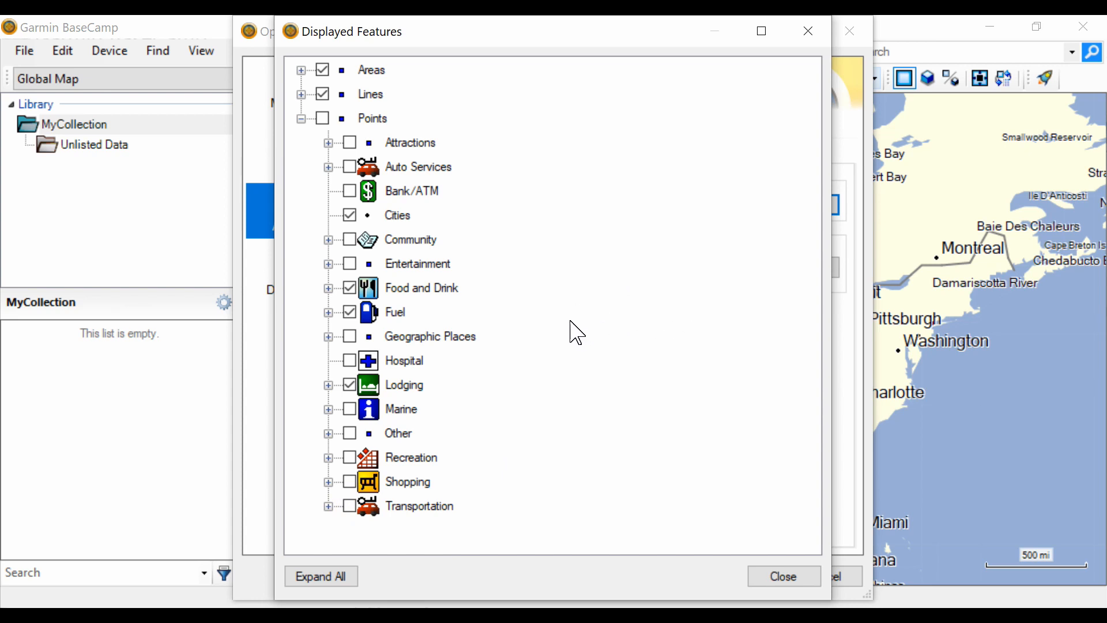
mouse_move(582, 321)
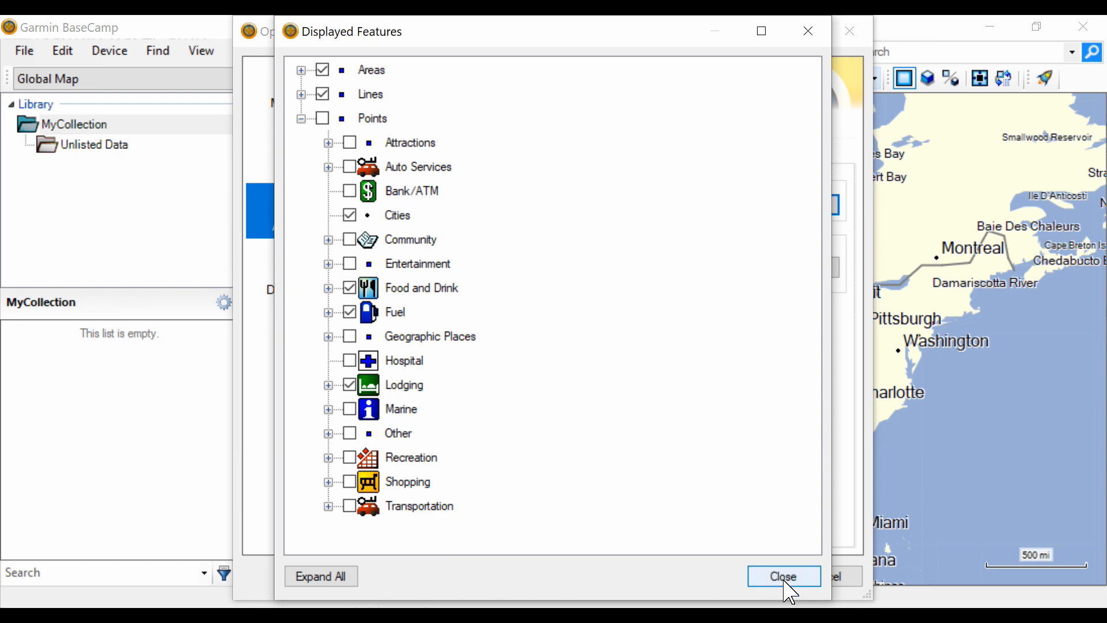
left_click(783, 576)
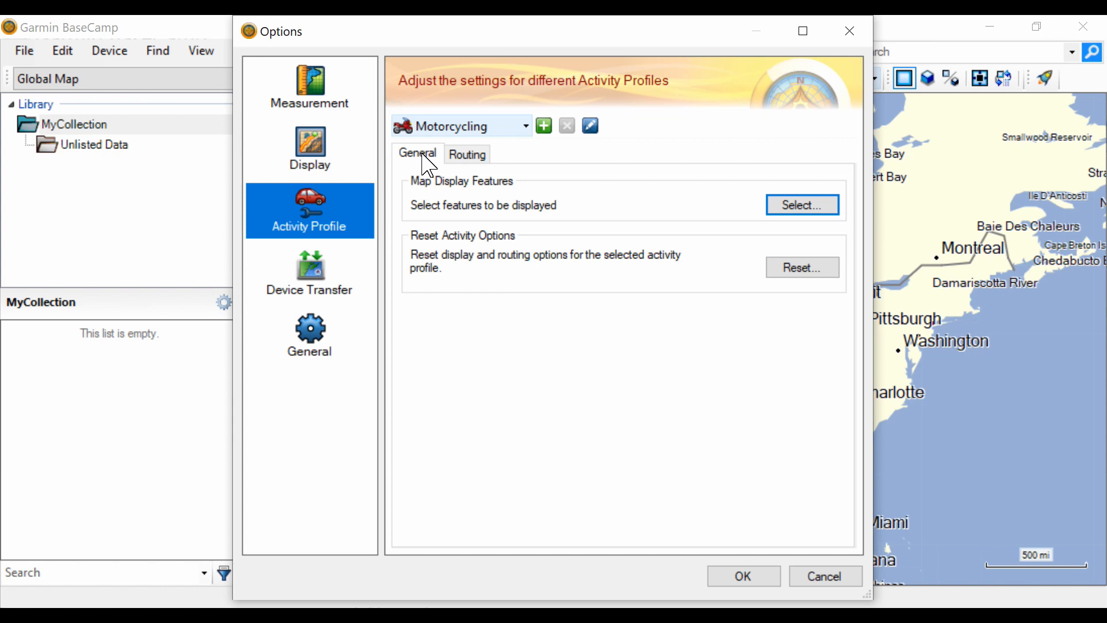
mouse_move(423, 163)
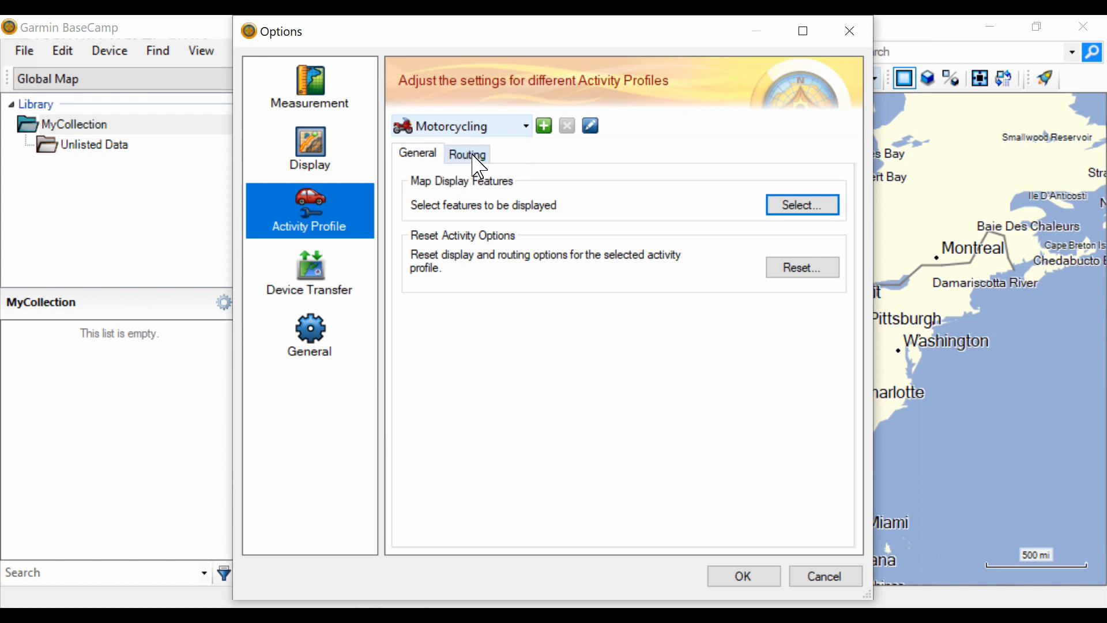
In Motorcycling routing, stop avoiding interstates, major highways and carpool lanes, leaving unpaved roads avoided.
left_click(466, 154)
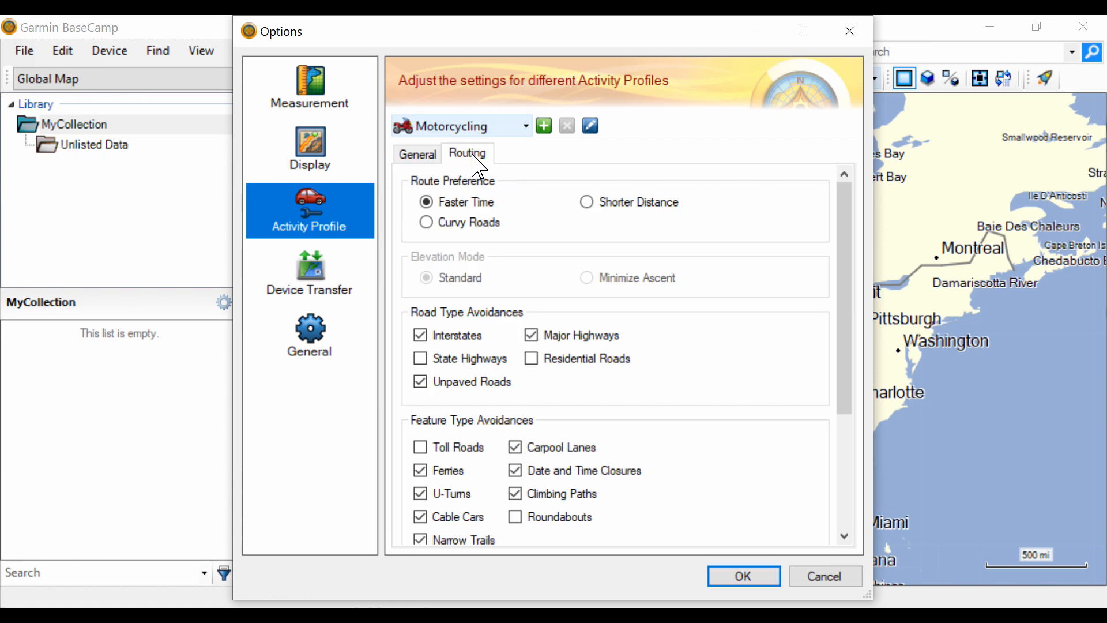
mouse_move(582, 248)
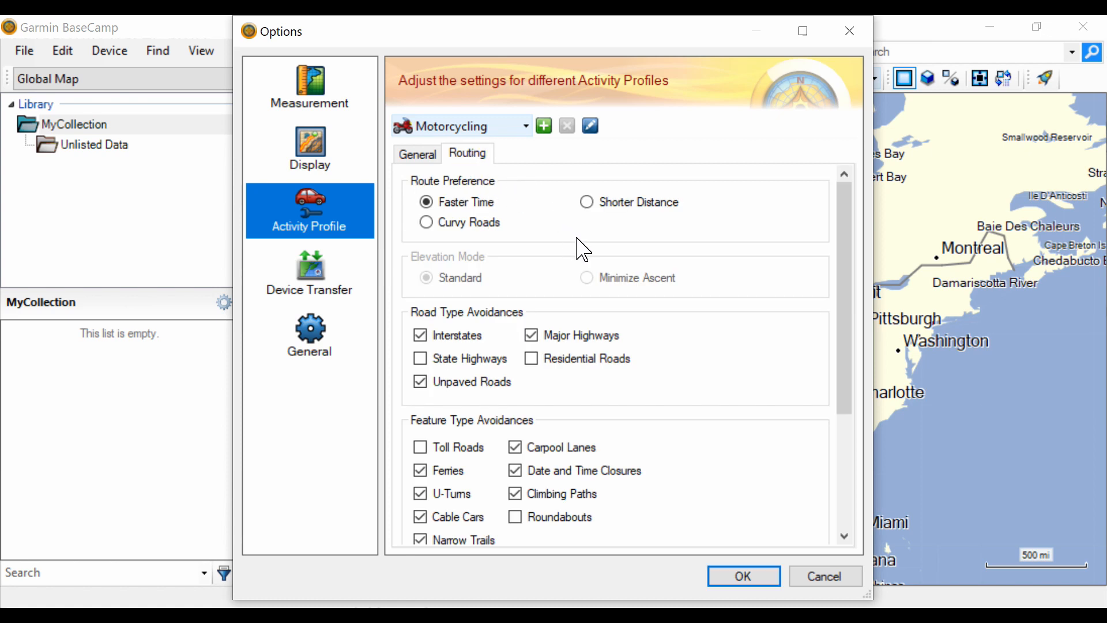
mouse_move(549, 226)
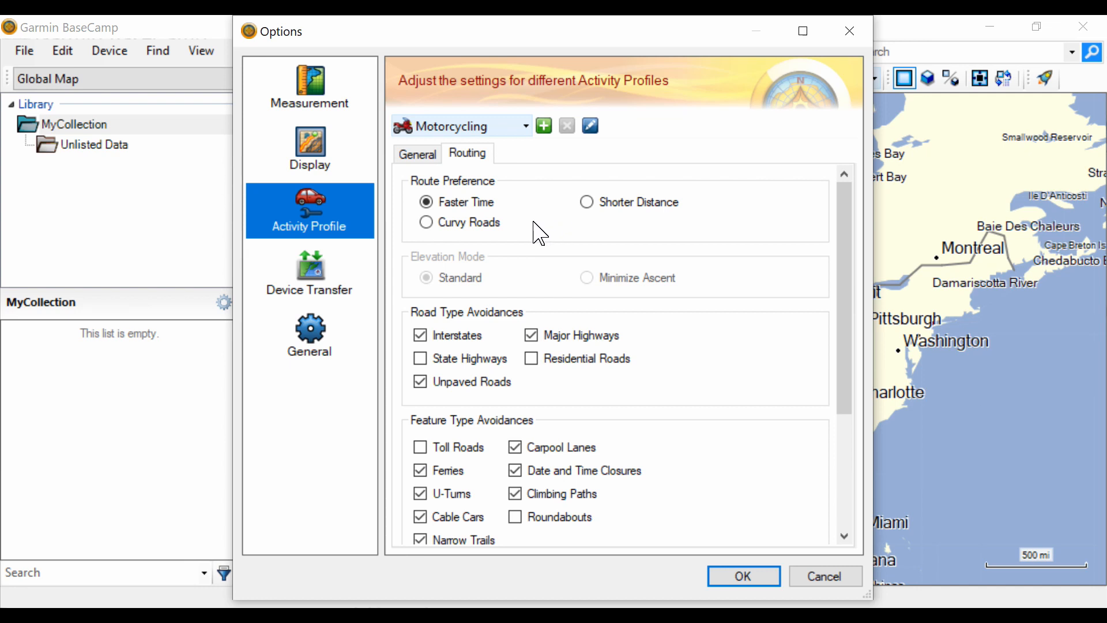
mouse_move(710, 352)
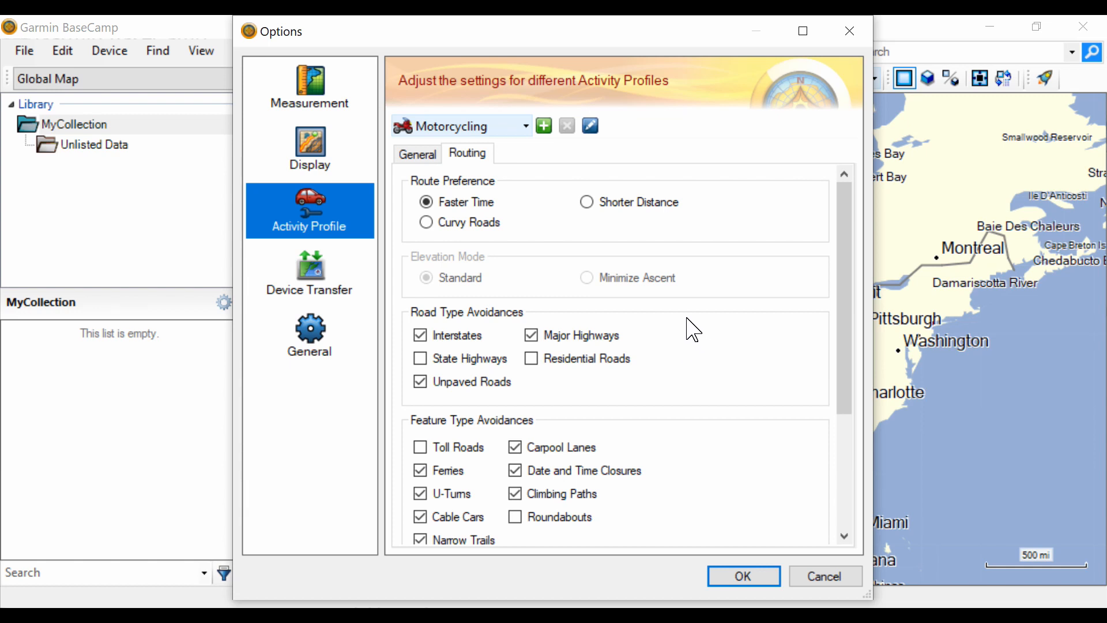
left_click(420, 334)
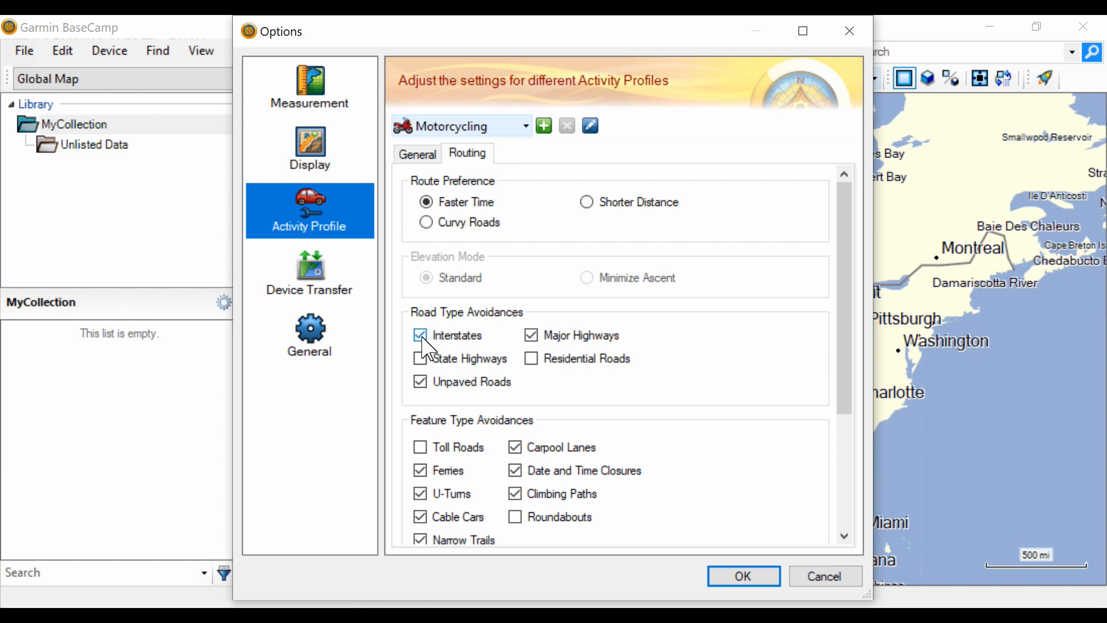
left_click(420, 334)
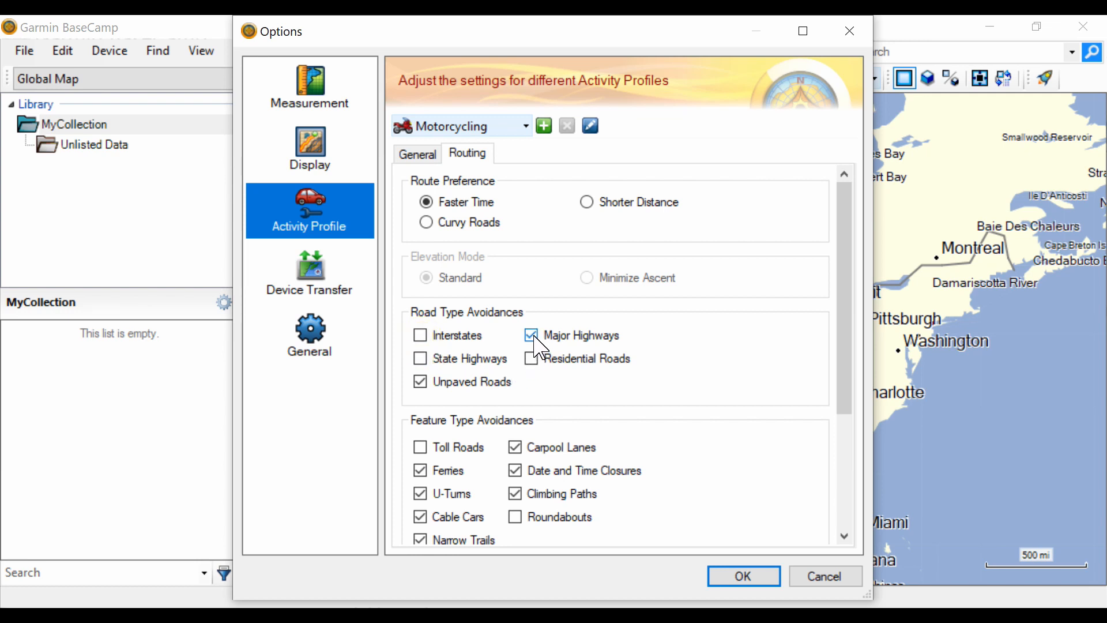
left_click(531, 335)
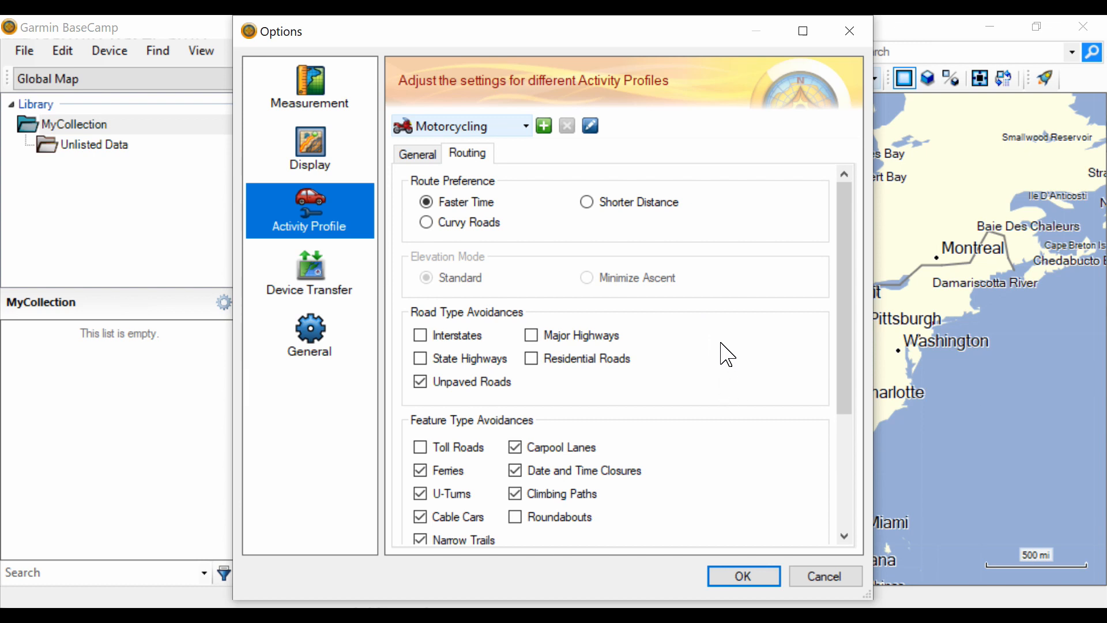
mouse_move(699, 388)
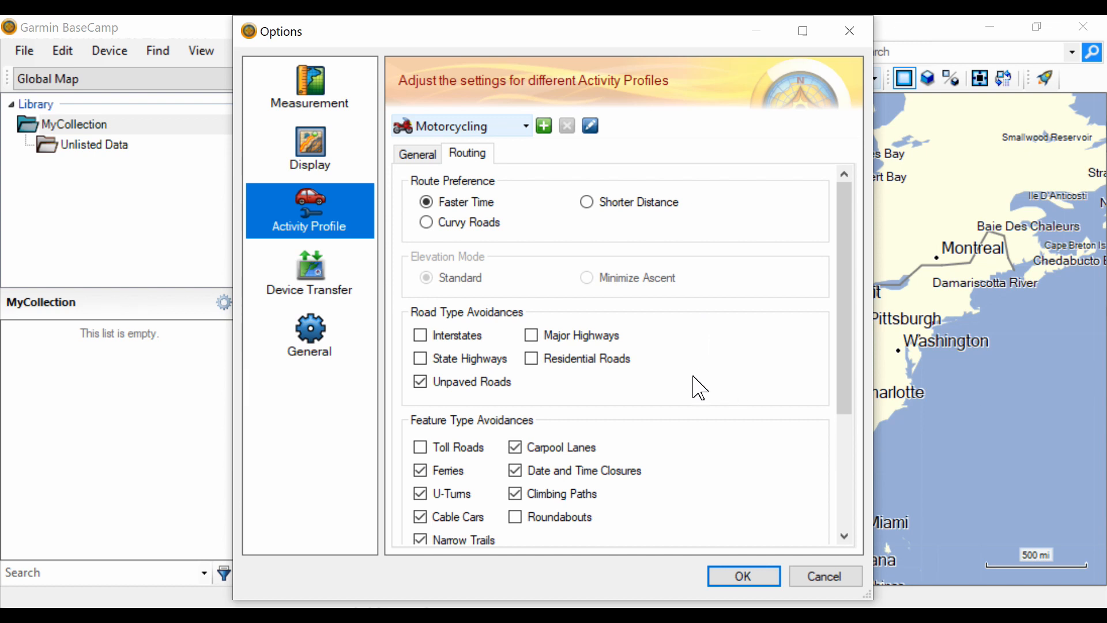
mouse_move(564, 402)
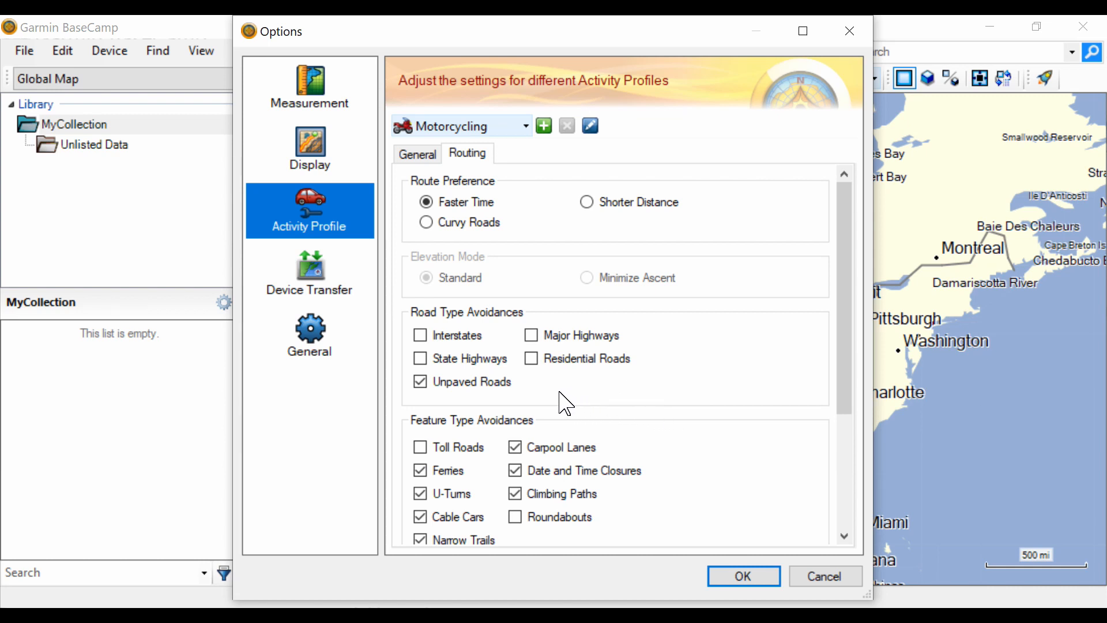
mouse_move(452, 420)
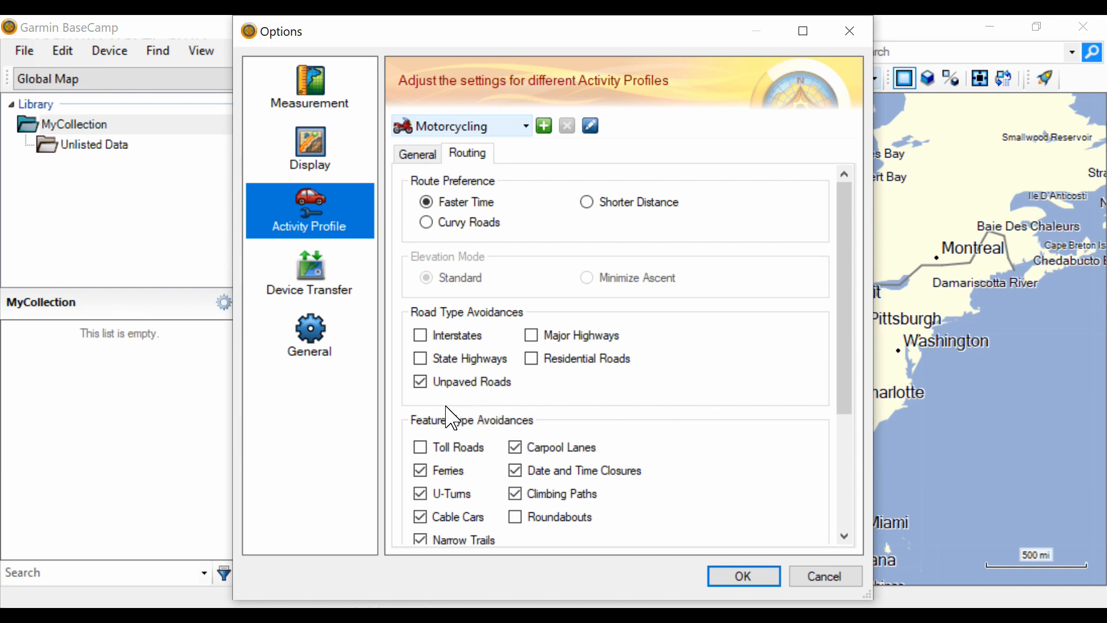
mouse_move(449, 409)
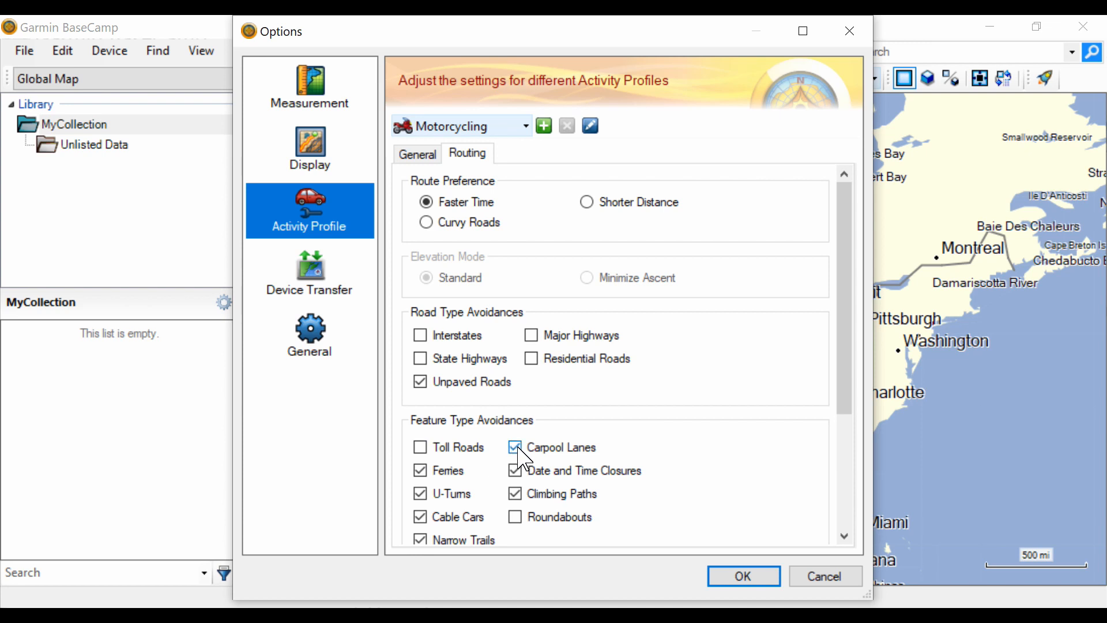
left_click(514, 447)
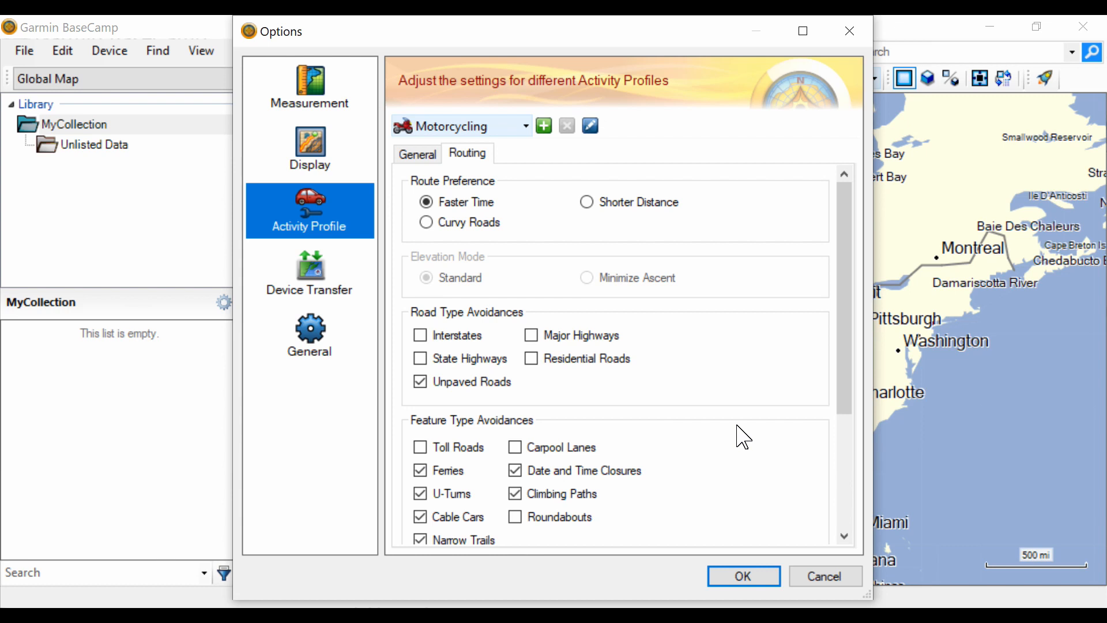
scroll("down", 3)
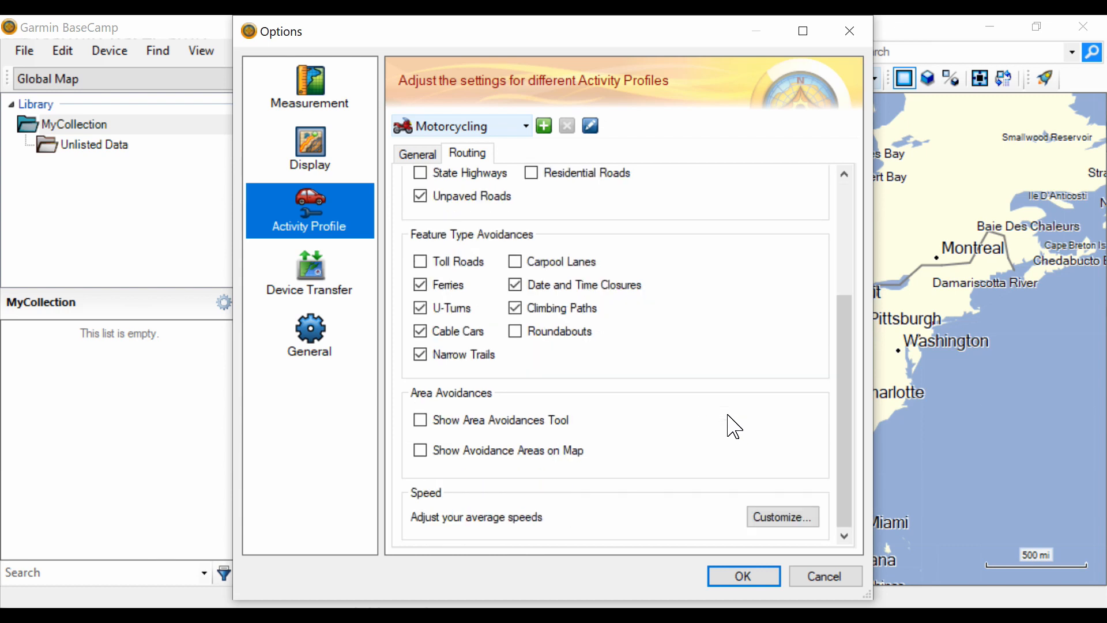
mouse_move(678, 293)
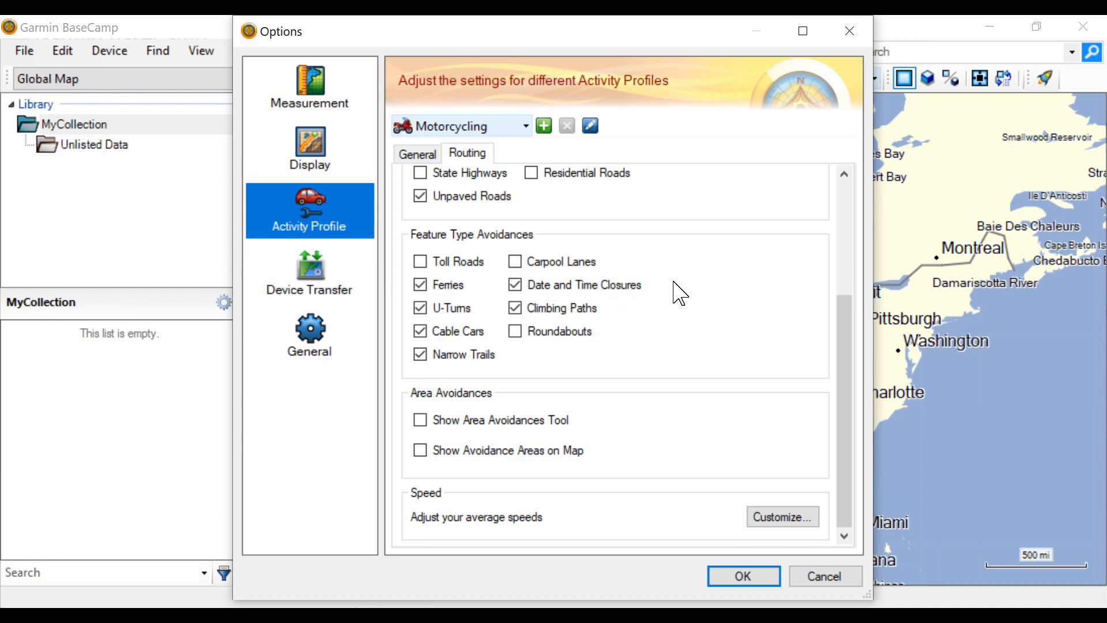
mouse_move(642, 342)
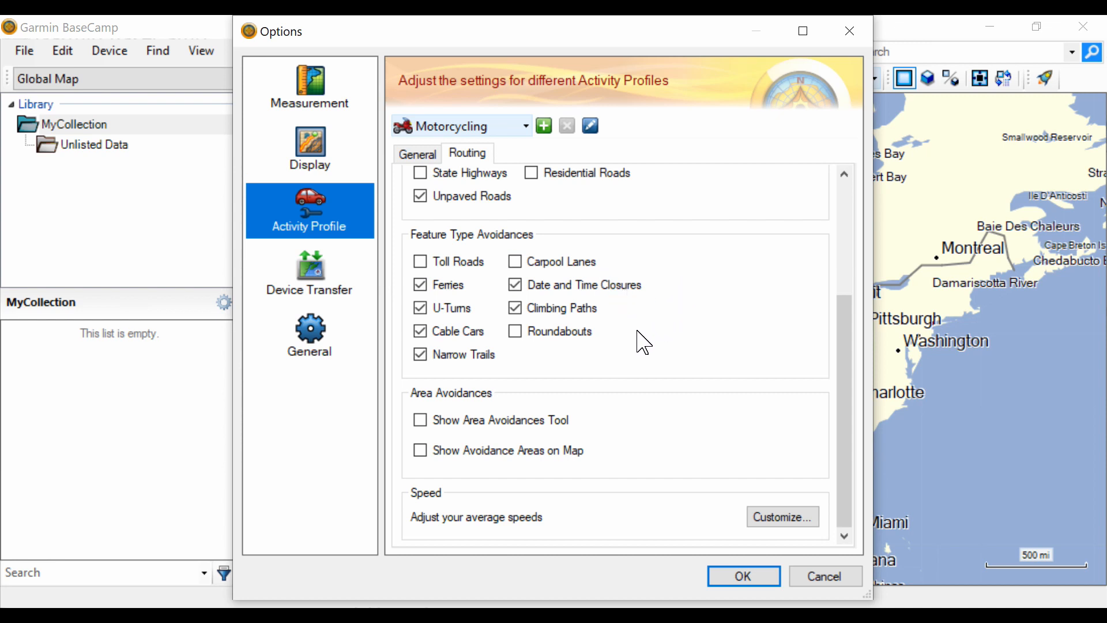
mouse_move(624, 341)
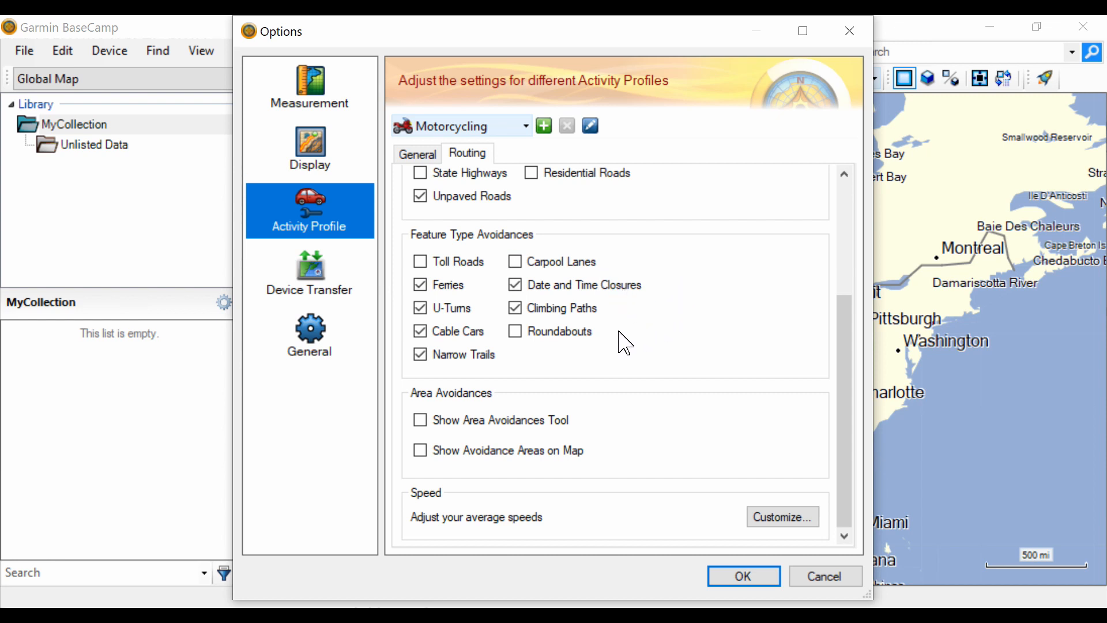
mouse_move(526, 356)
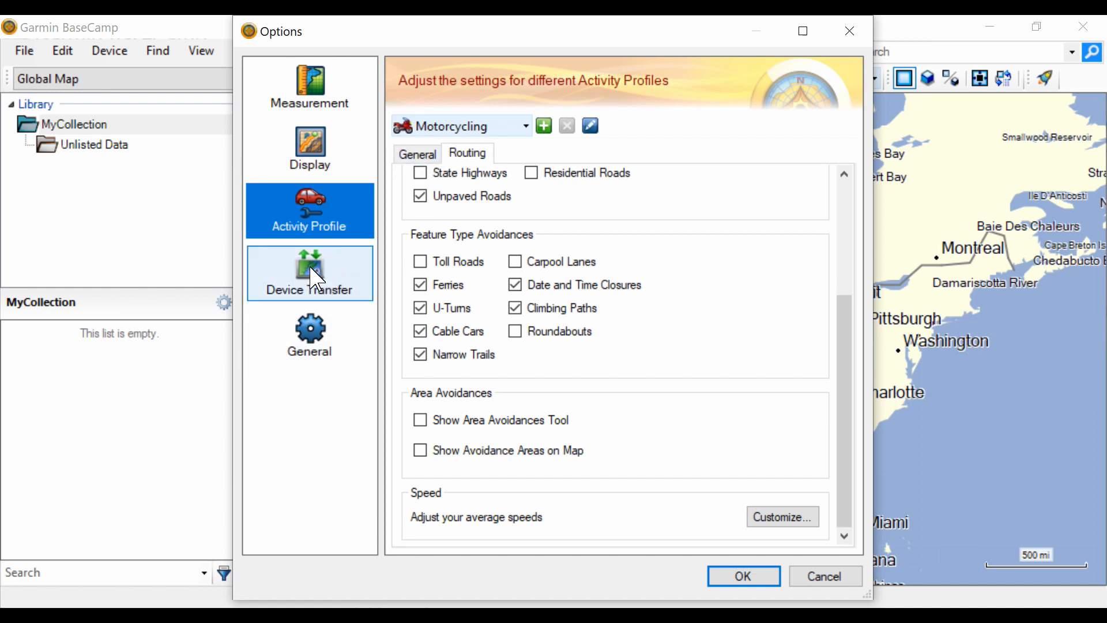
Look over the Device Transfer and General option pages, then confirm the Options with OK.
left_click(309, 274)
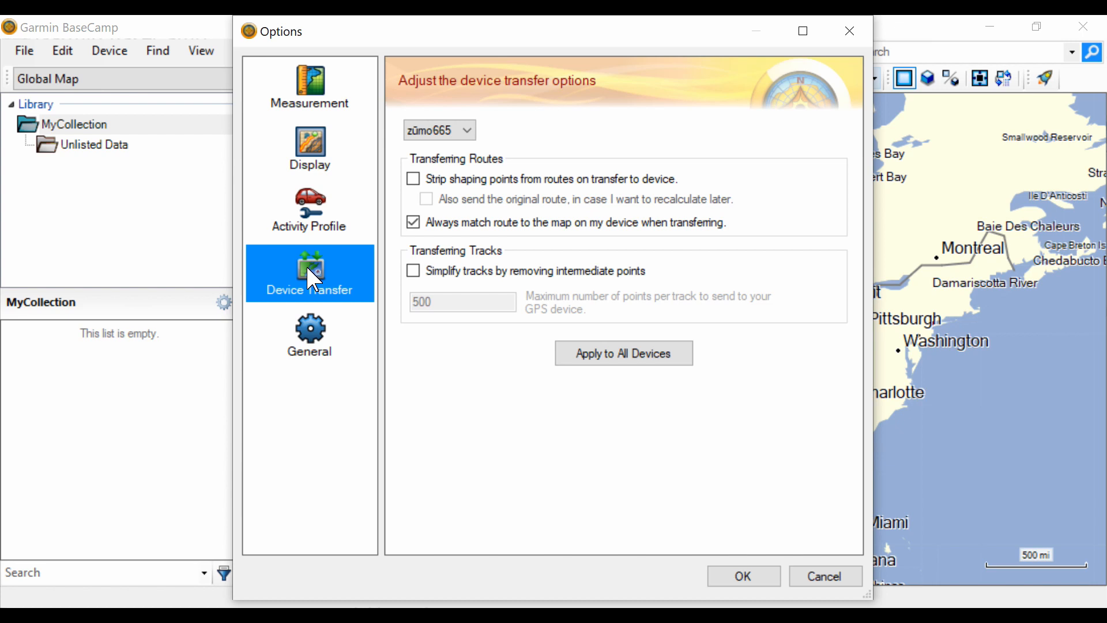
mouse_move(308, 336)
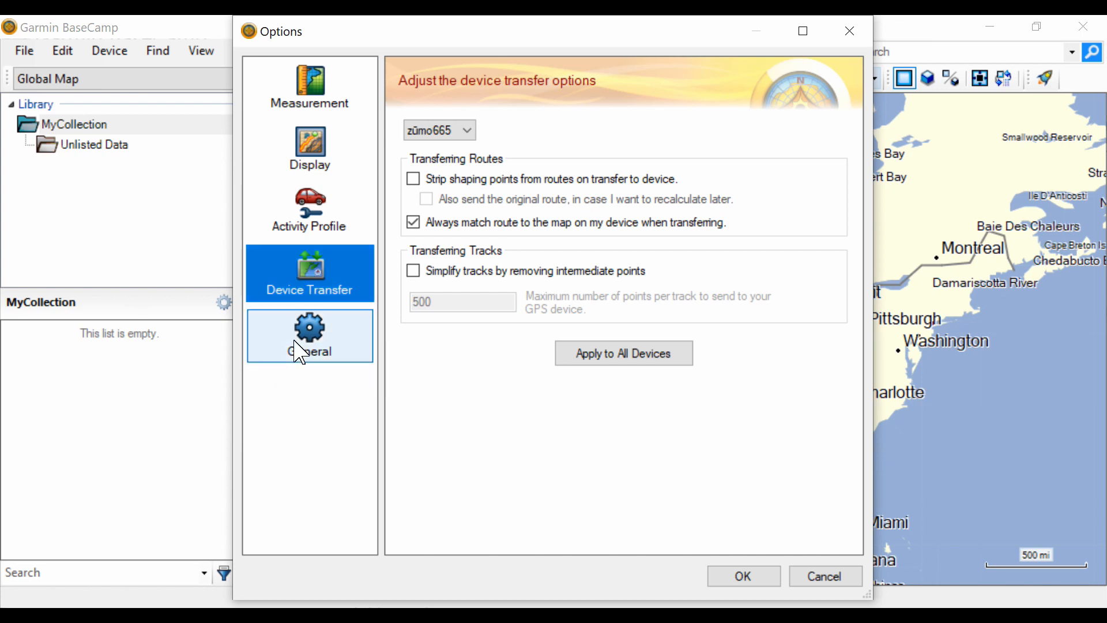
left_click(309, 336)
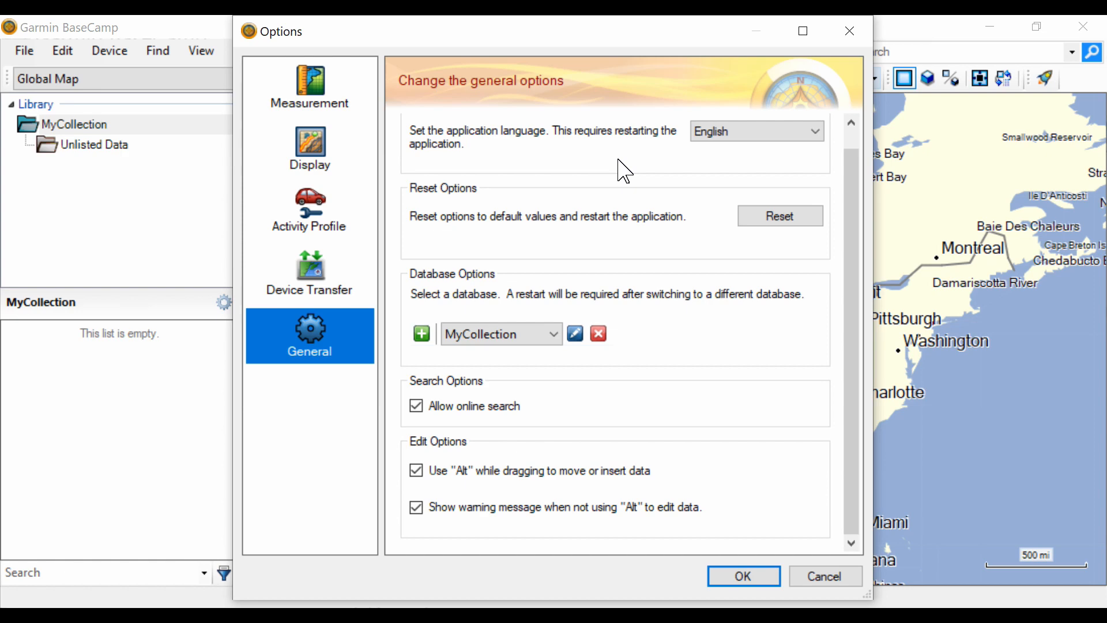
mouse_move(666, 441)
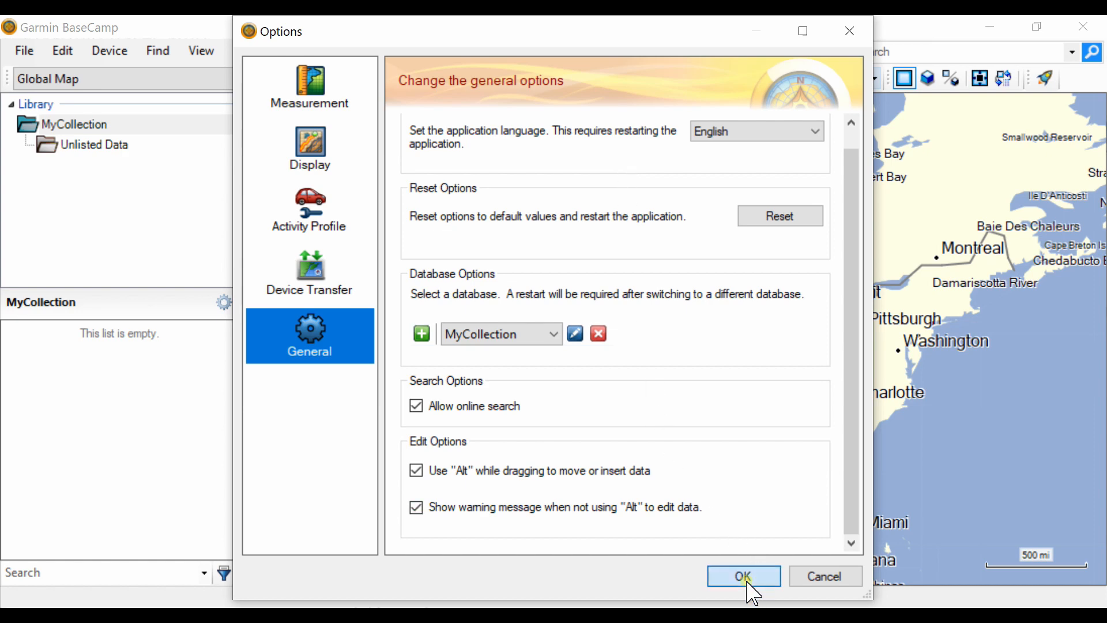
left_click(742, 576)
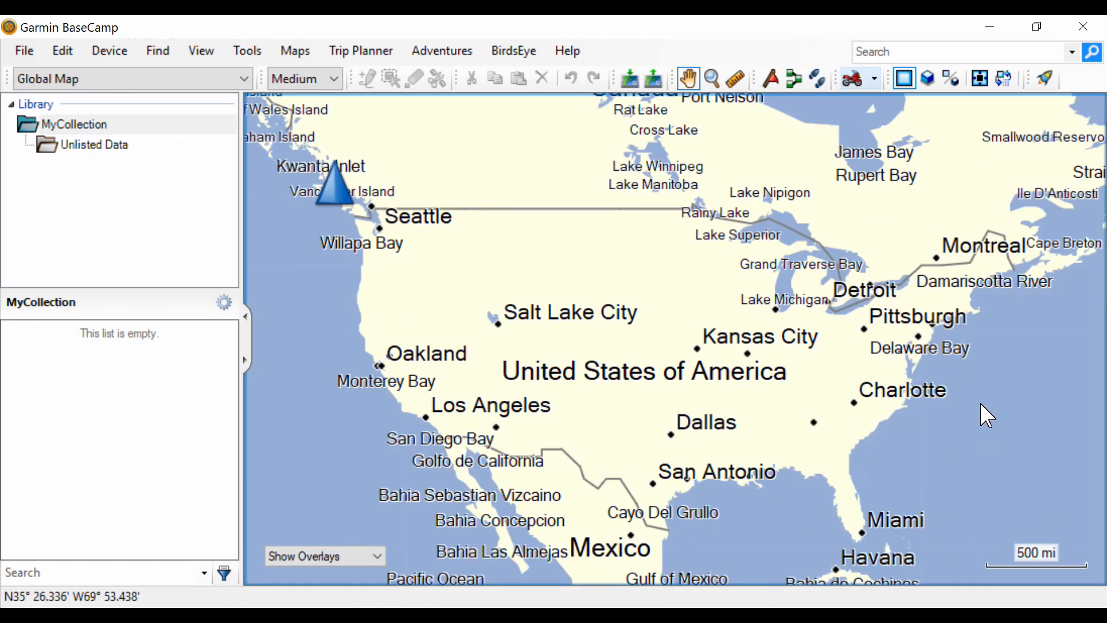
mouse_move(1009, 429)
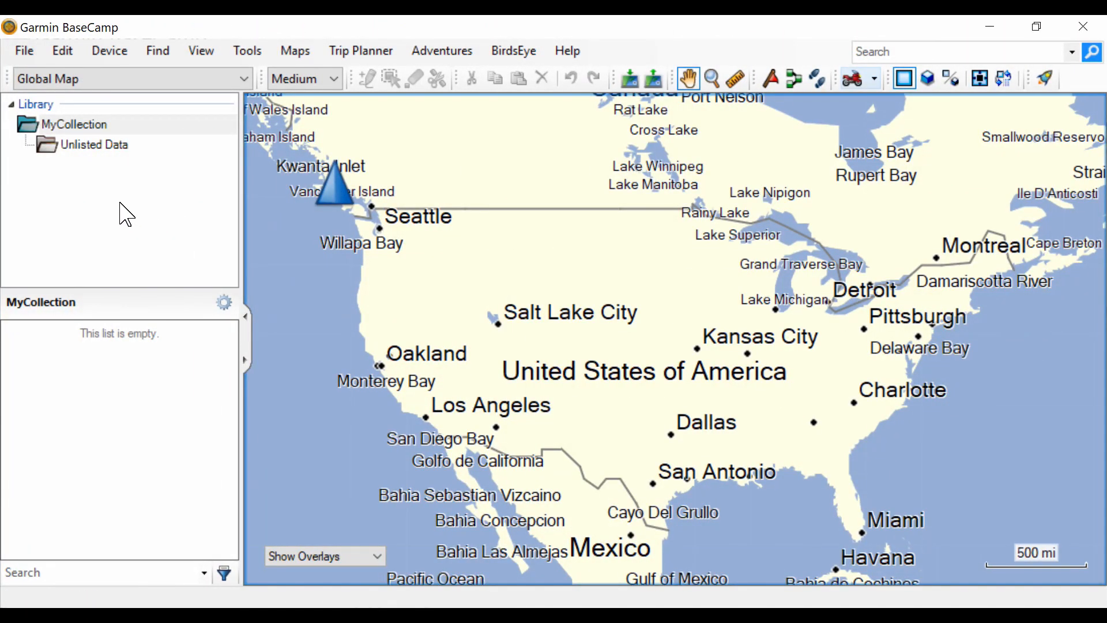
mouse_move(98, 230)
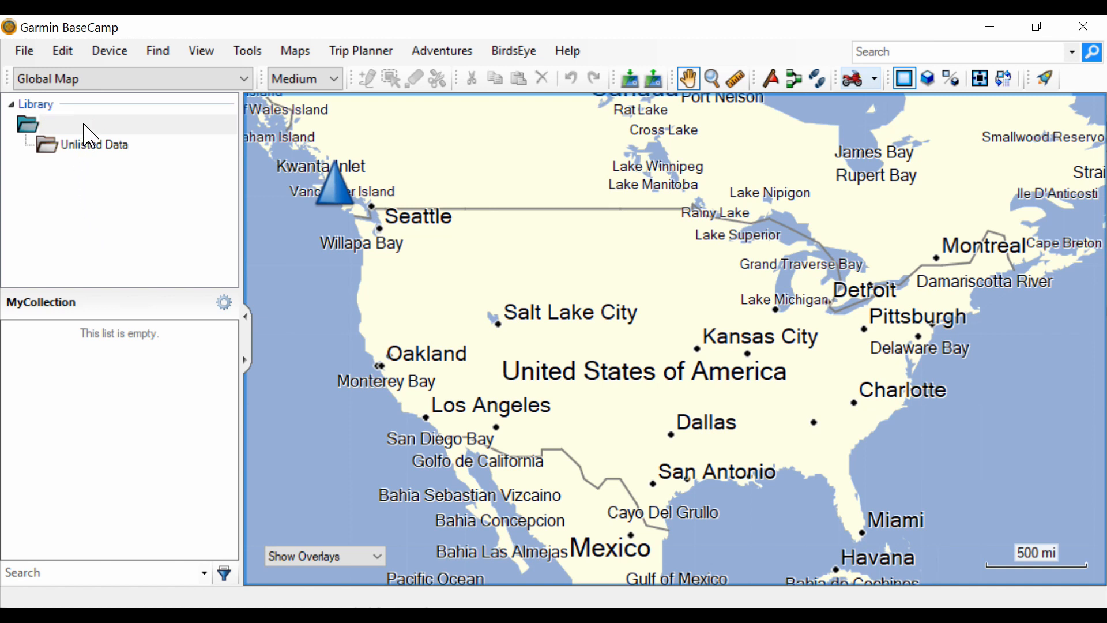
Create a new list folder named Sample Routes under MyCollection.
left_click(71, 124)
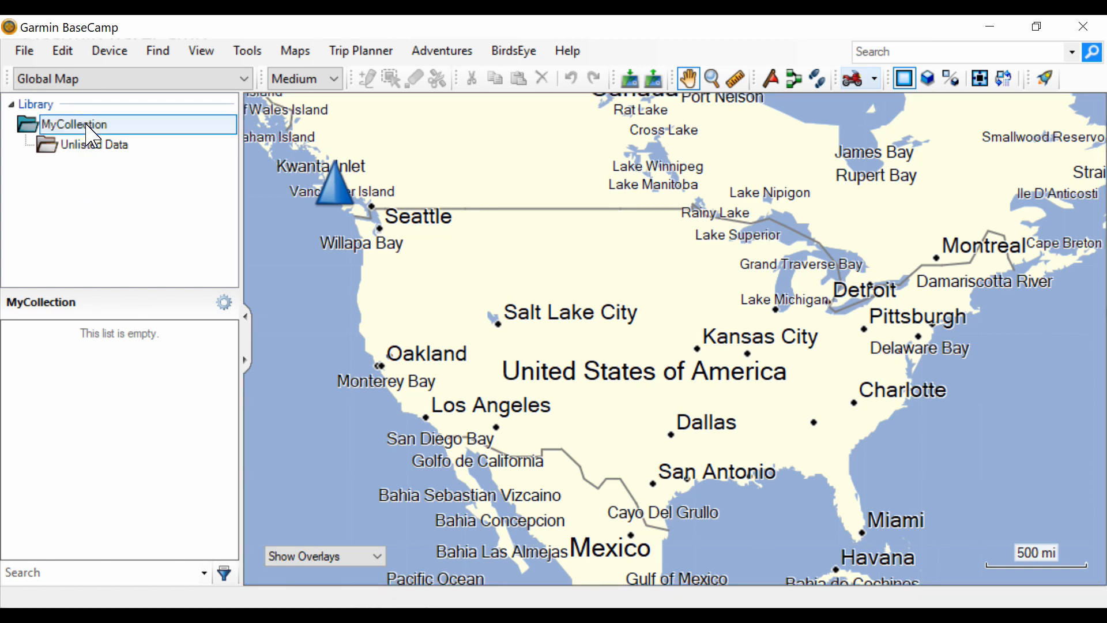
right_click(73, 124)
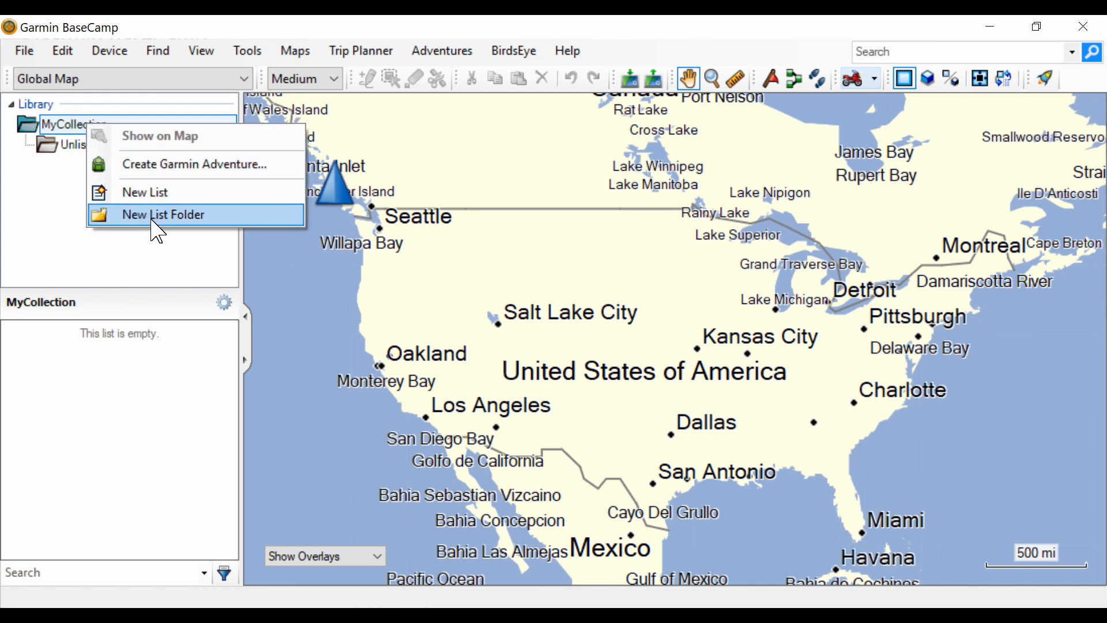
left_click(162, 214)
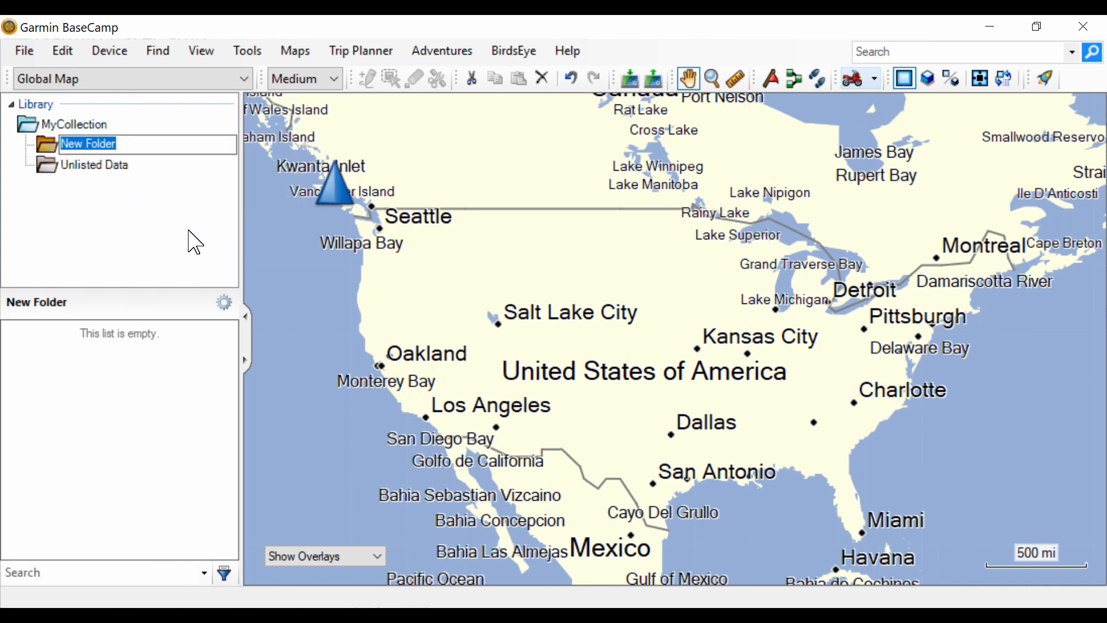
type("Sample Routes")
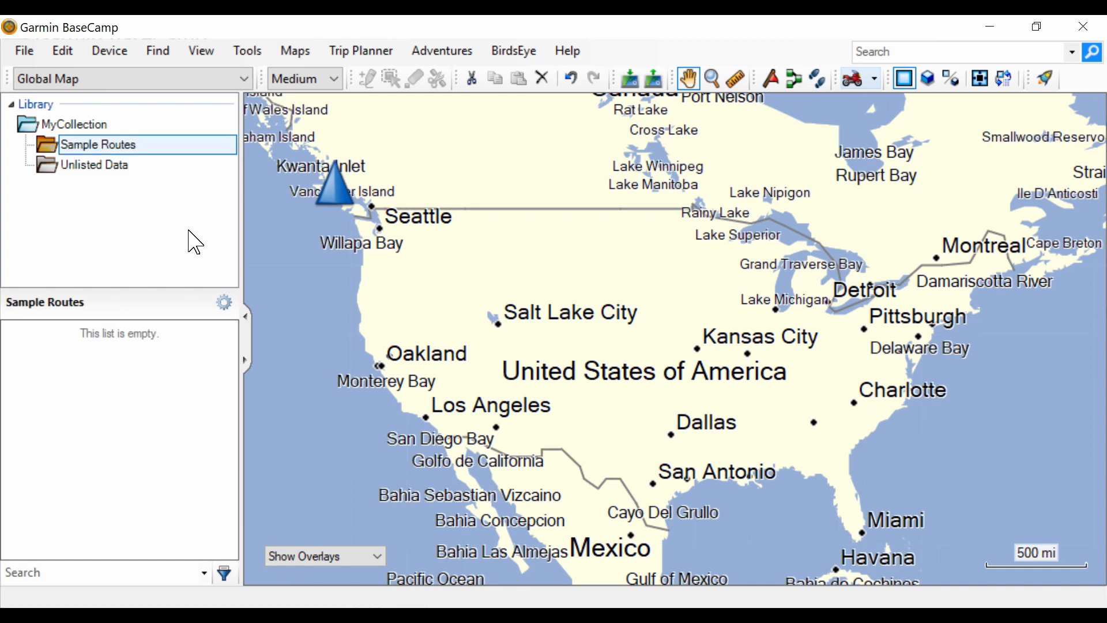
mouse_move(83, 174)
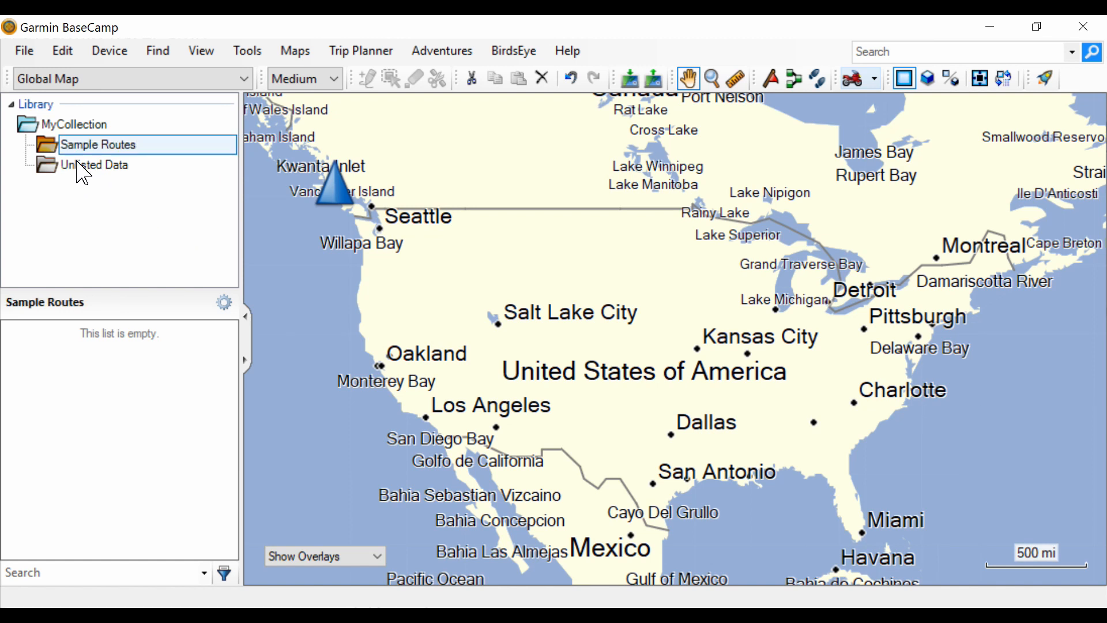
Add a new list named Sample Route 1 inside the Sample Routes folder.
right_click(97, 144)
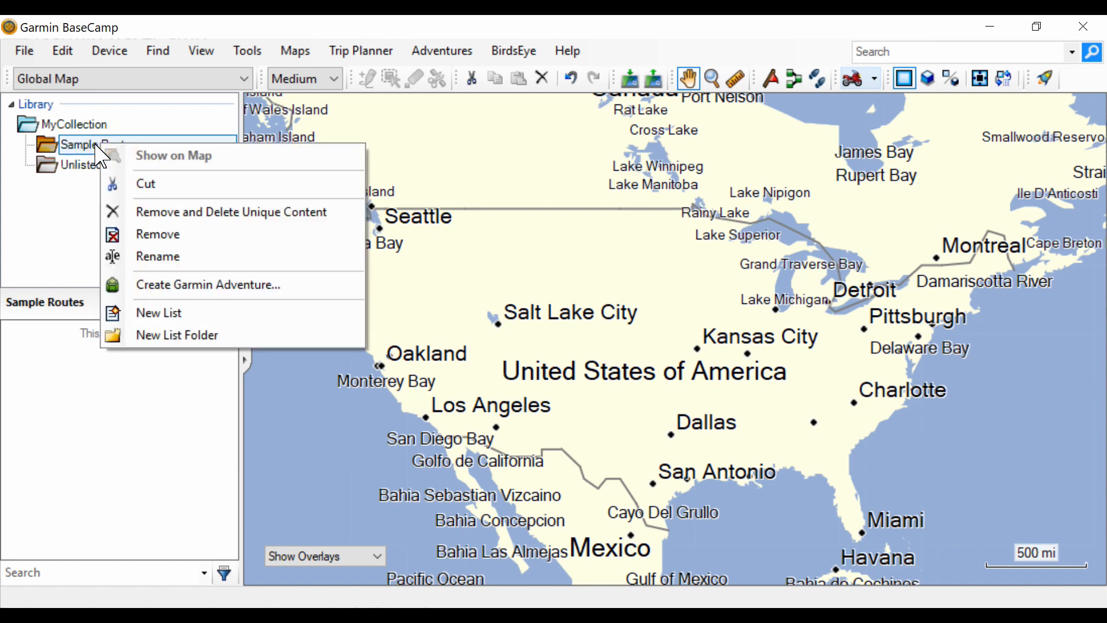
mouse_move(176, 312)
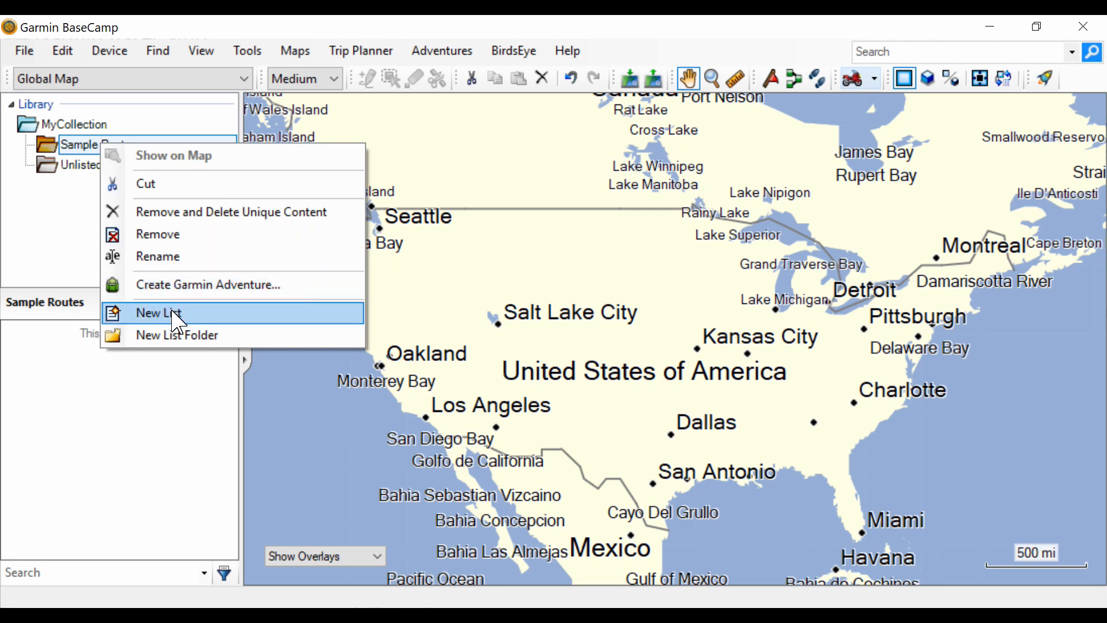
left_click(158, 313)
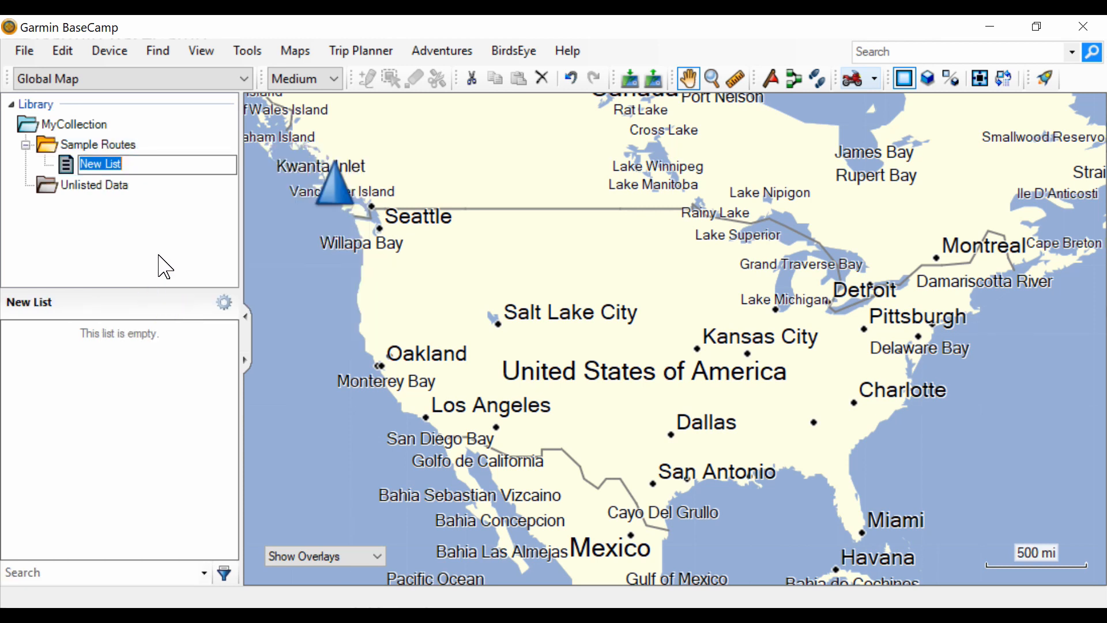
type("Sample Route 1")
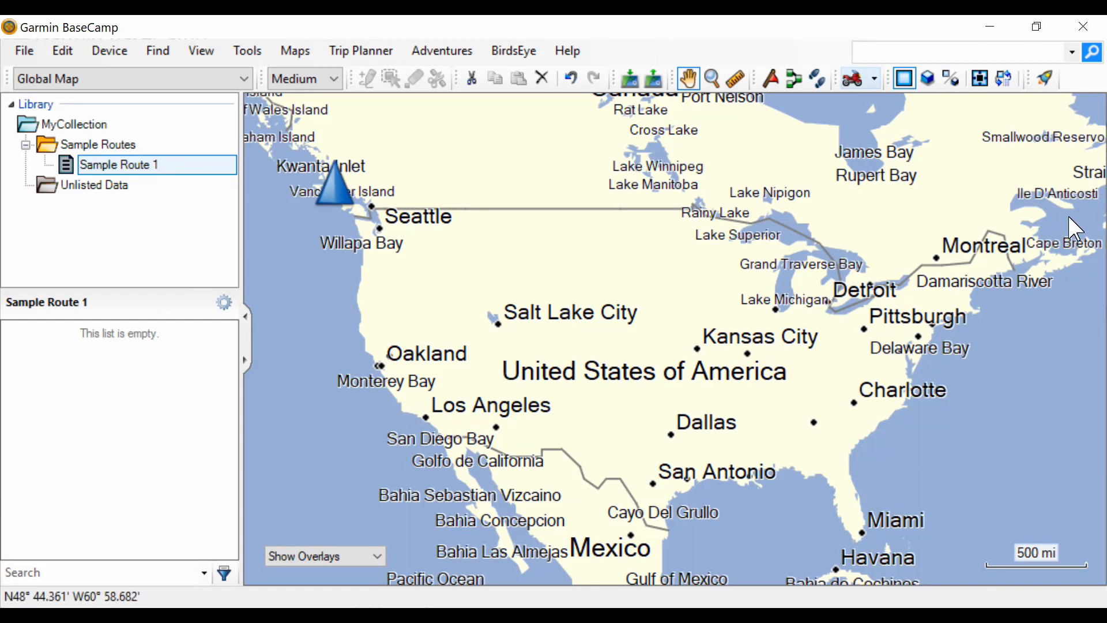
mouse_move(138, 248)
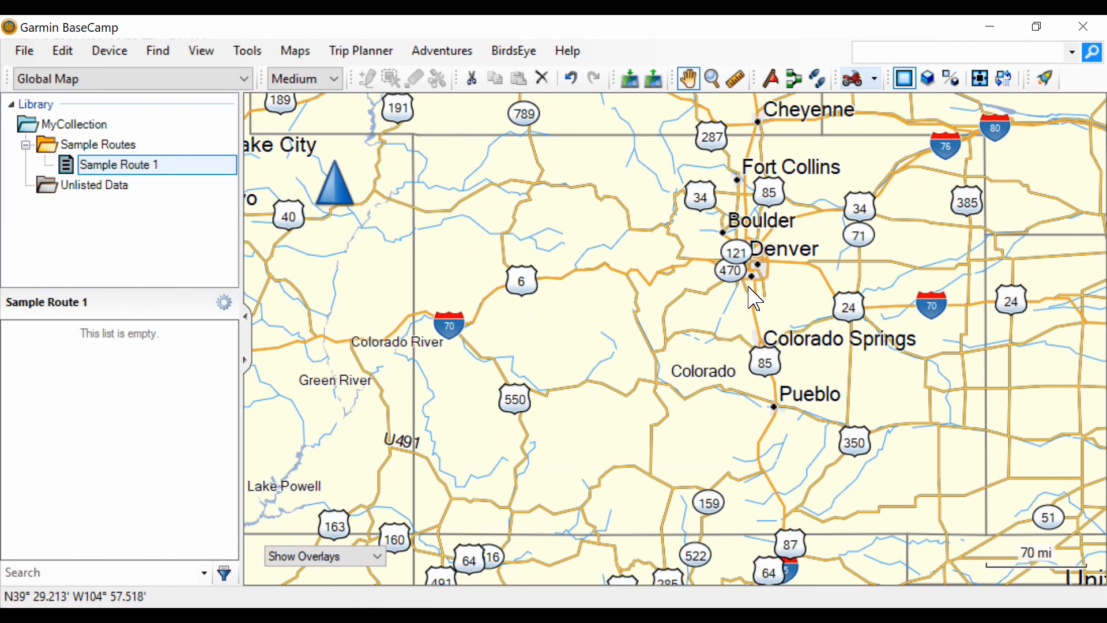
mouse_move(710, 317)
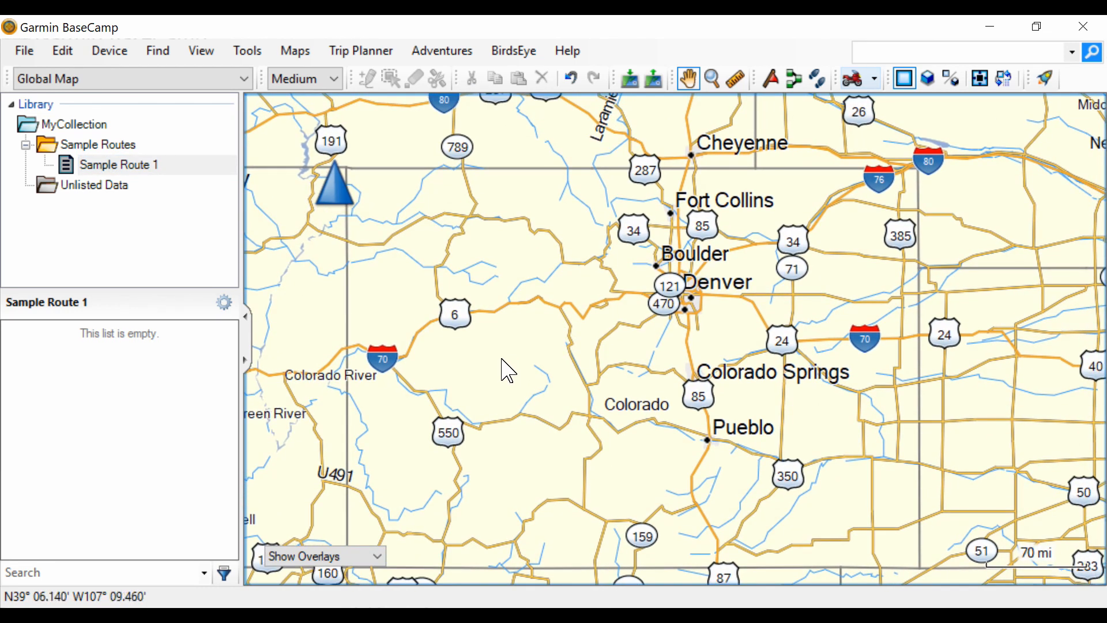
mouse_move(532, 343)
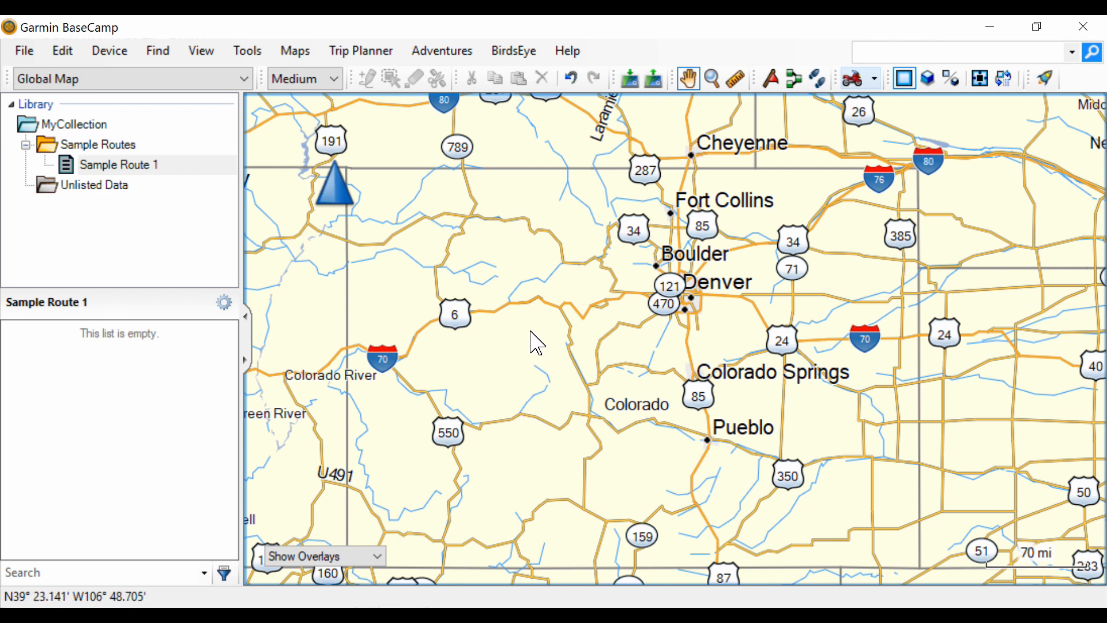
mouse_move(159, 381)
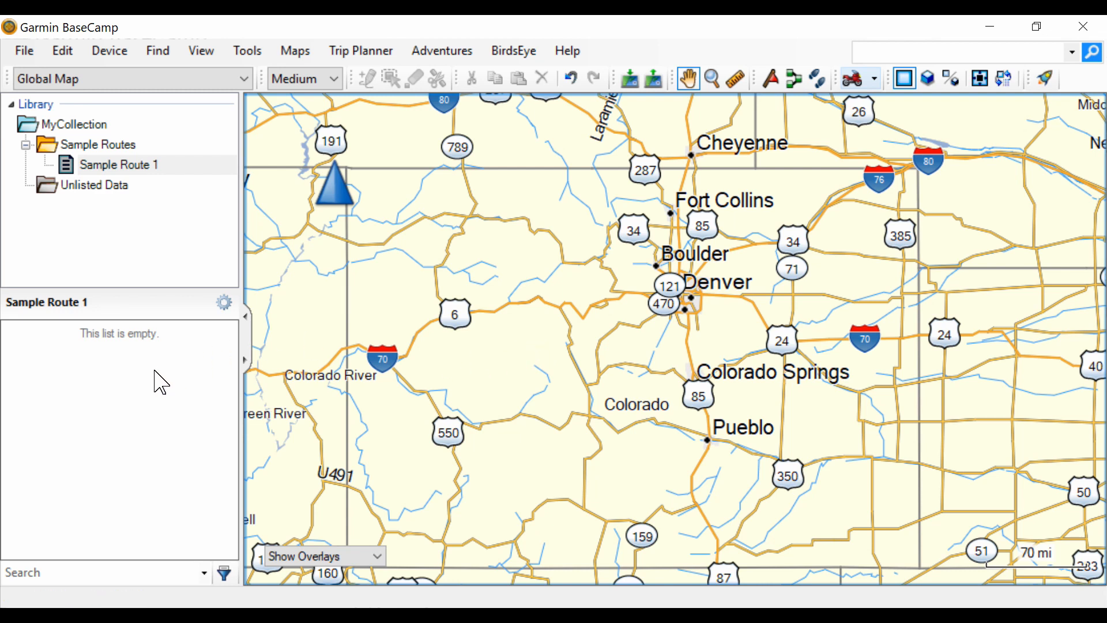
mouse_move(83, 196)
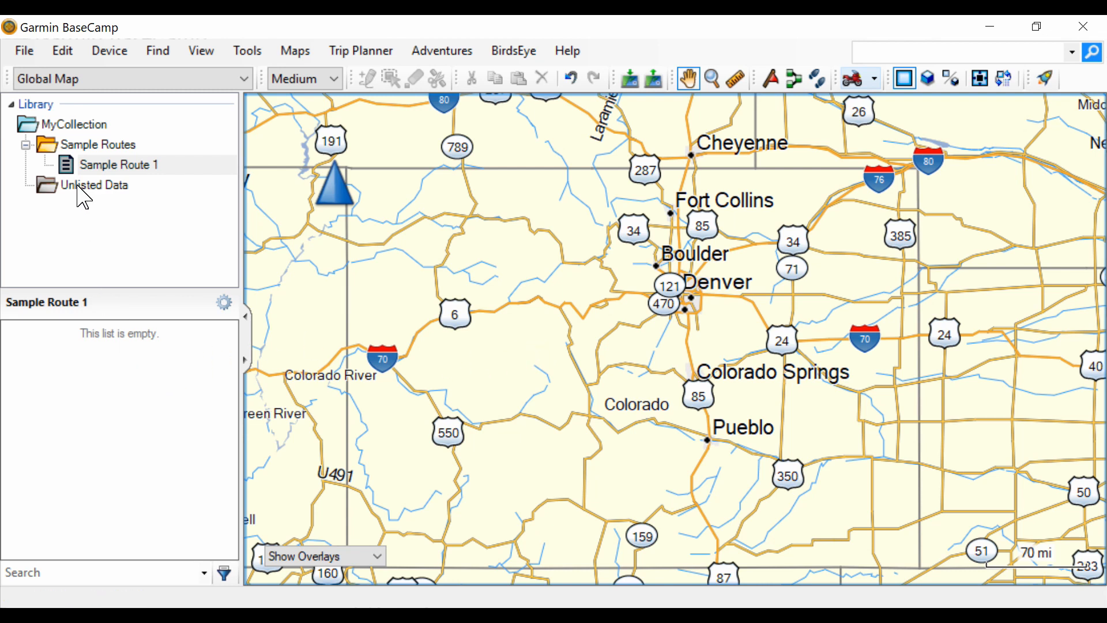
Select Unlisted Data in the Library and start a new route on the Global Map.
left_click(95, 185)
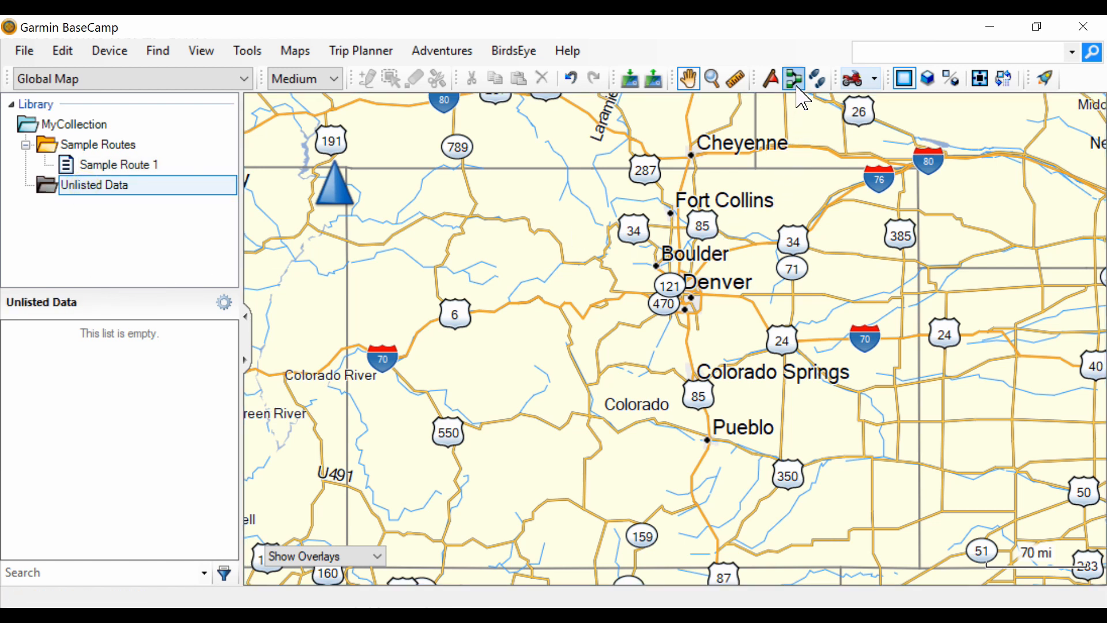
mouse_move(792, 78)
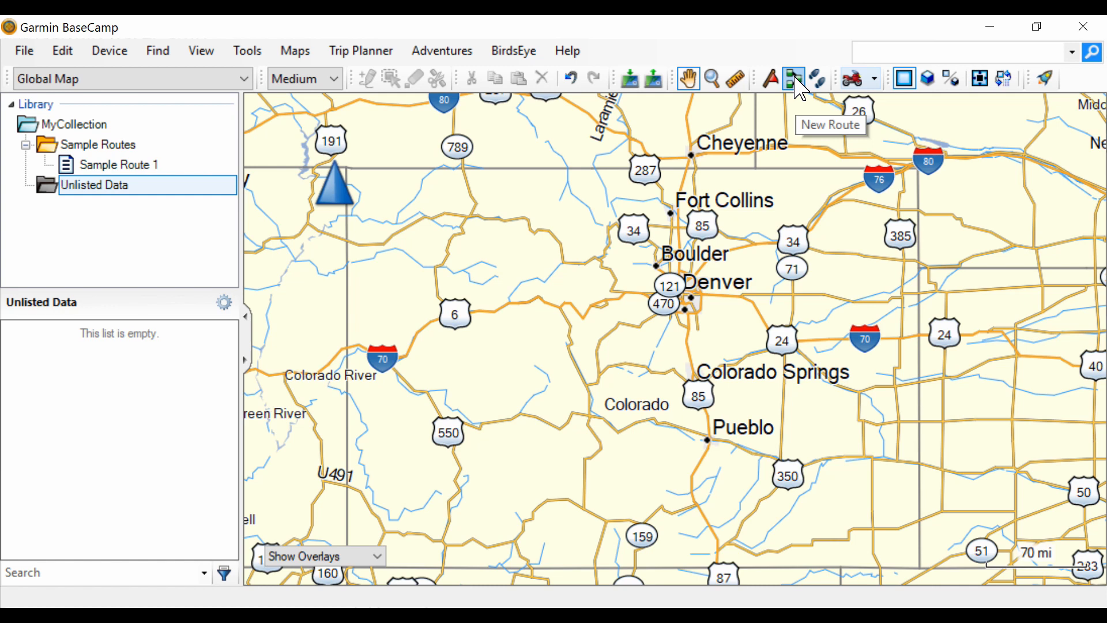
mouse_move(808, 135)
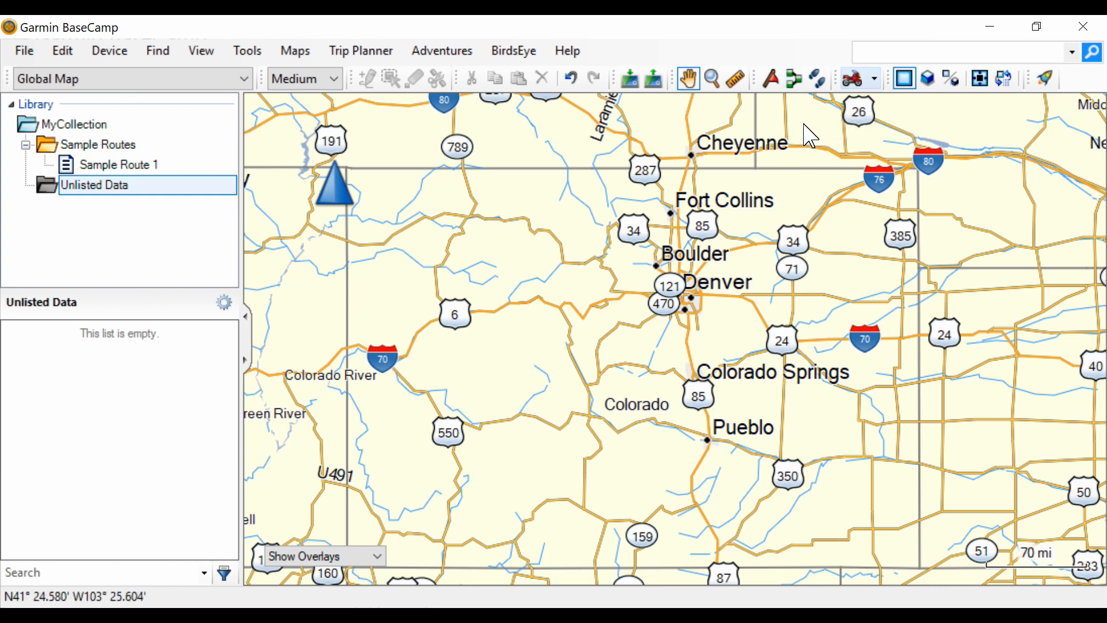
left_click(792, 78)
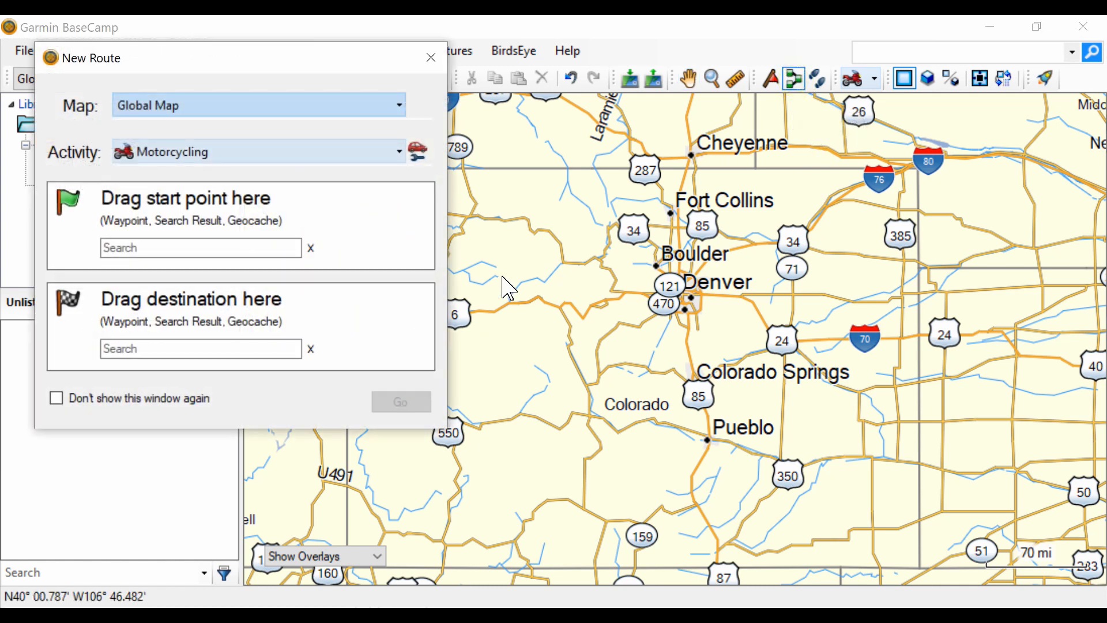
mouse_move(430, 59)
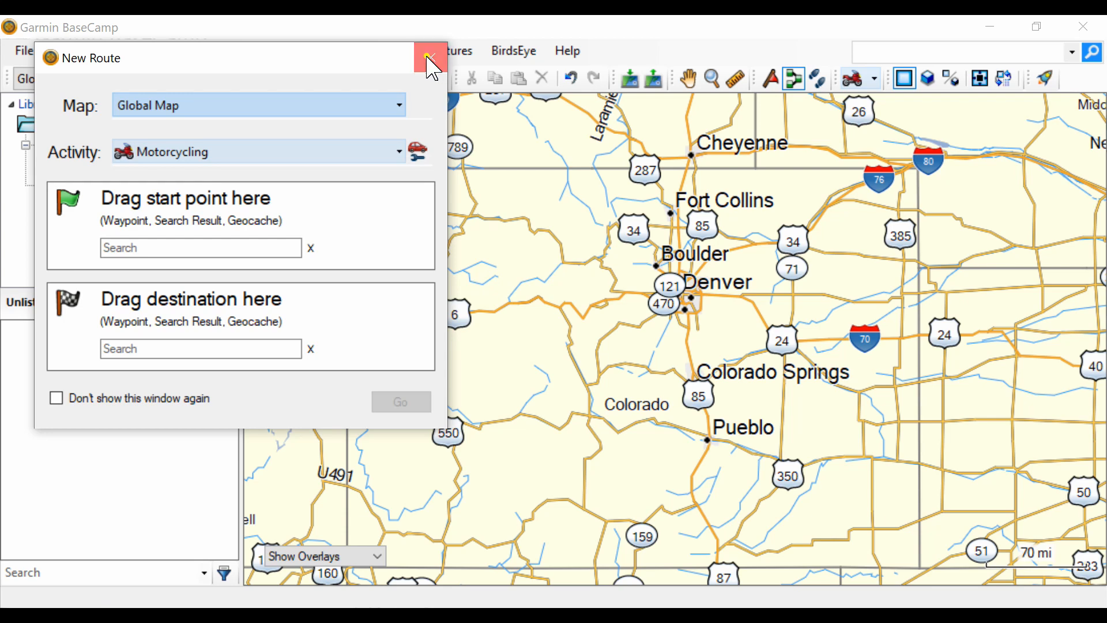
Dismiss the start/destination prompt and draw the I-70 to Us401 route on the map.
left_click(428, 59)
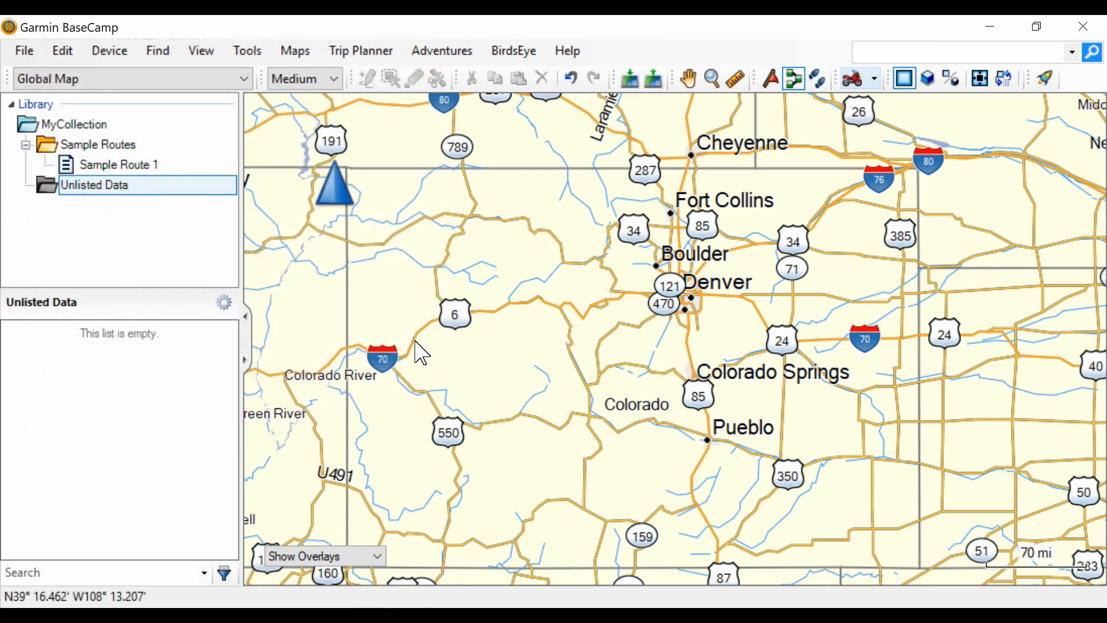
mouse_move(415, 346)
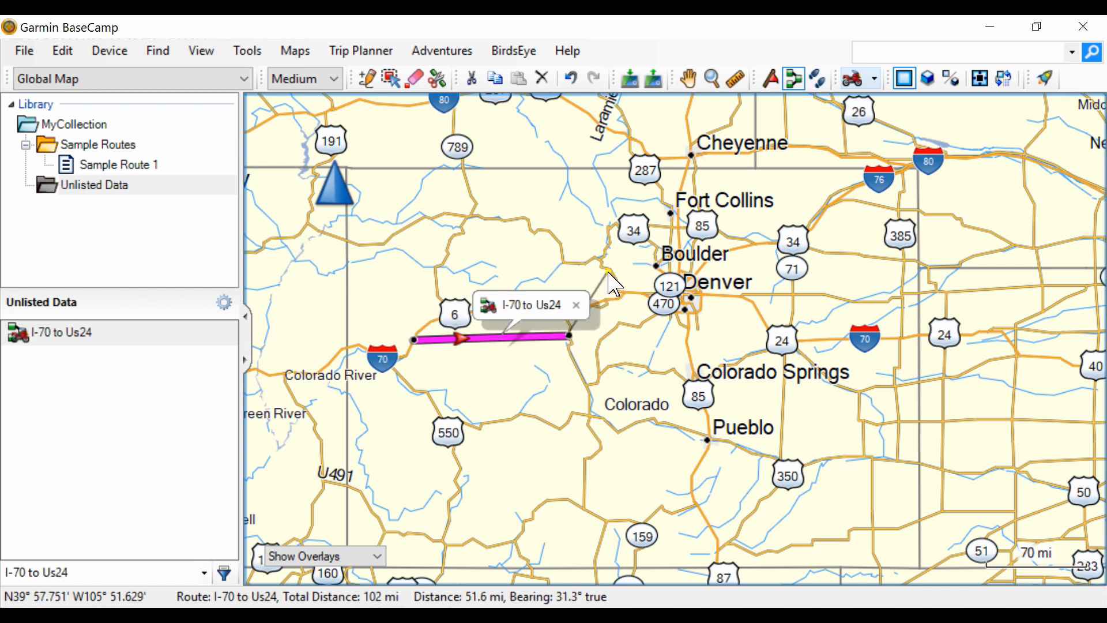
left_click_drag(569, 337, 607, 267)
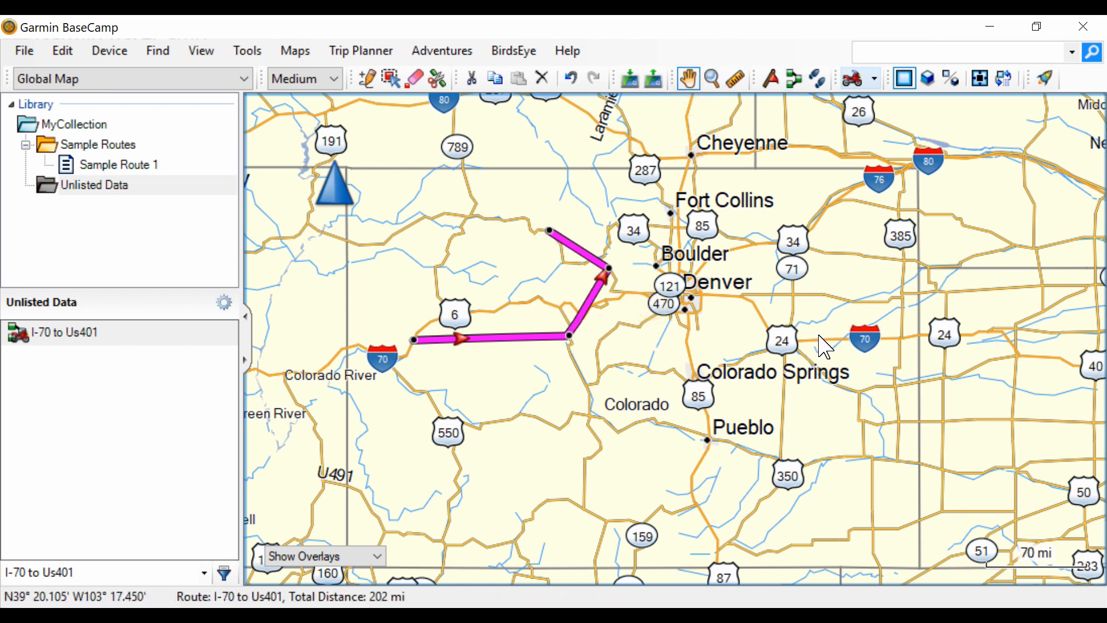
mouse_move(758, 370)
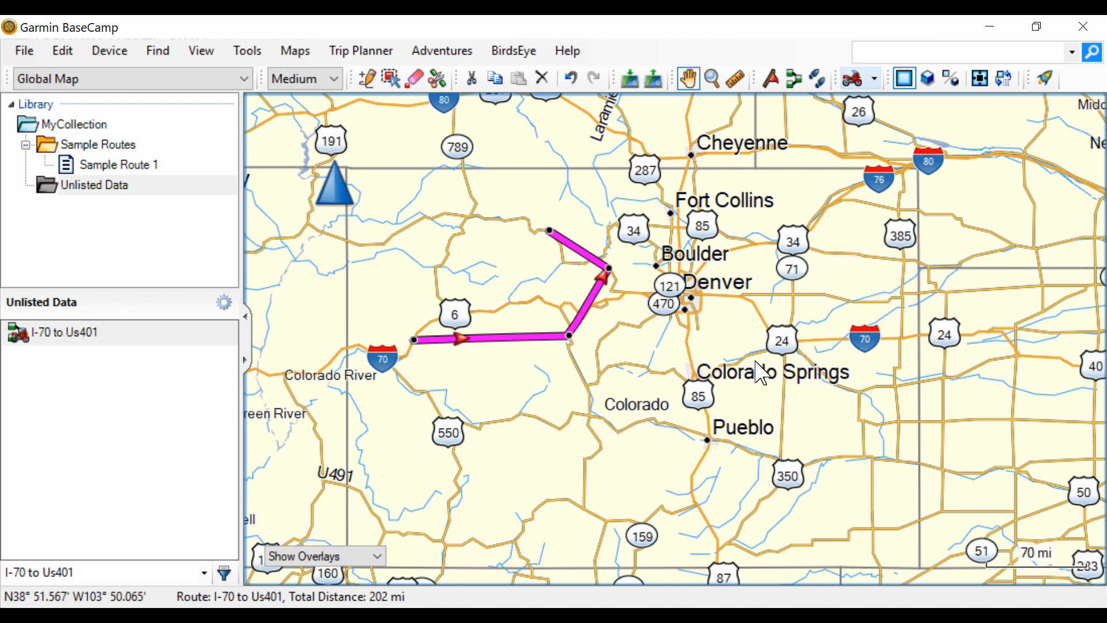
mouse_move(773, 371)
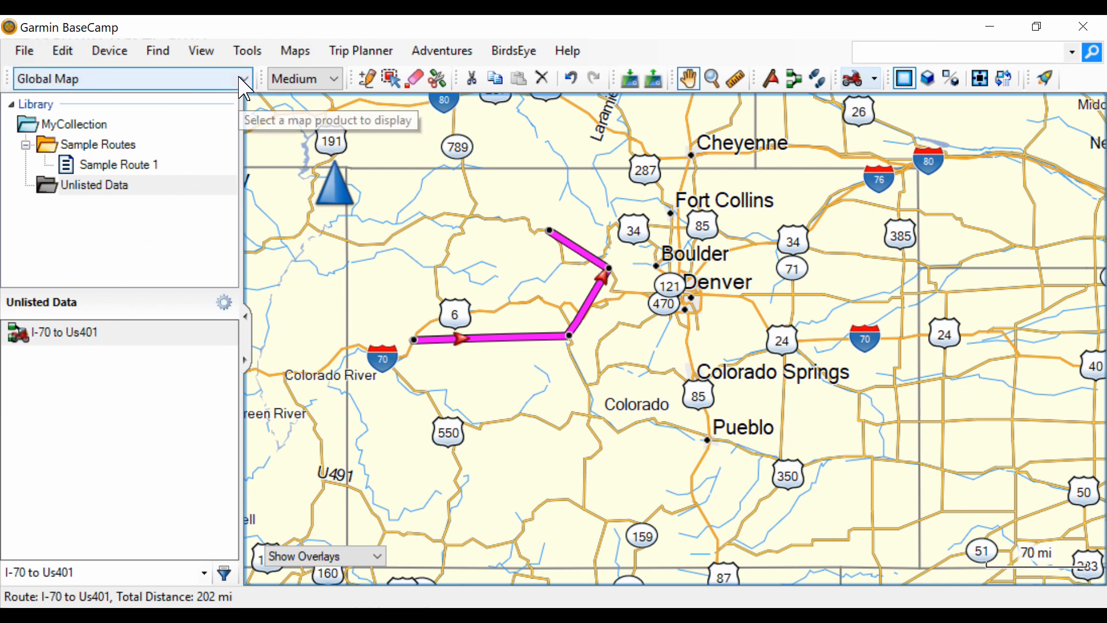
Switch the map product from Global Map to City Navigator North America NT 2020.1.
left_click(243, 78)
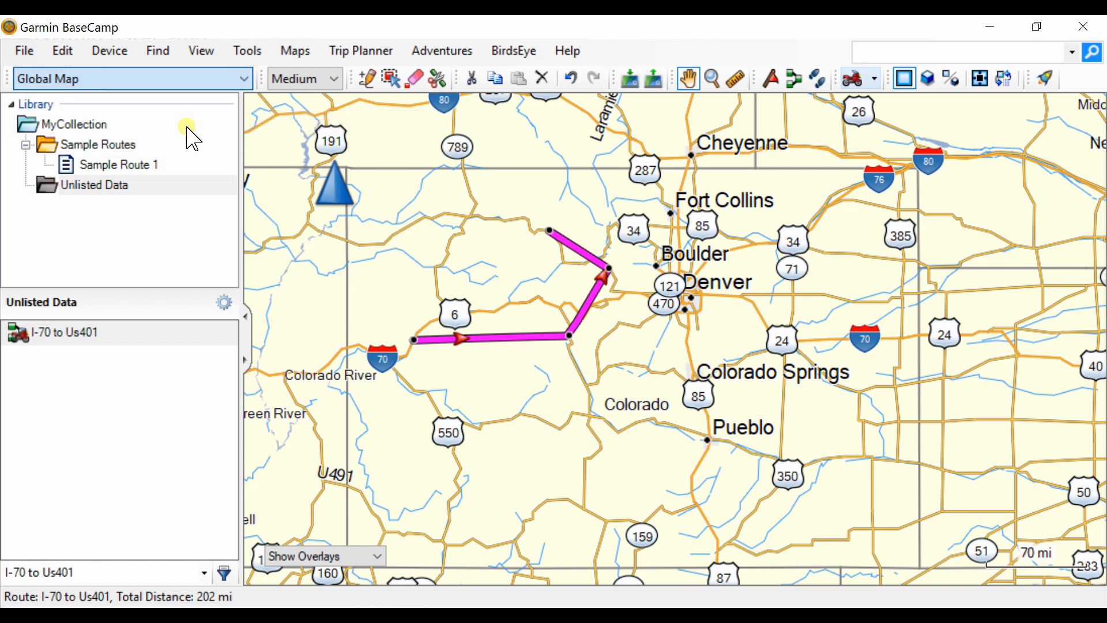
left_click(130, 78)
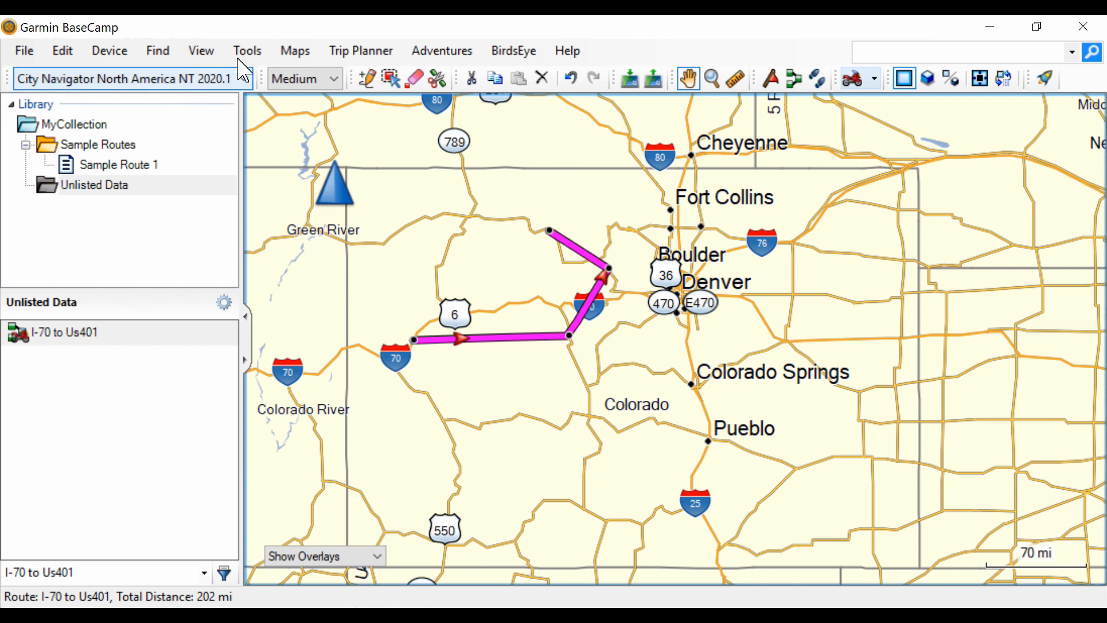
left_click(294, 50)
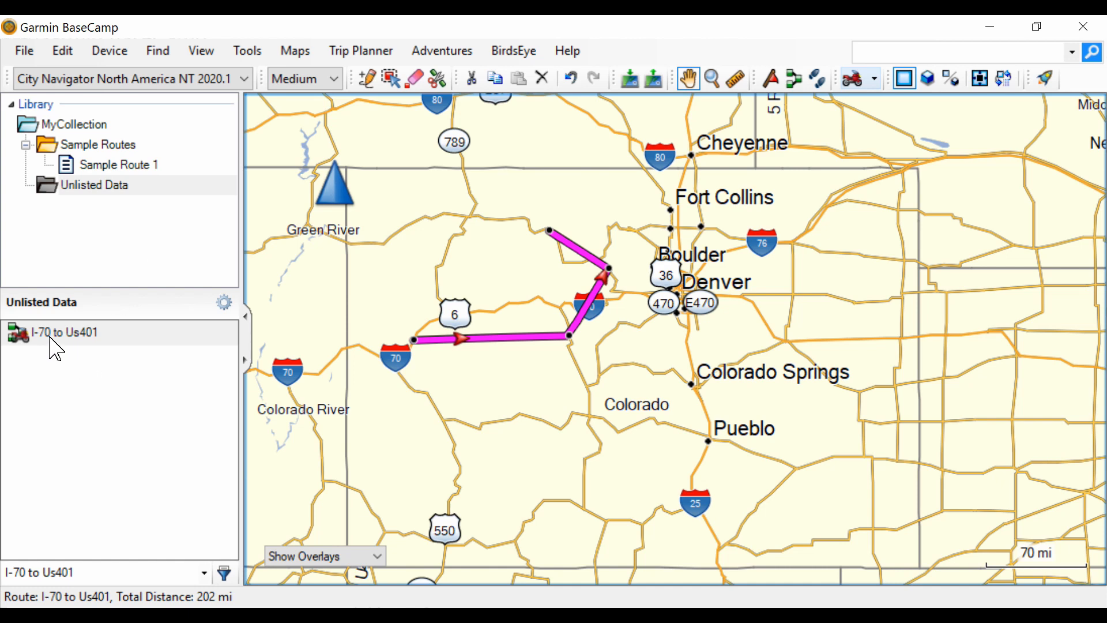
Recalculate the I-70 to Us401 route to follow roads (305 mi, 5 h 42 min), then close its window.
double_click(64, 332)
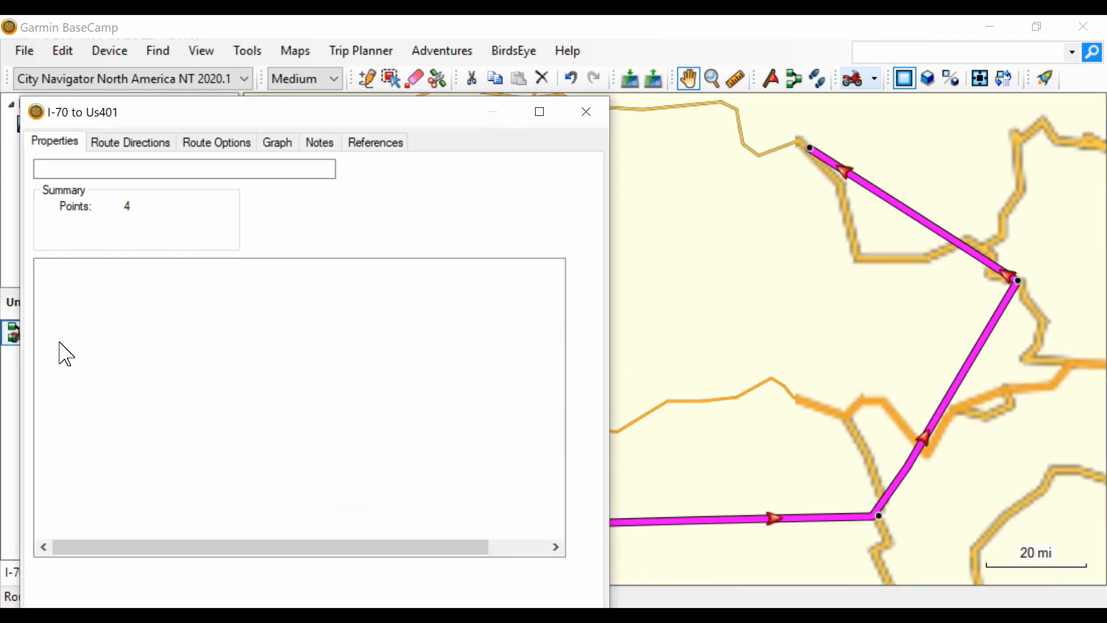
left_click(228, 575)
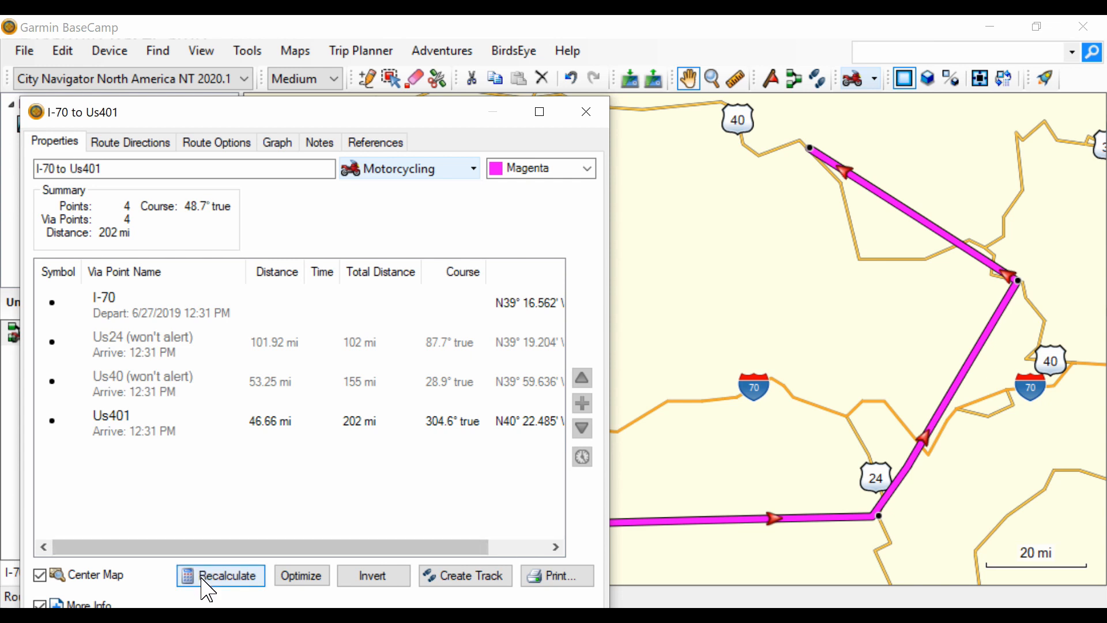
left_click(220, 575)
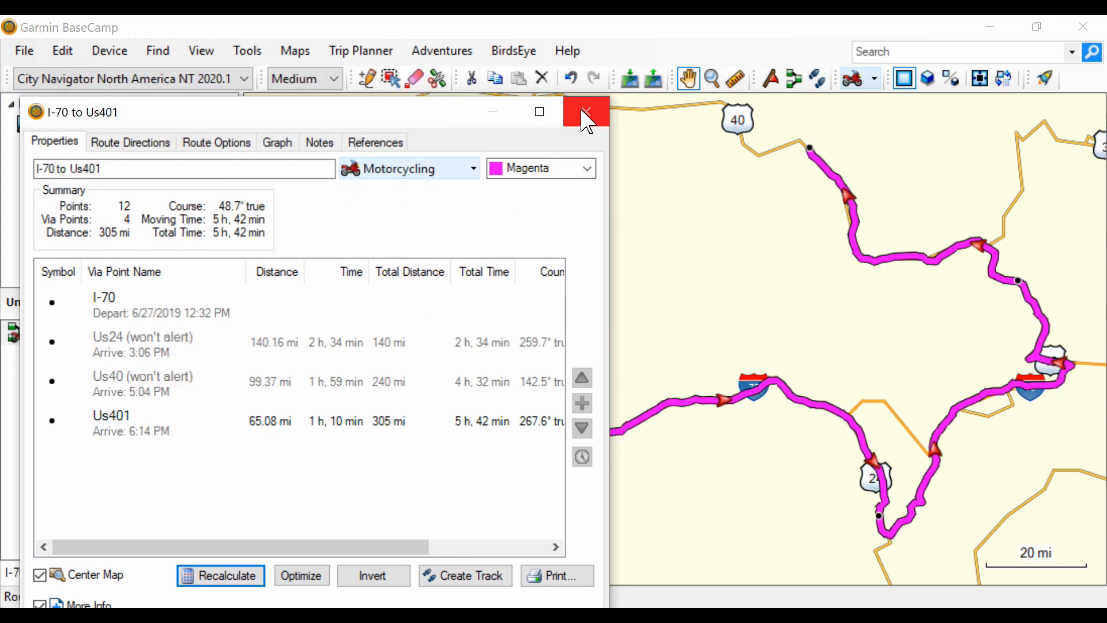
left_click(585, 112)
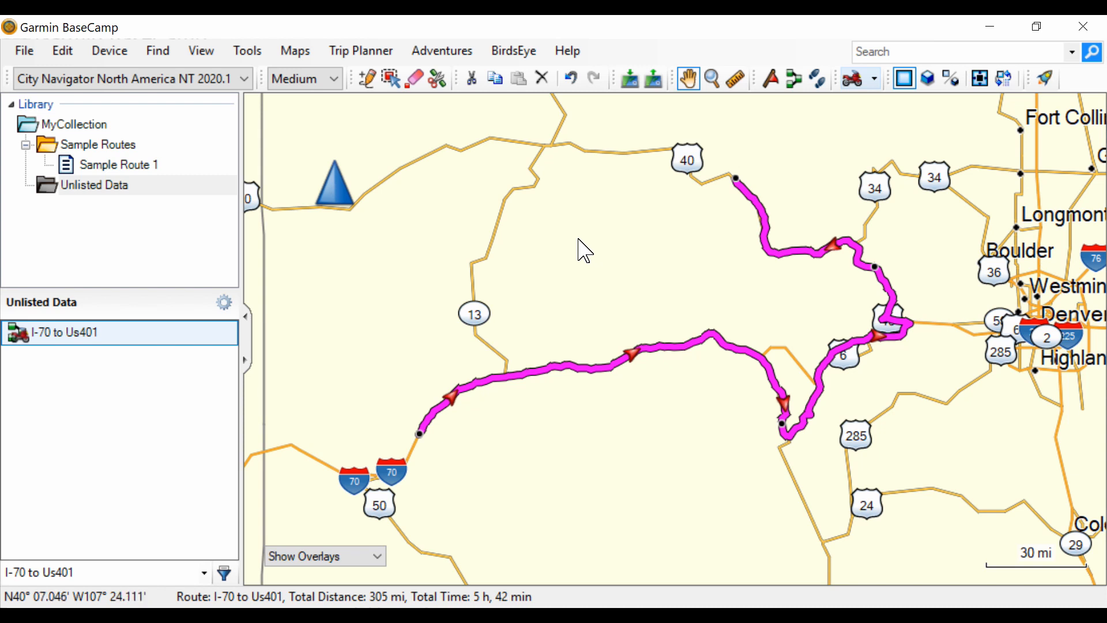
mouse_move(573, 242)
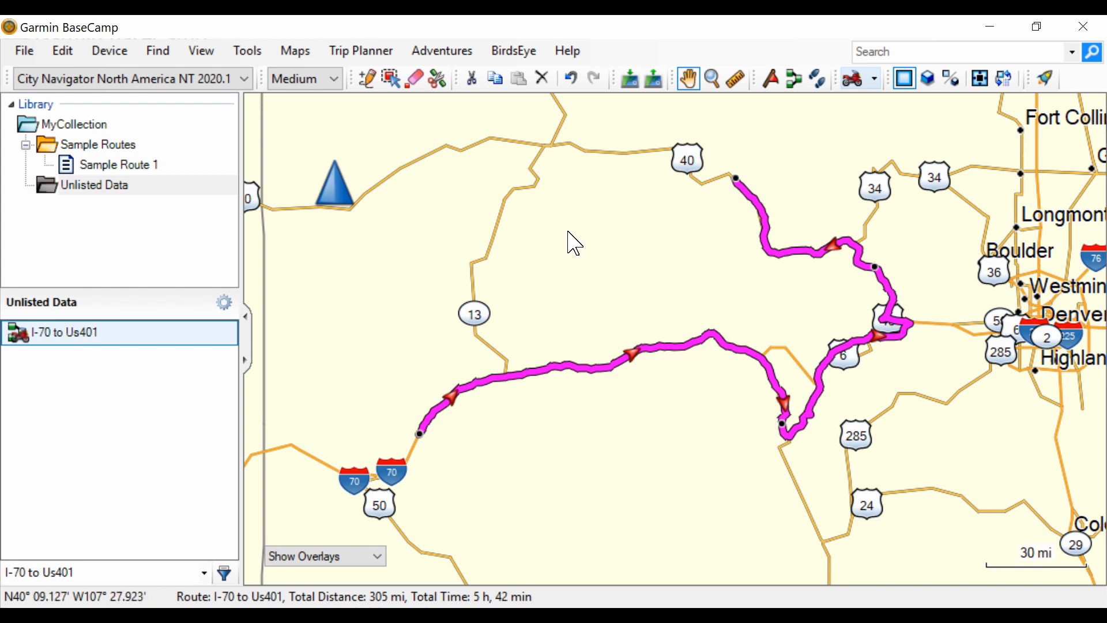
mouse_move(586, 248)
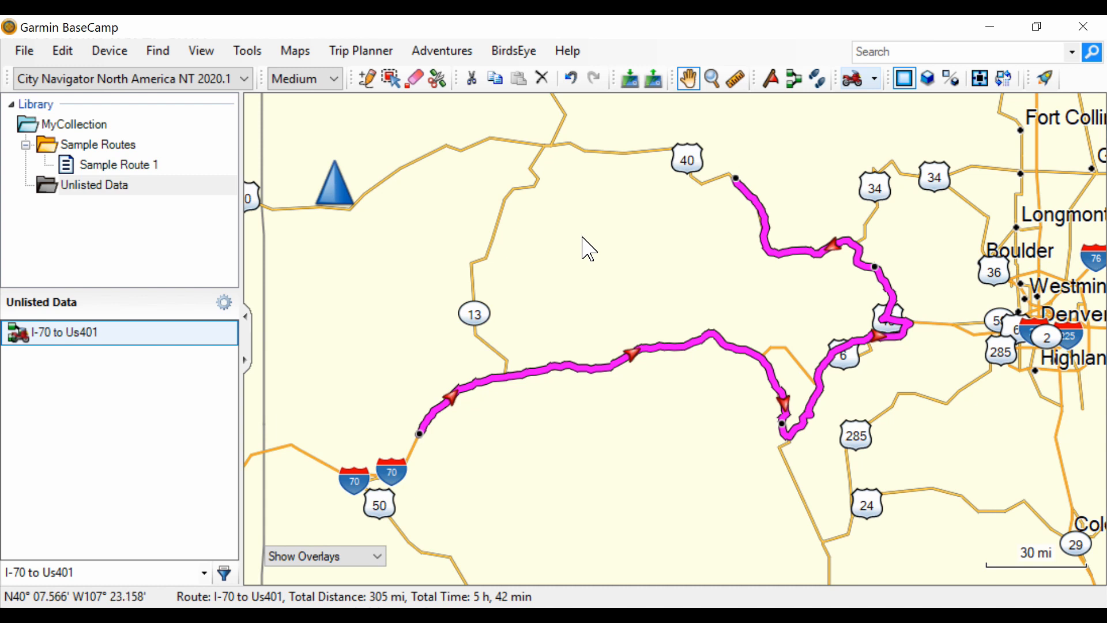
mouse_move(589, 250)
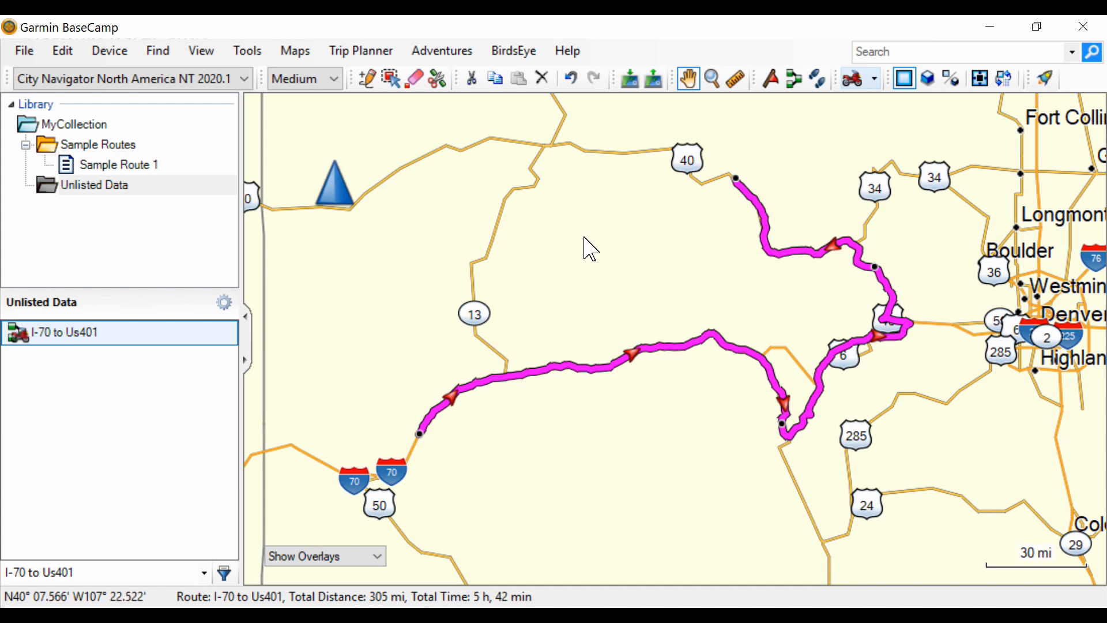
mouse_move(189, 239)
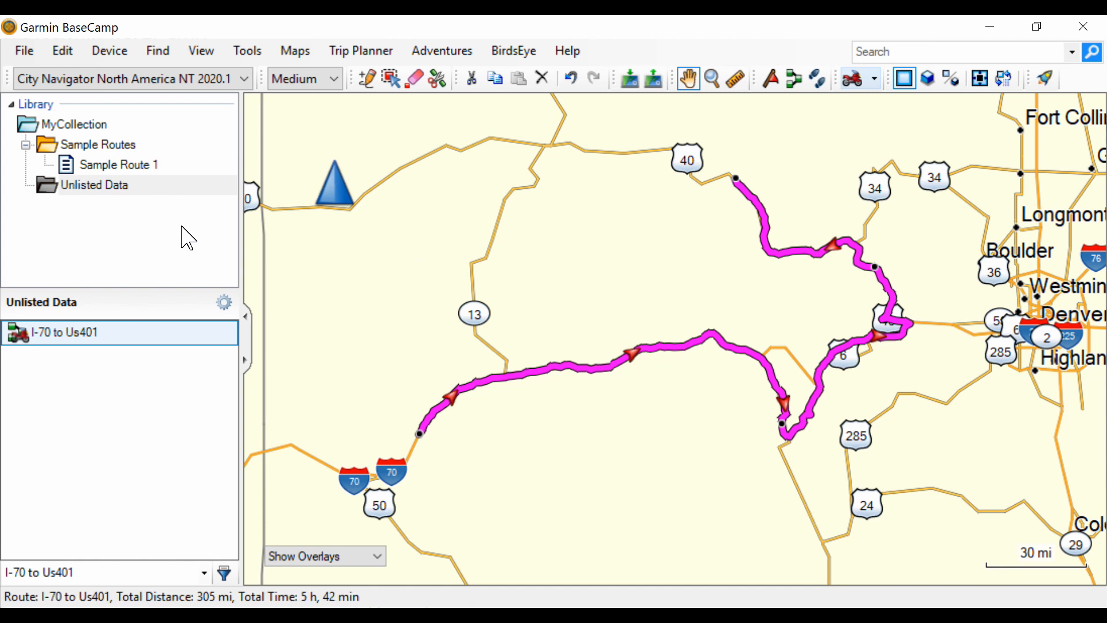
mouse_move(183, 222)
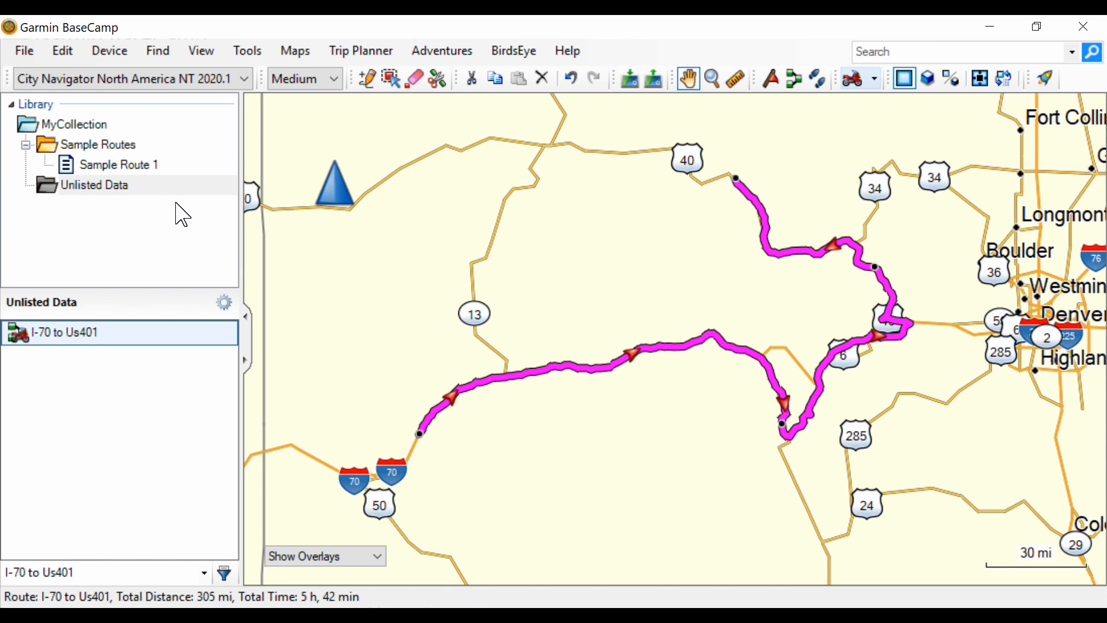